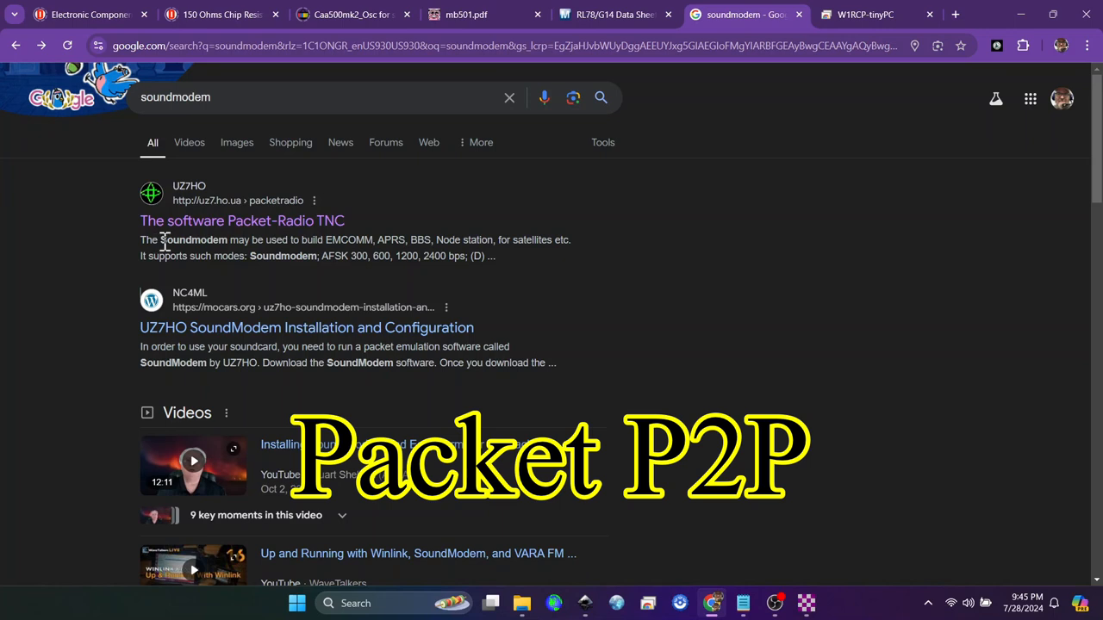
pyautogui.moveTo(242, 221)
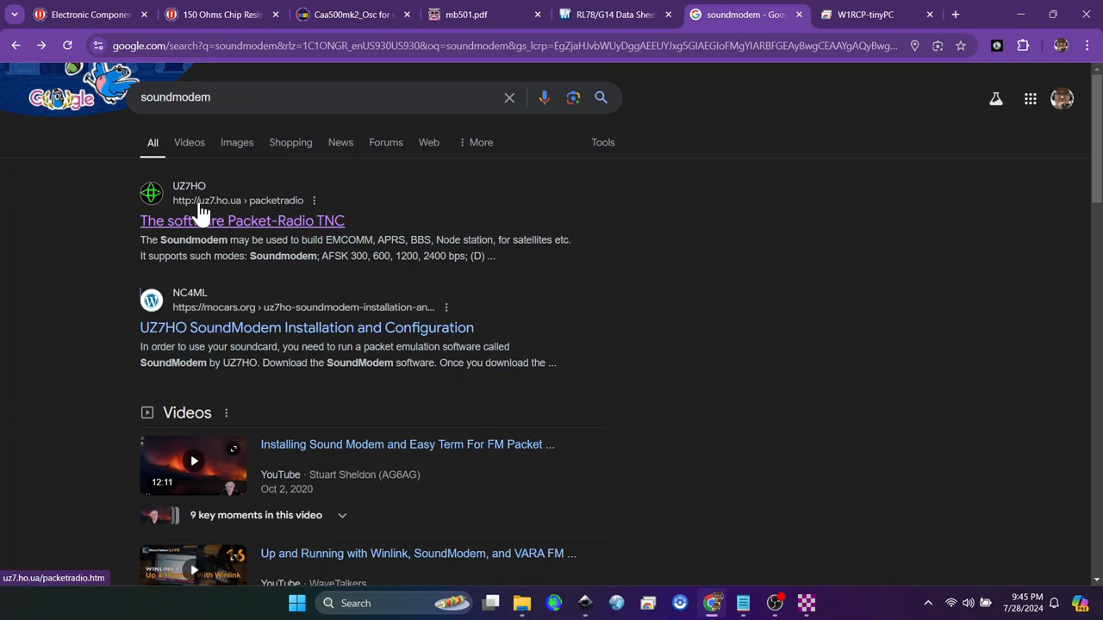
pyautogui.moveTo(215, 217)
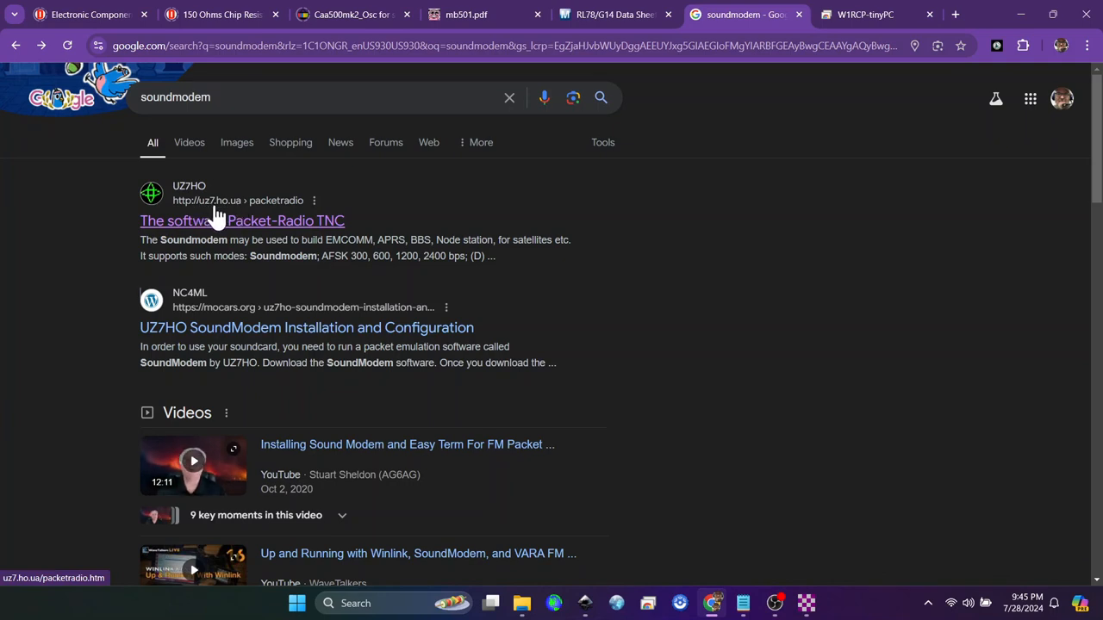
pyautogui.moveTo(233, 215)
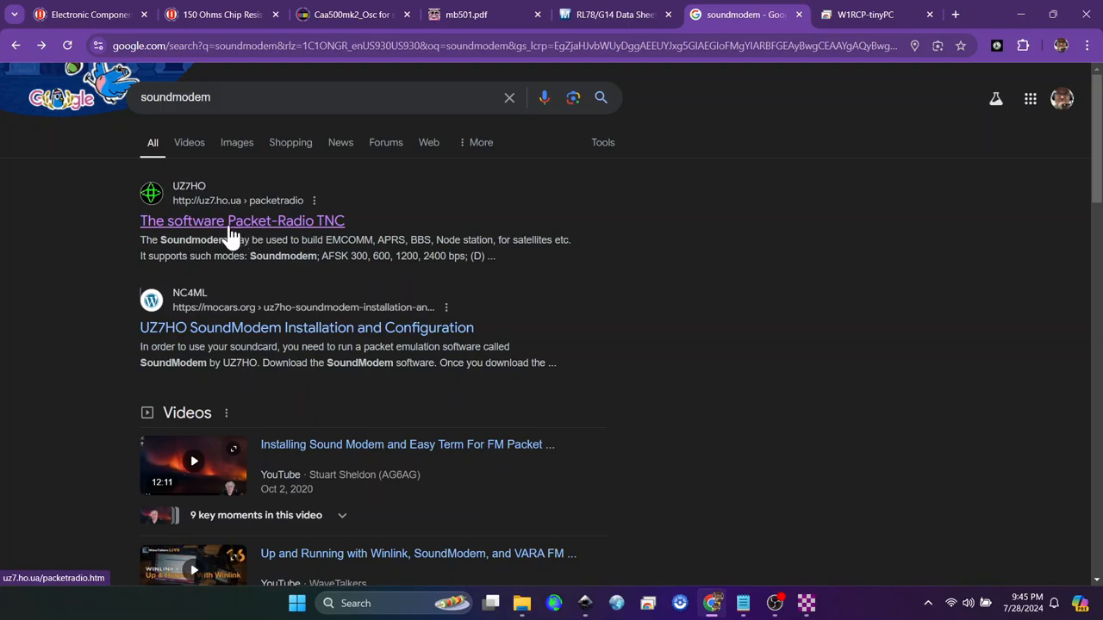
# Show the UZ7HO Packet-Radio TNC download list with soundmodem114.zip and user guides.
pyautogui.click(242, 221)
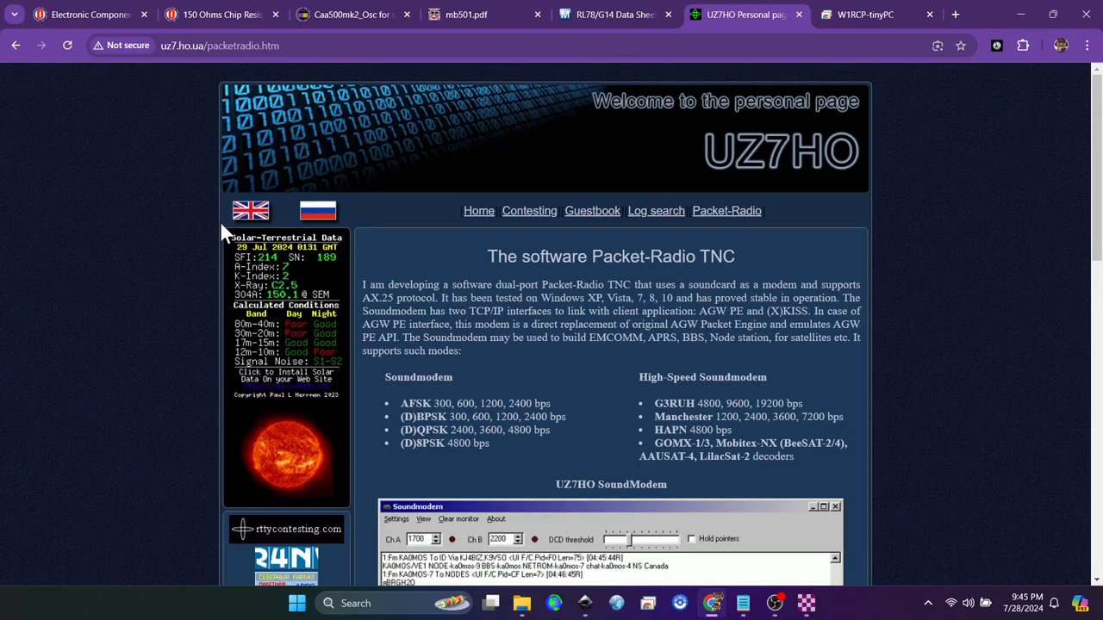
pyautogui.scroll(-3)
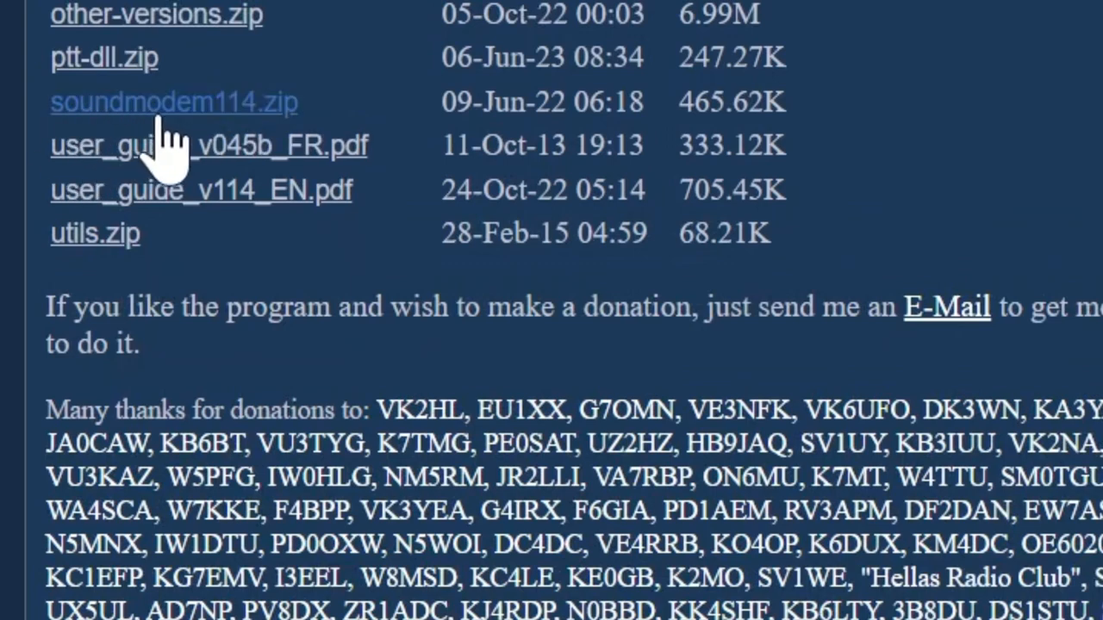
pyautogui.moveTo(242, 138)
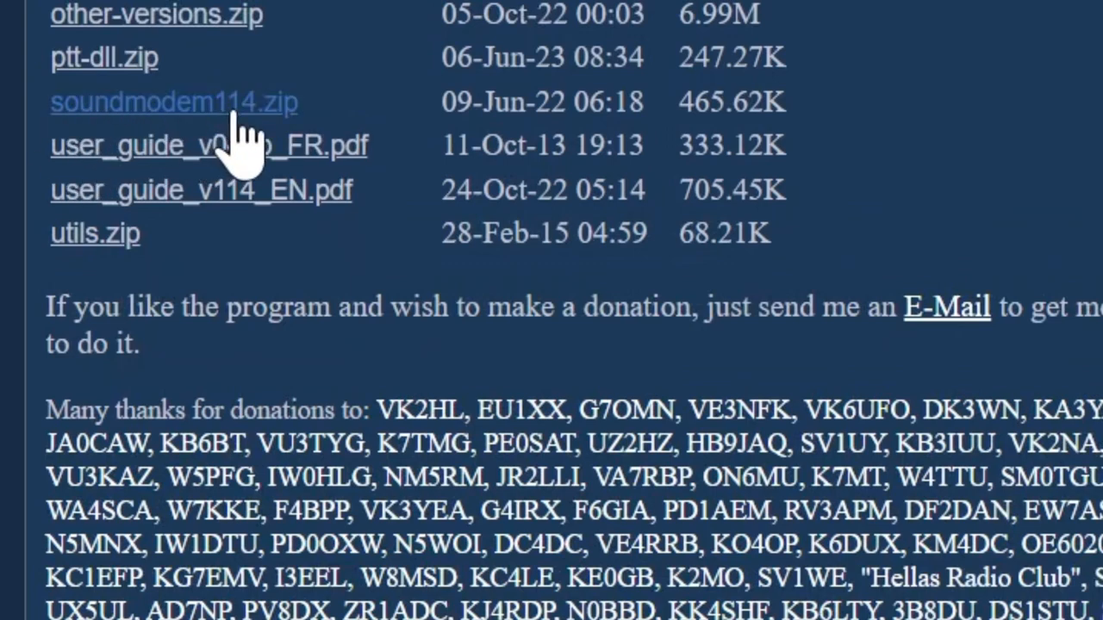
pyautogui.moveTo(259, 146)
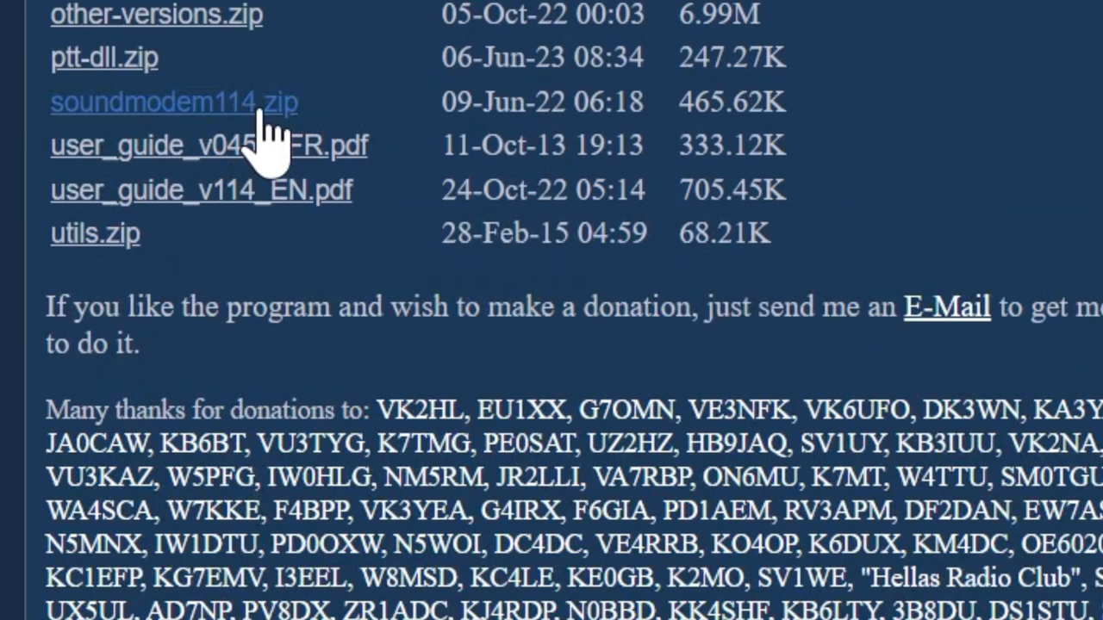
pyautogui.moveTo(232, 129)
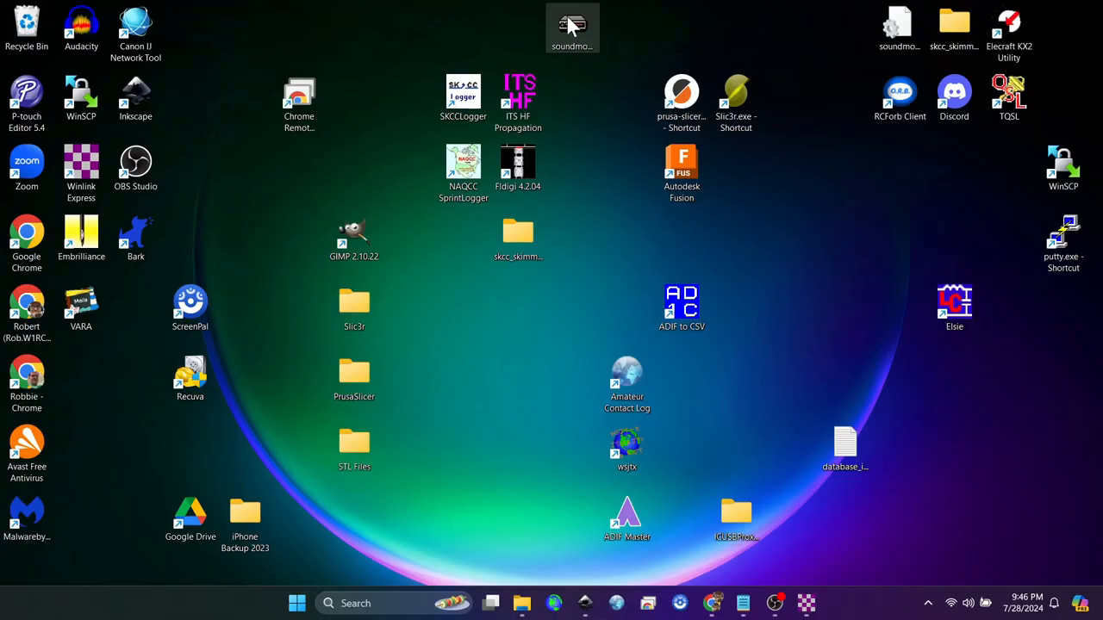
pyautogui.moveTo(586, 93)
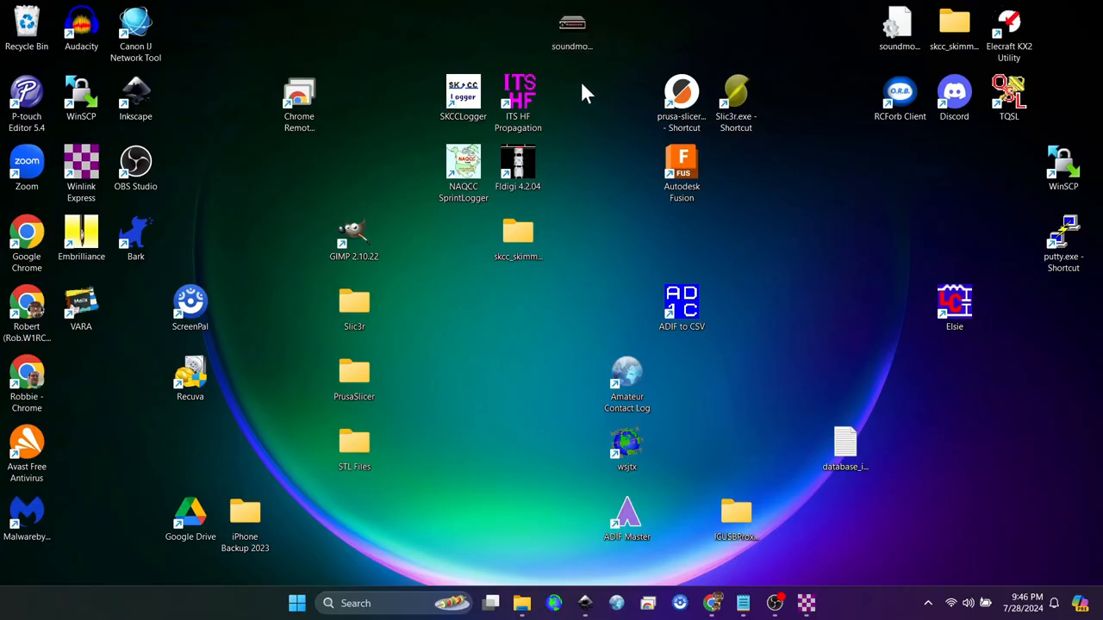
pyautogui.moveTo(572, 26)
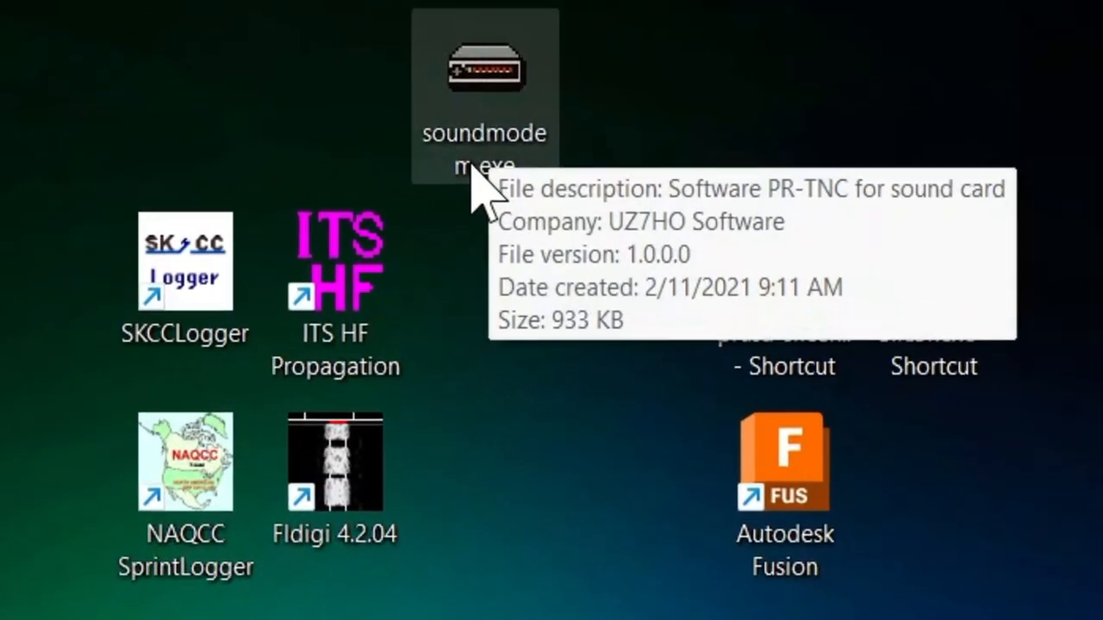
pyautogui.moveTo(482, 95)
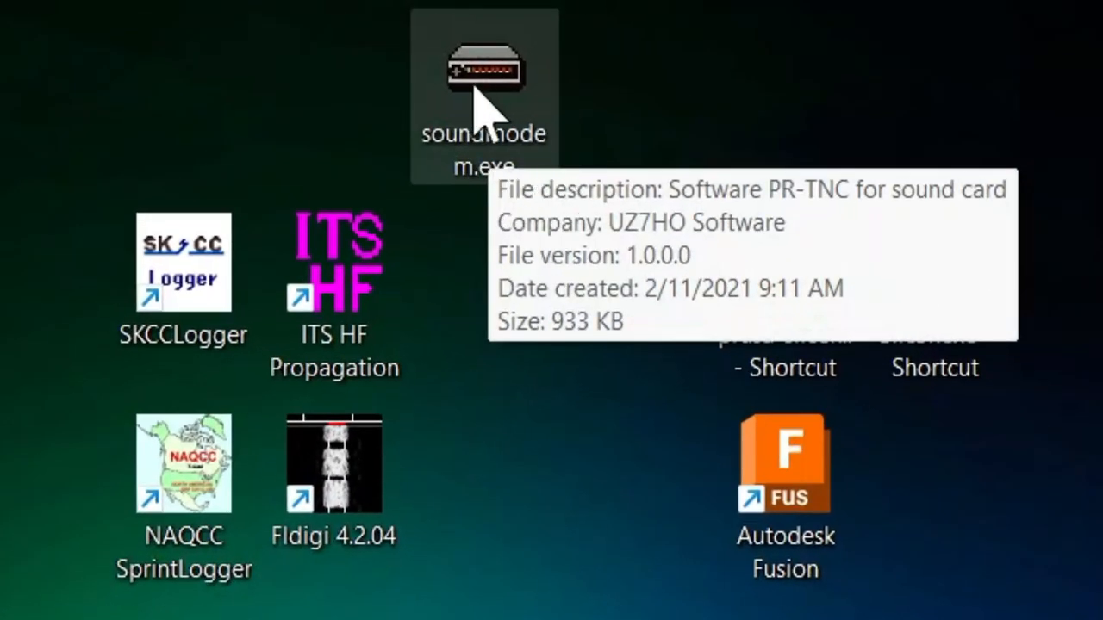
pyautogui.moveTo(491, 448)
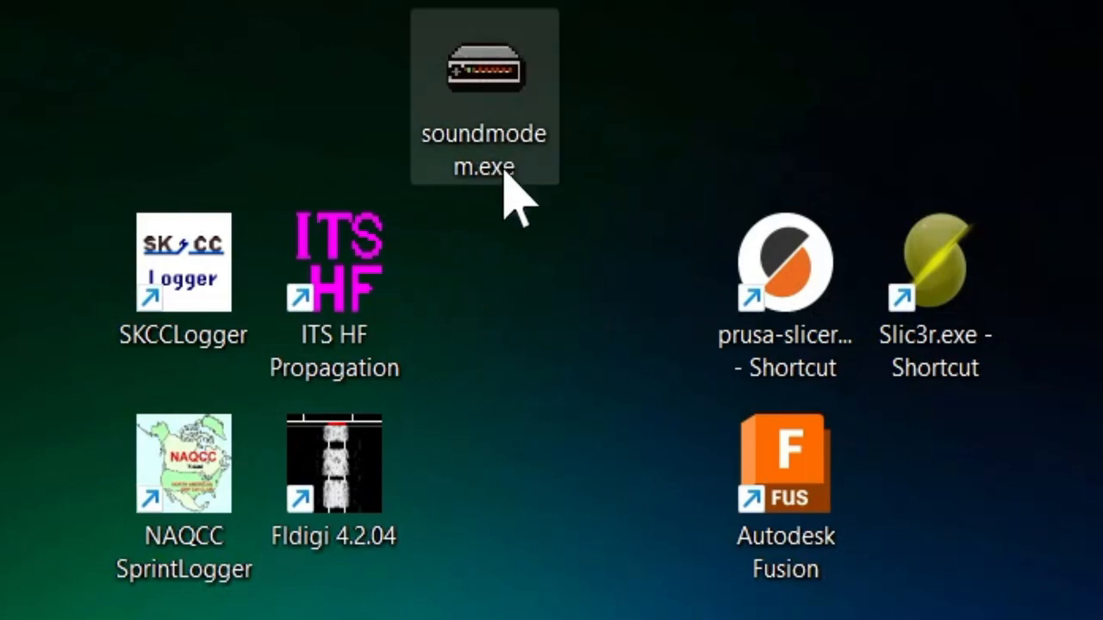
pyautogui.moveTo(543, 414)
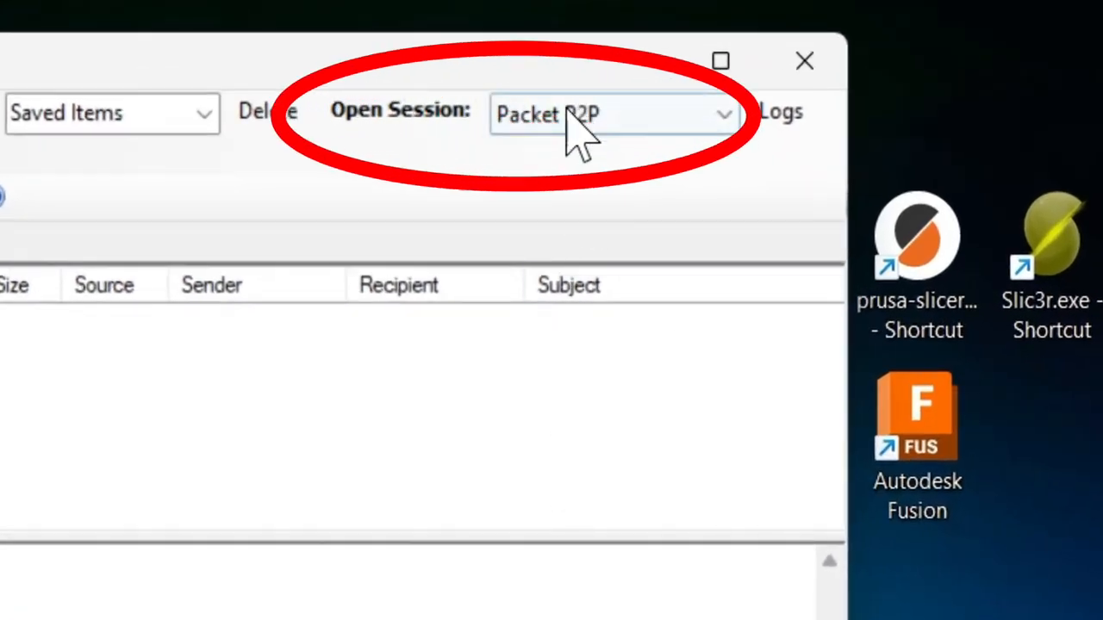
# Run a Packet P2P session that launches soundmodem and reports Ready over KISS TCP.
pyautogui.click(611, 114)
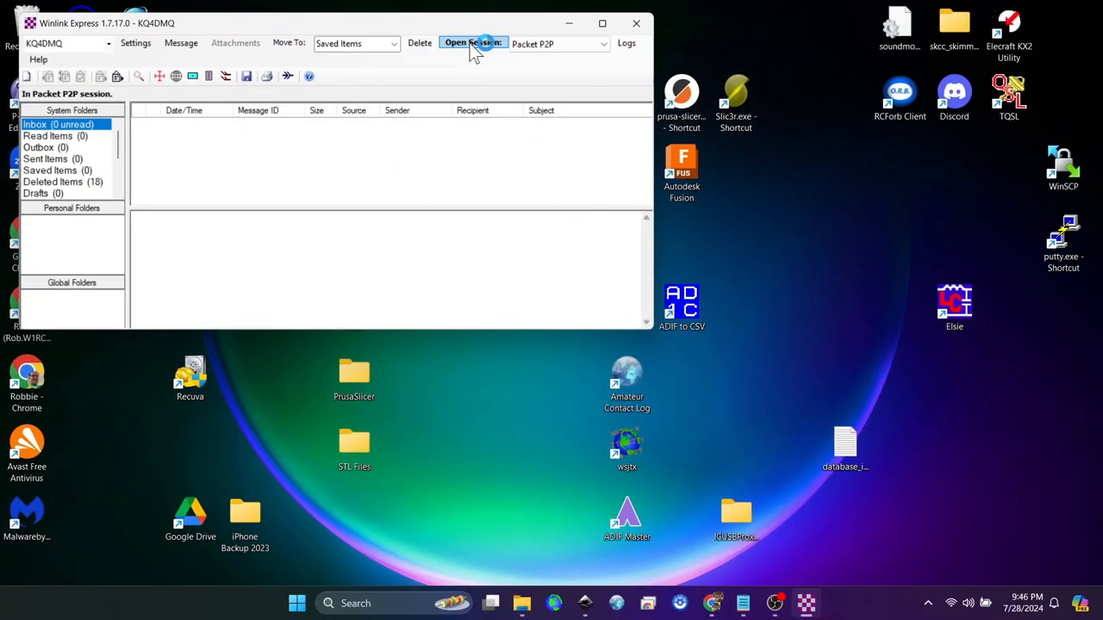
pyautogui.click(472, 43)
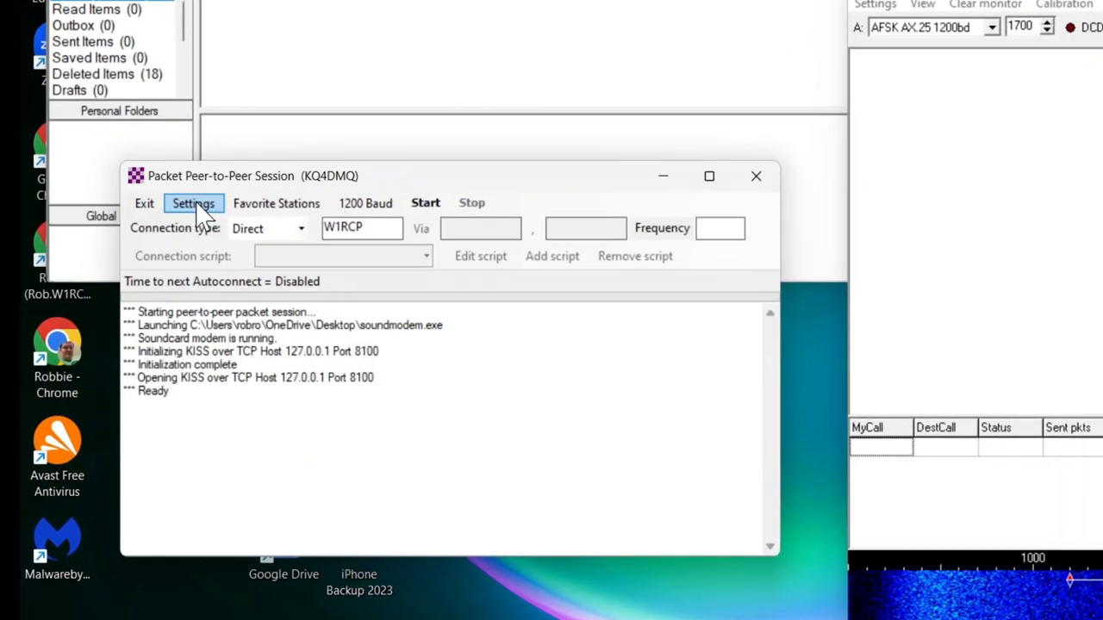
# Review the packet setup: TNC type KISS, serial port TCP, host 127.0.0.1 port 8100, unchanged.
pyautogui.click(193, 203)
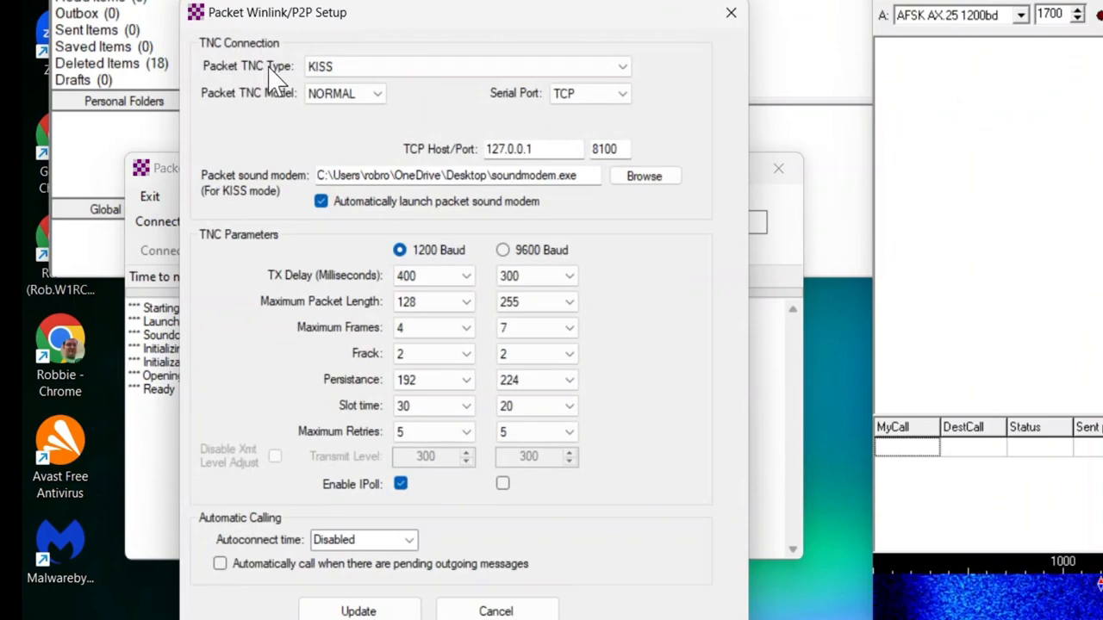
pyautogui.click(465, 66)
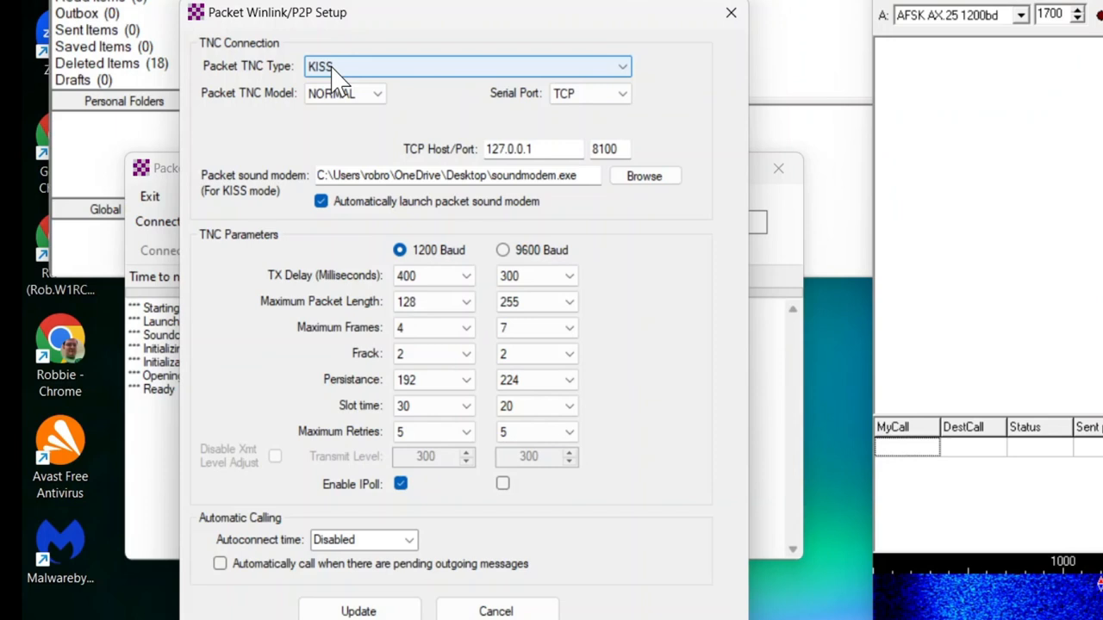
pyautogui.moveTo(369, 93)
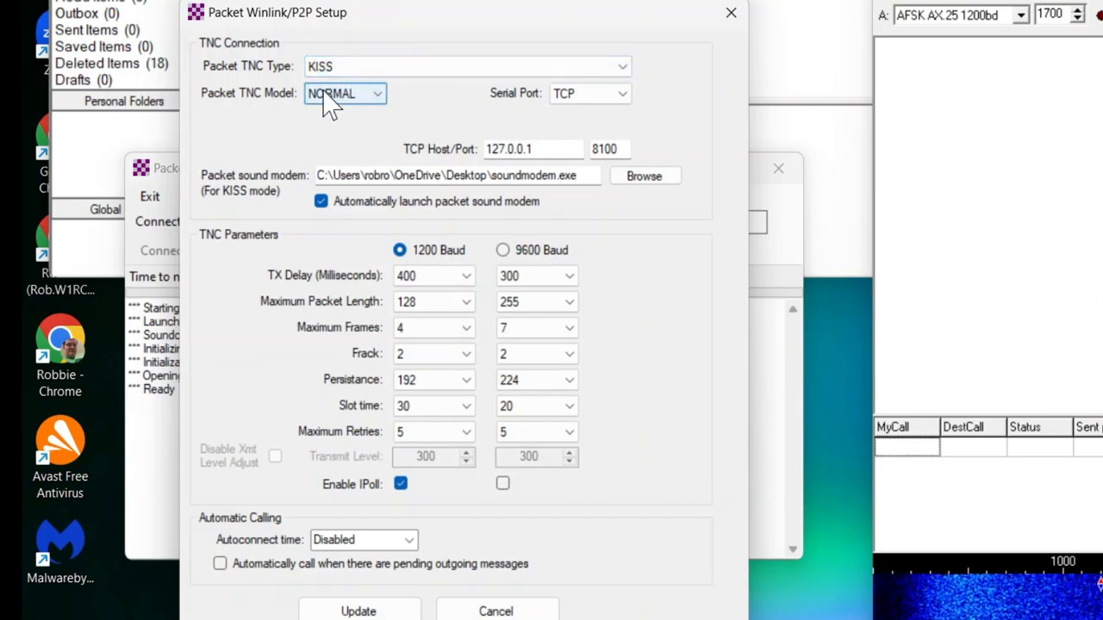
pyautogui.moveTo(590, 93)
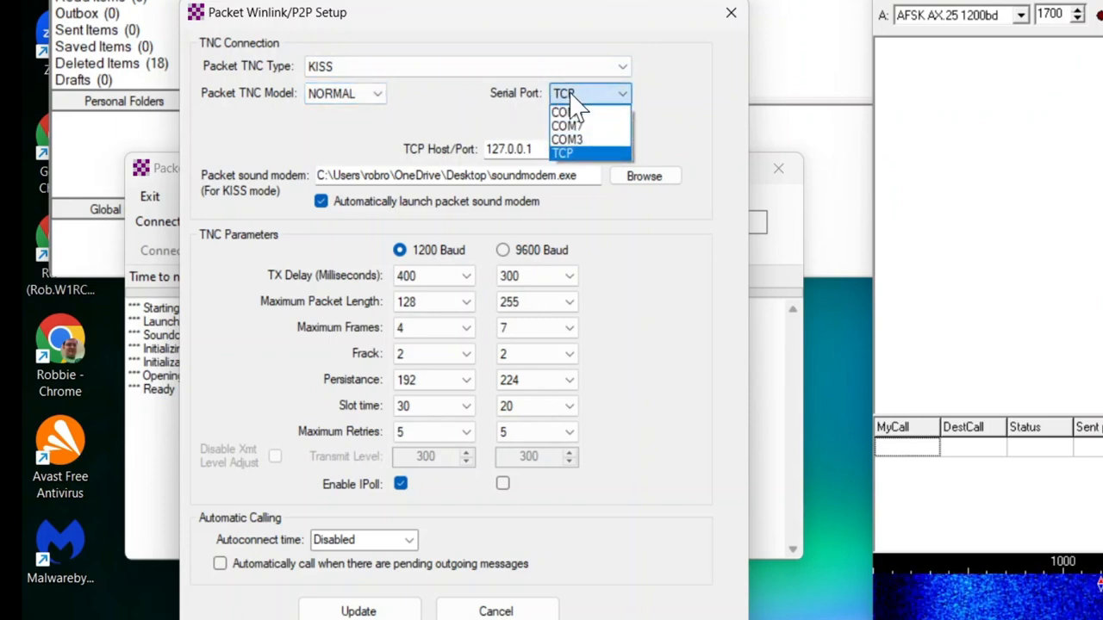
pyautogui.moveTo(567, 139)
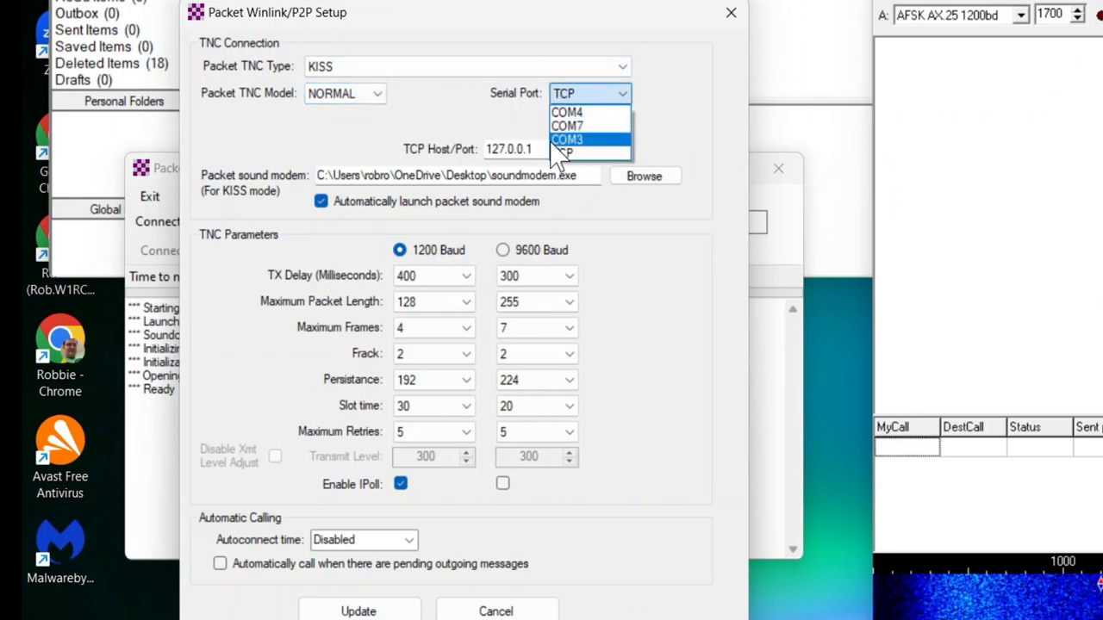
pyautogui.click(567, 151)
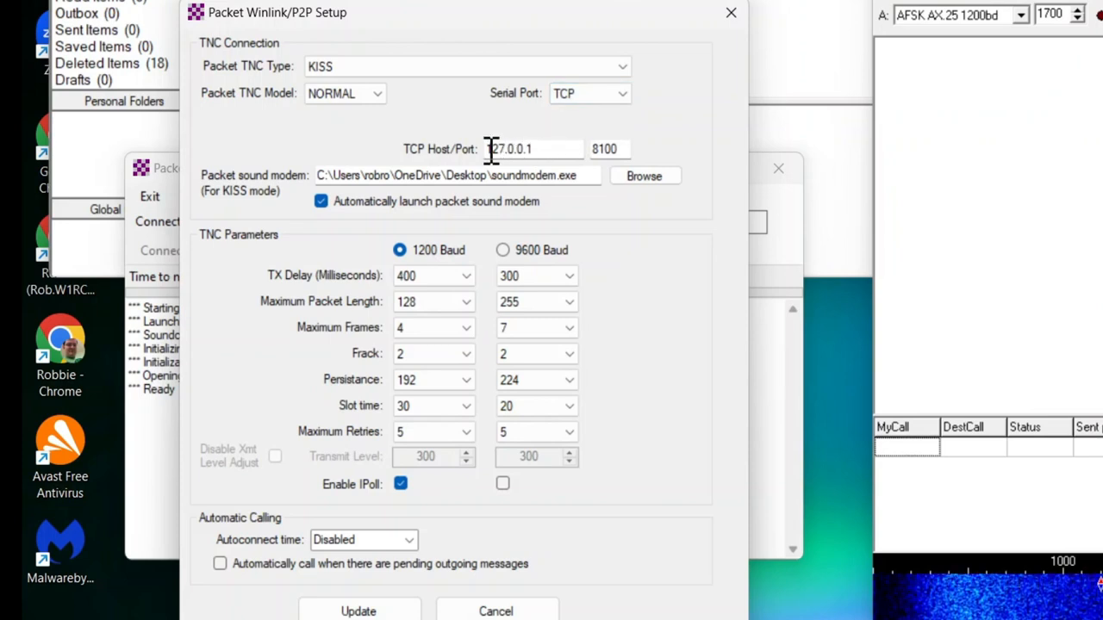
pyautogui.tripleClick(535, 148)
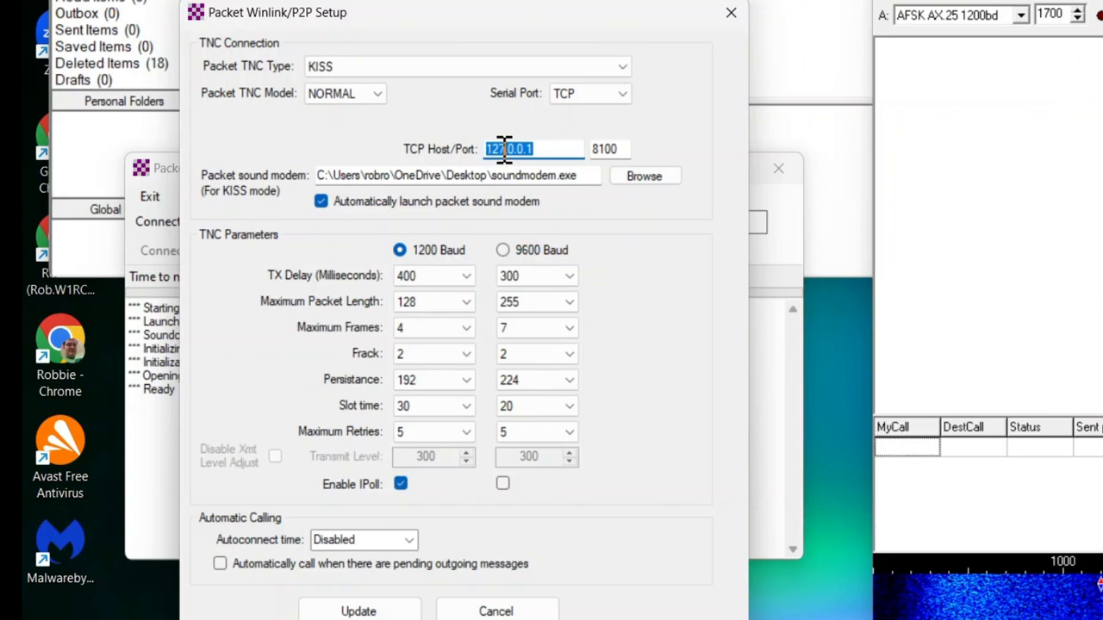
pyautogui.click(551, 148)
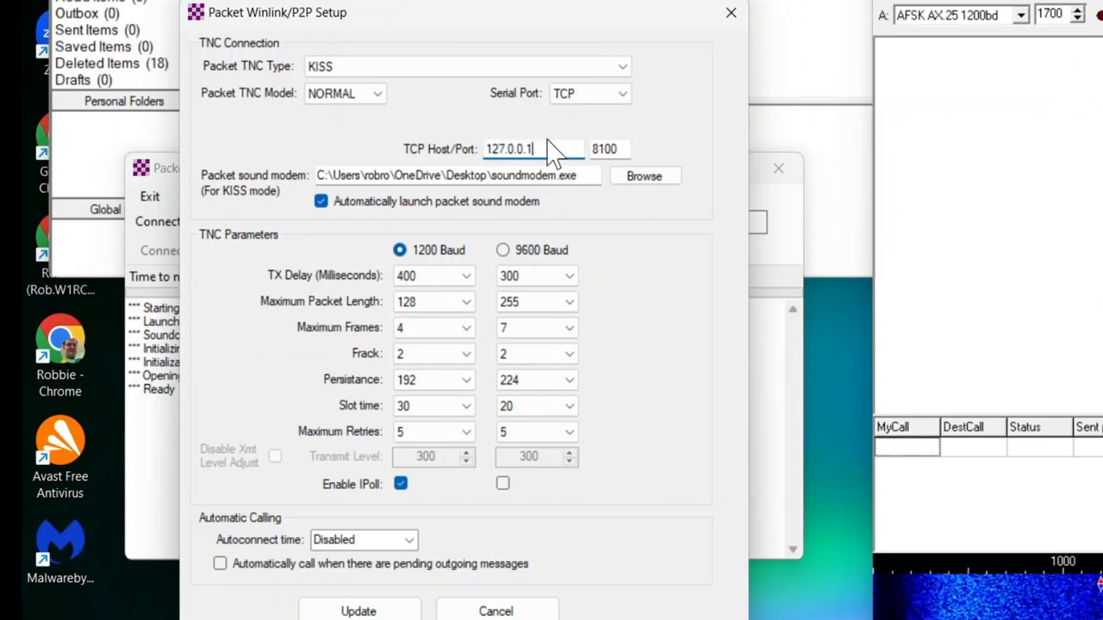
pyautogui.moveTo(238, 181)
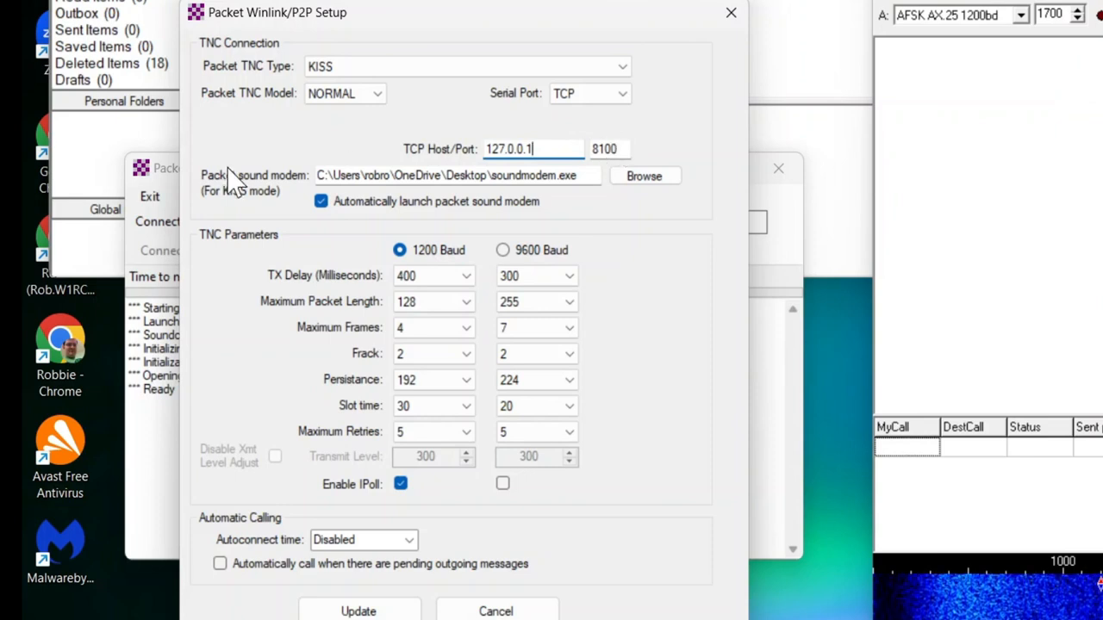
pyautogui.moveTo(310, 192)
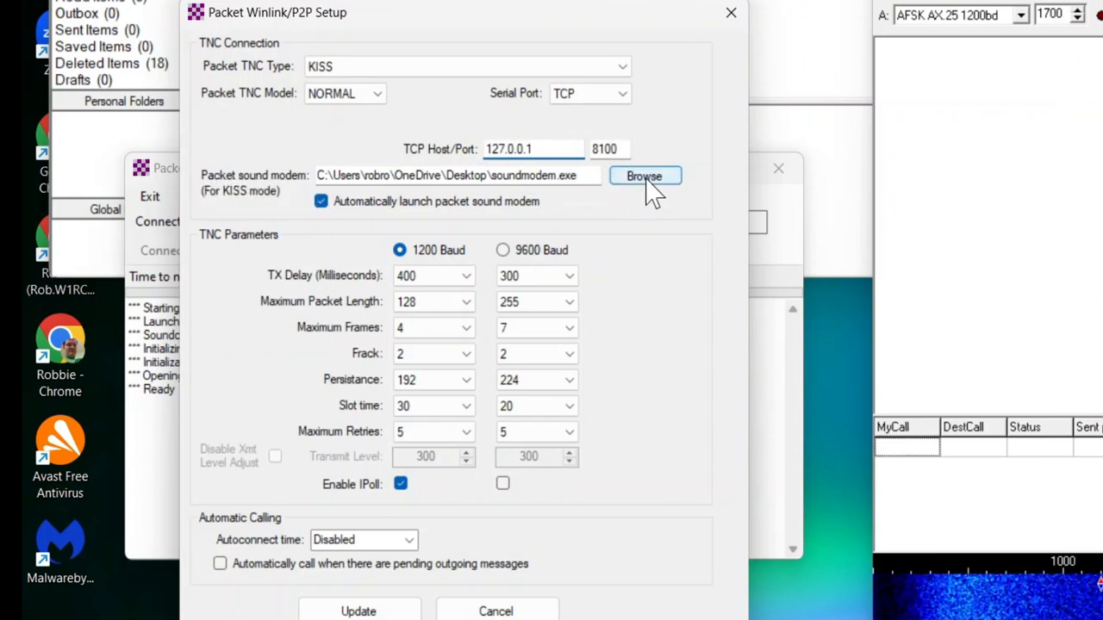
# Point the KISS interface program to soundmodem.exe on the Desktop.
pyautogui.click(645, 176)
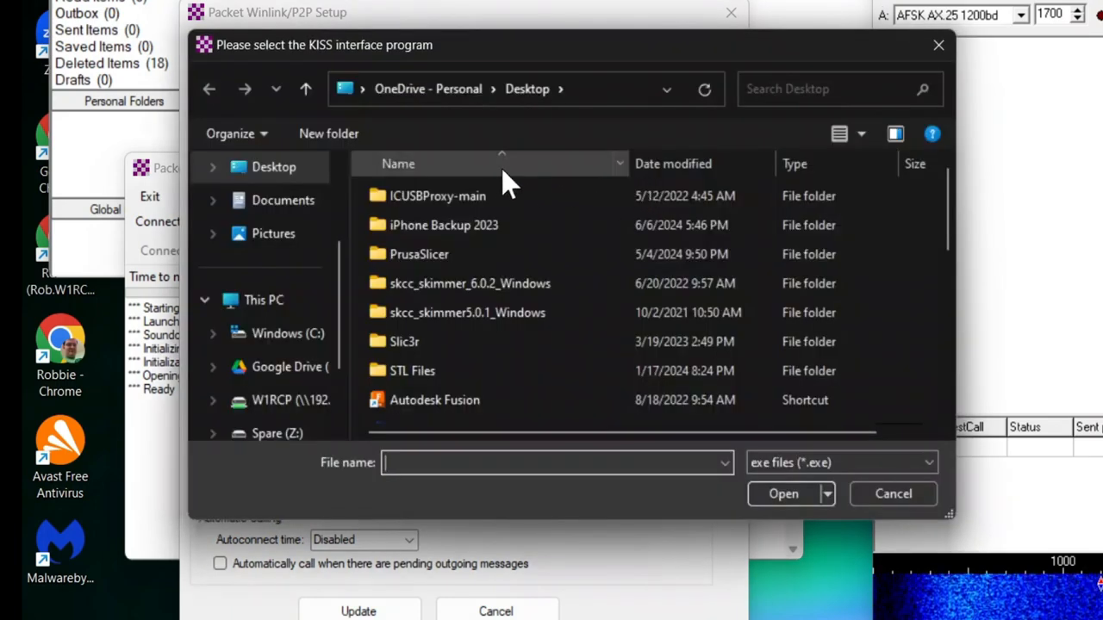
pyautogui.scroll(-3)
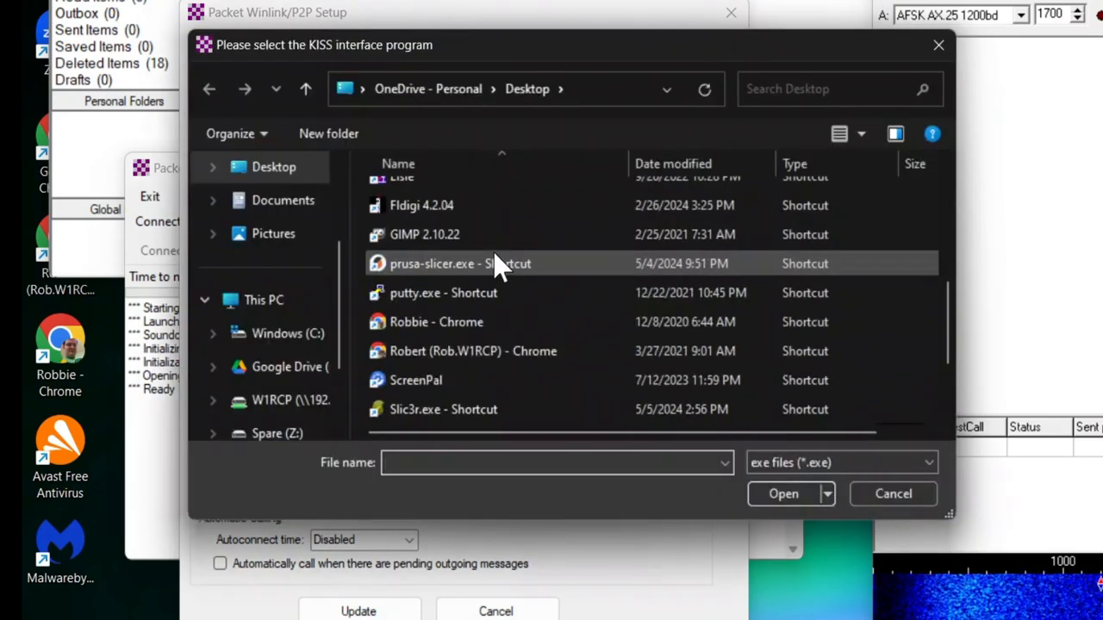
pyautogui.scroll(-3)
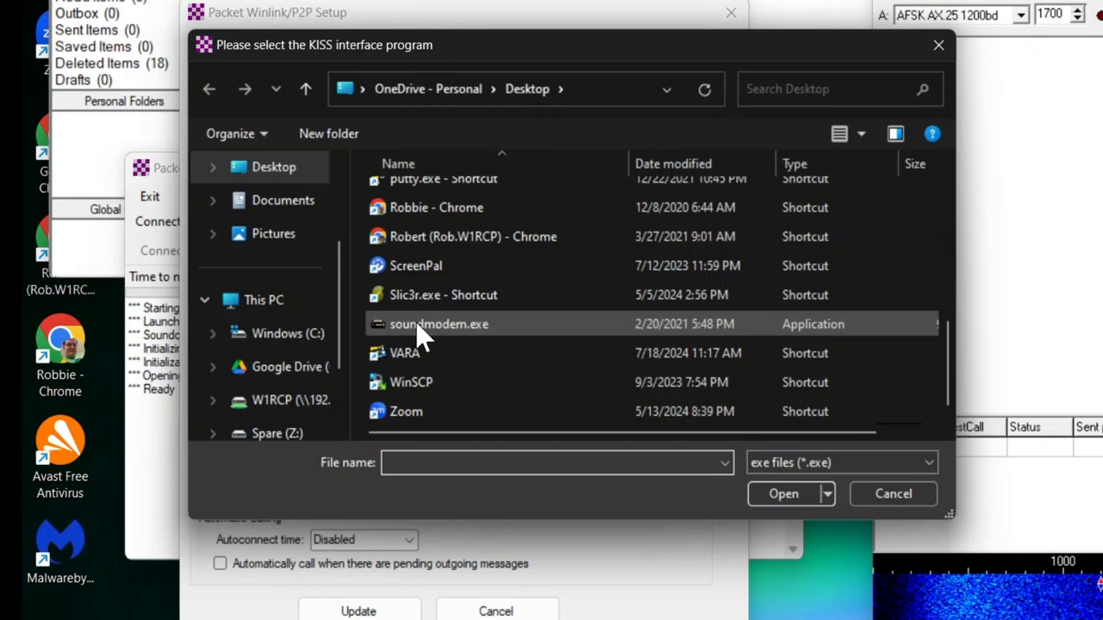
pyautogui.click(438, 324)
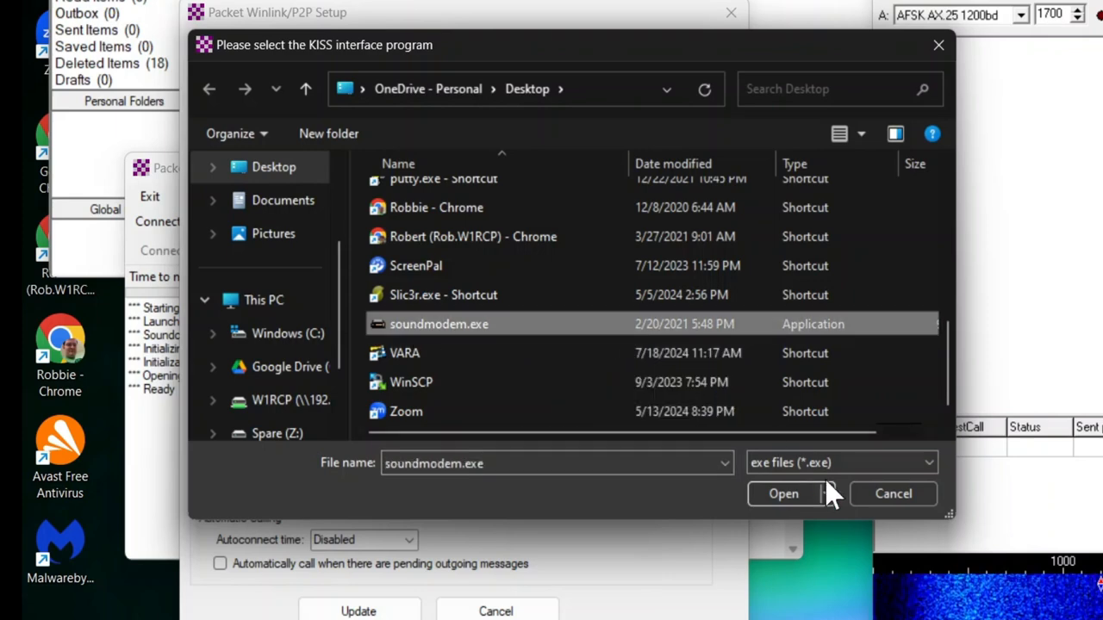
pyautogui.click(782, 492)
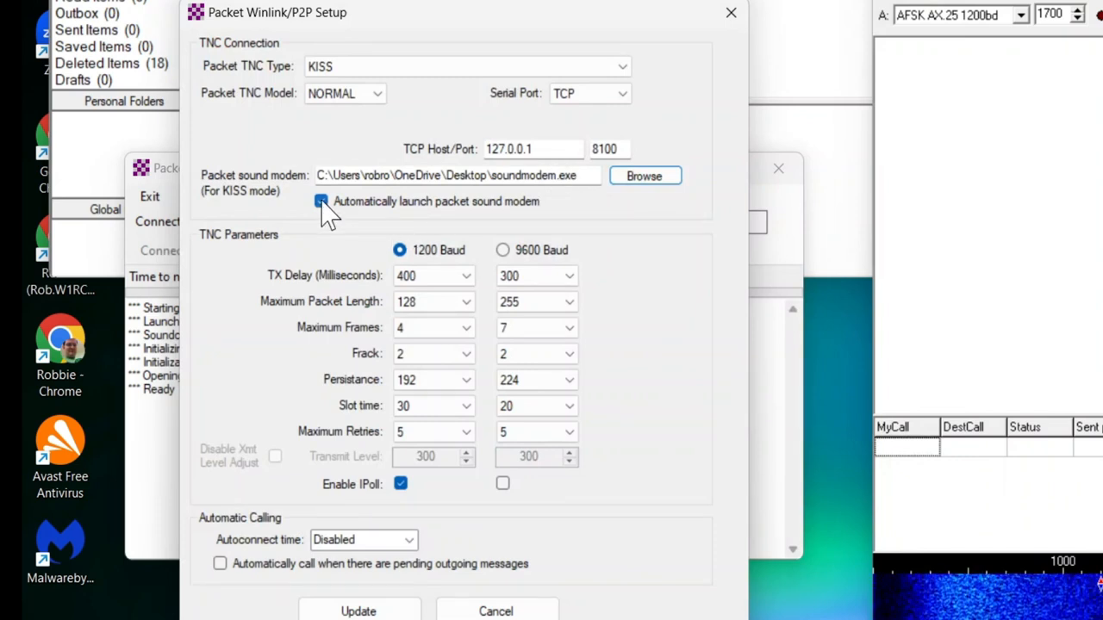
# Review the TNC parameters and cancel the setup, leaving the P2P session Ready.
pyautogui.click(320, 200)
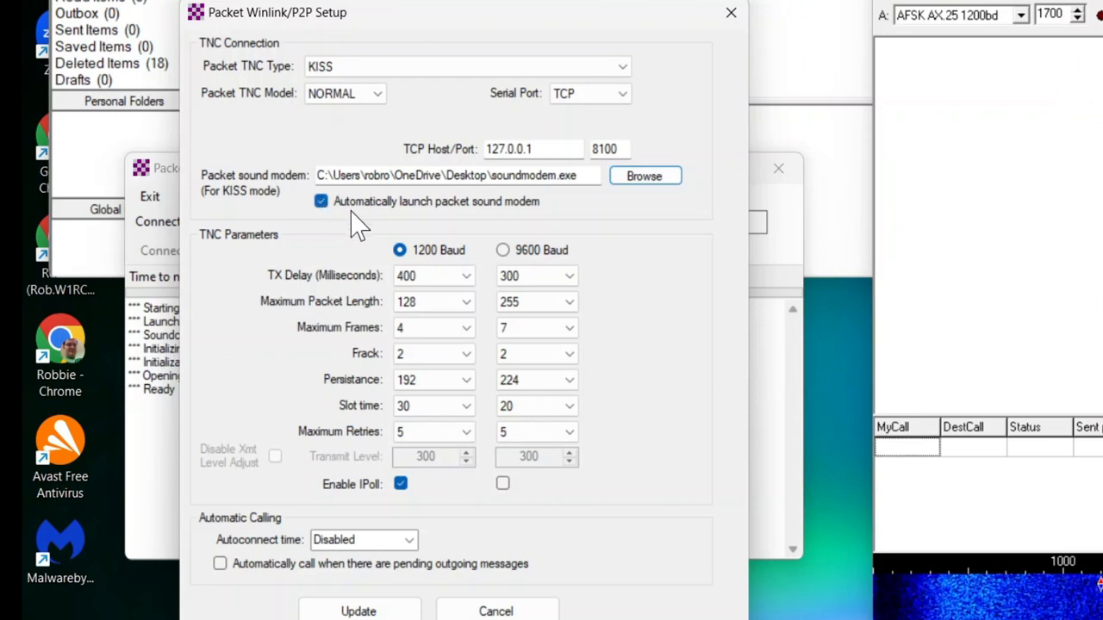
pyautogui.moveTo(560, 306)
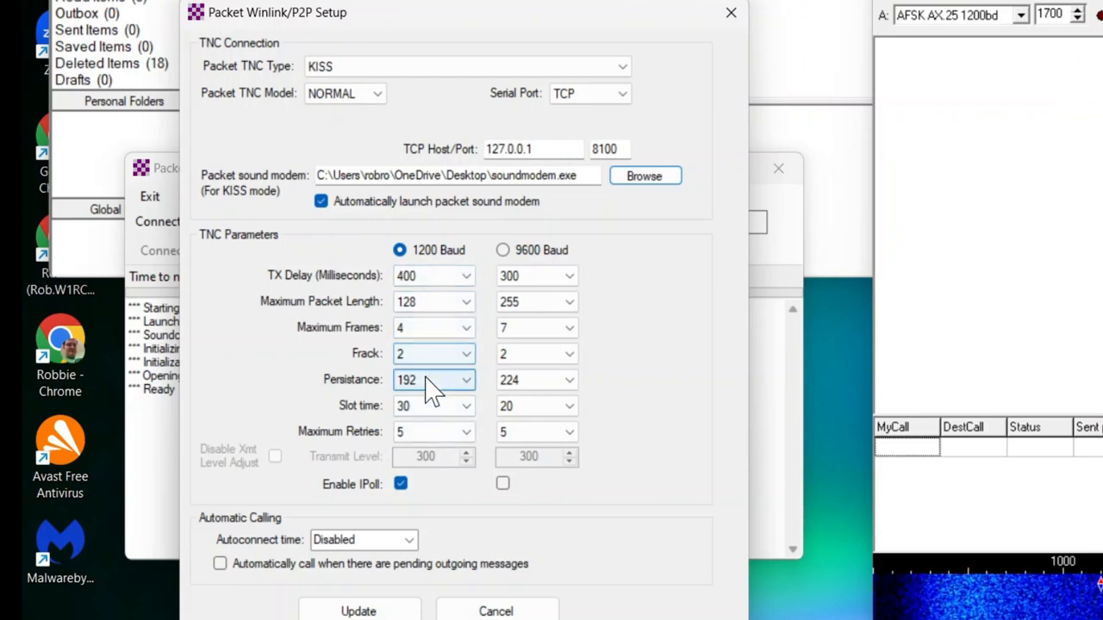
pyautogui.moveTo(435, 302)
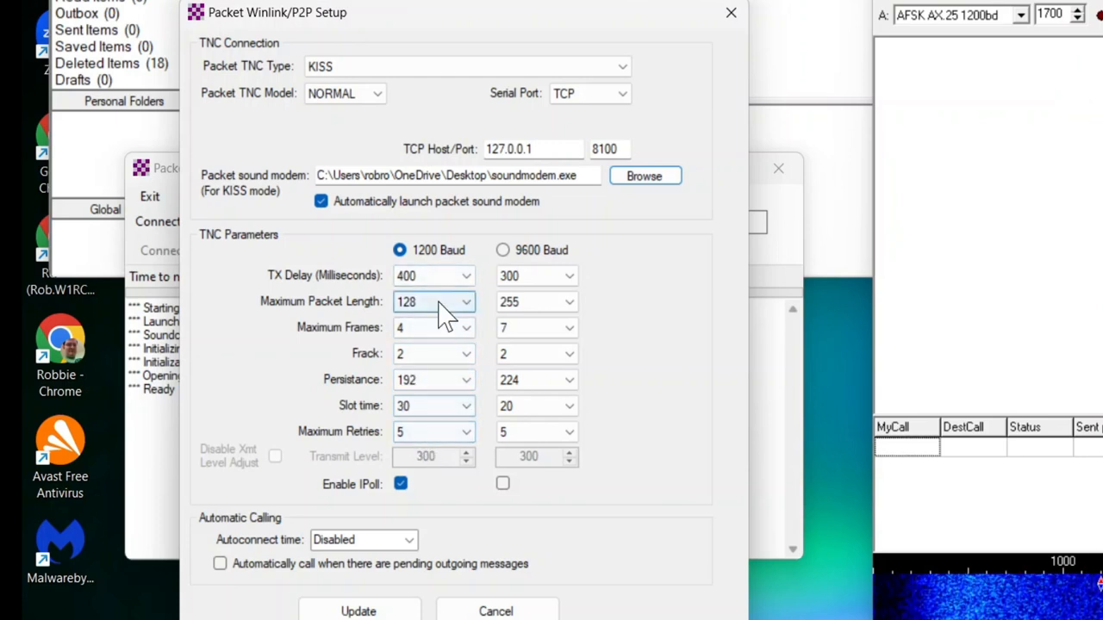
pyautogui.moveTo(434, 379)
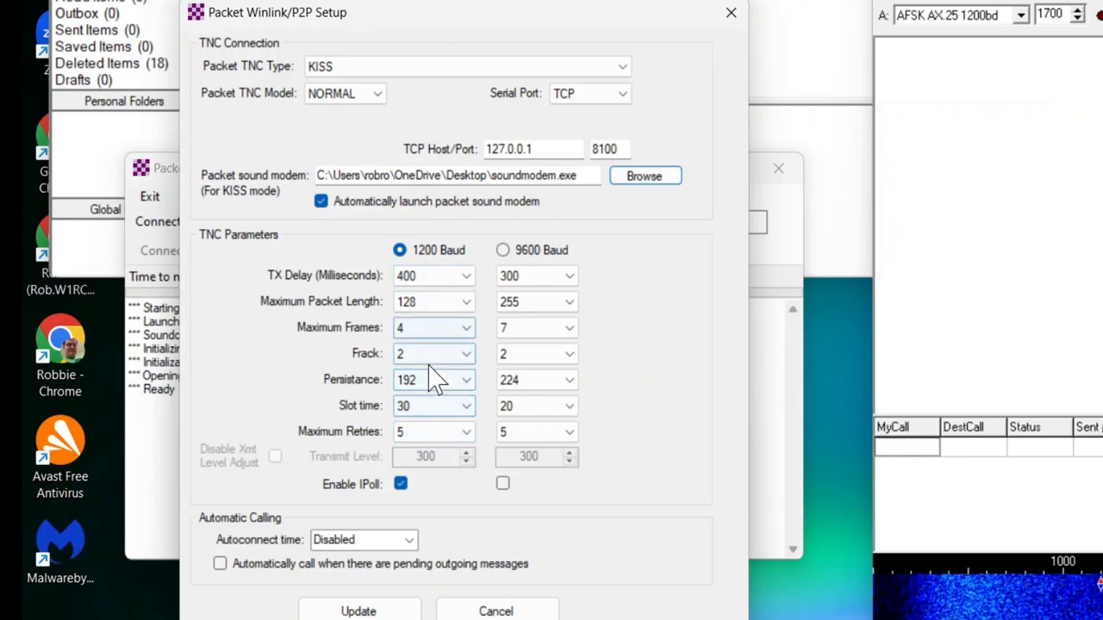
pyautogui.moveTo(430, 427)
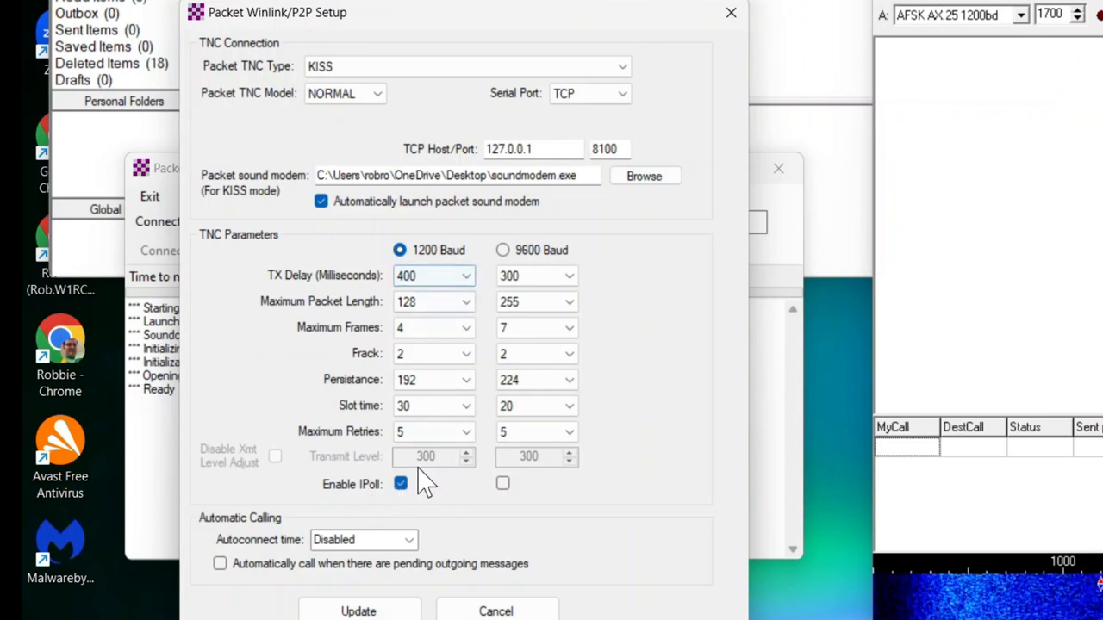
pyautogui.moveTo(517, 252)
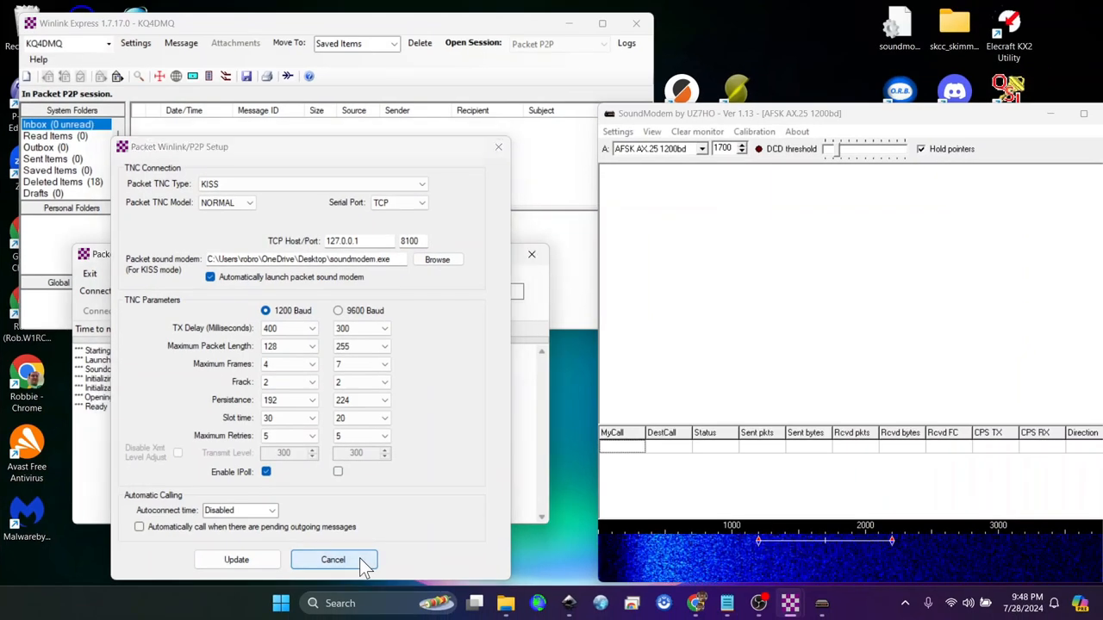
pyautogui.click(332, 558)
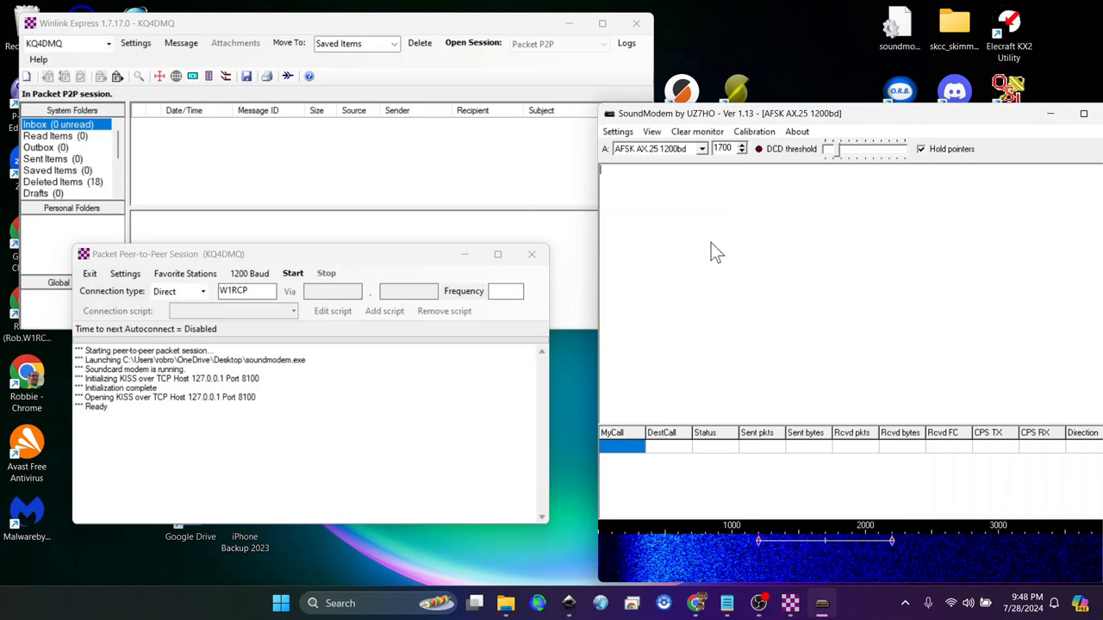
pyautogui.click(617, 131)
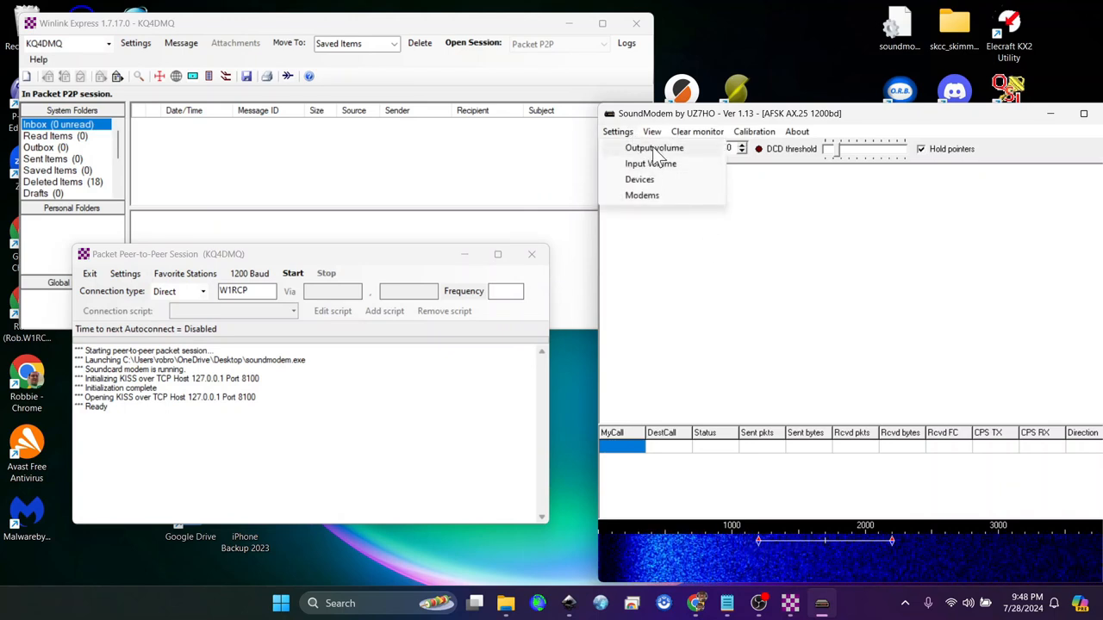
pyautogui.moveTo(651, 164)
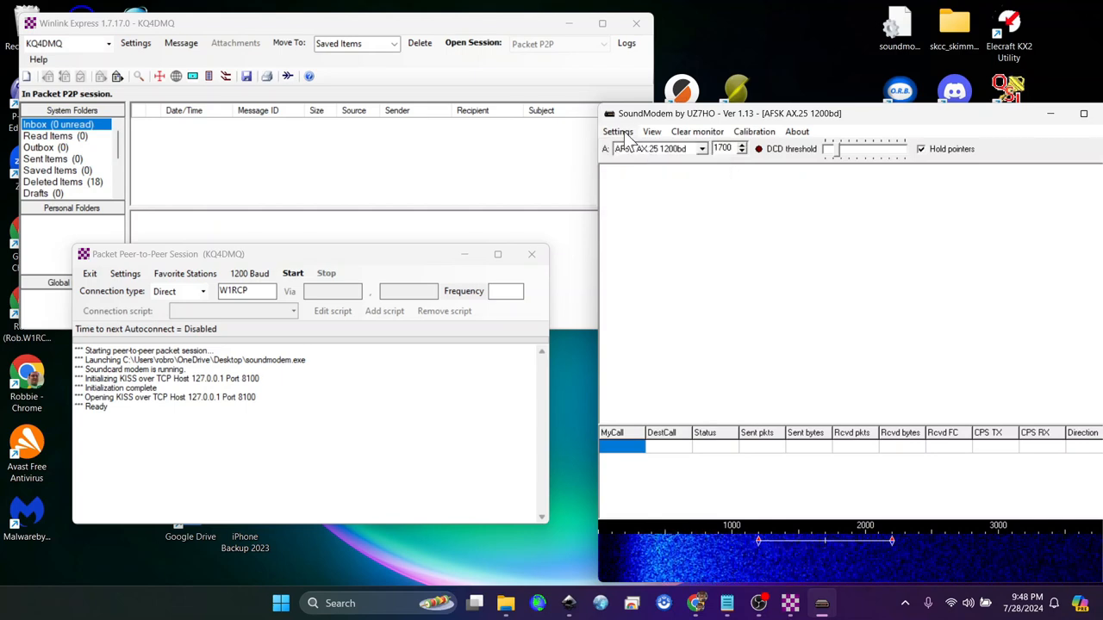
pyautogui.click(617, 131)
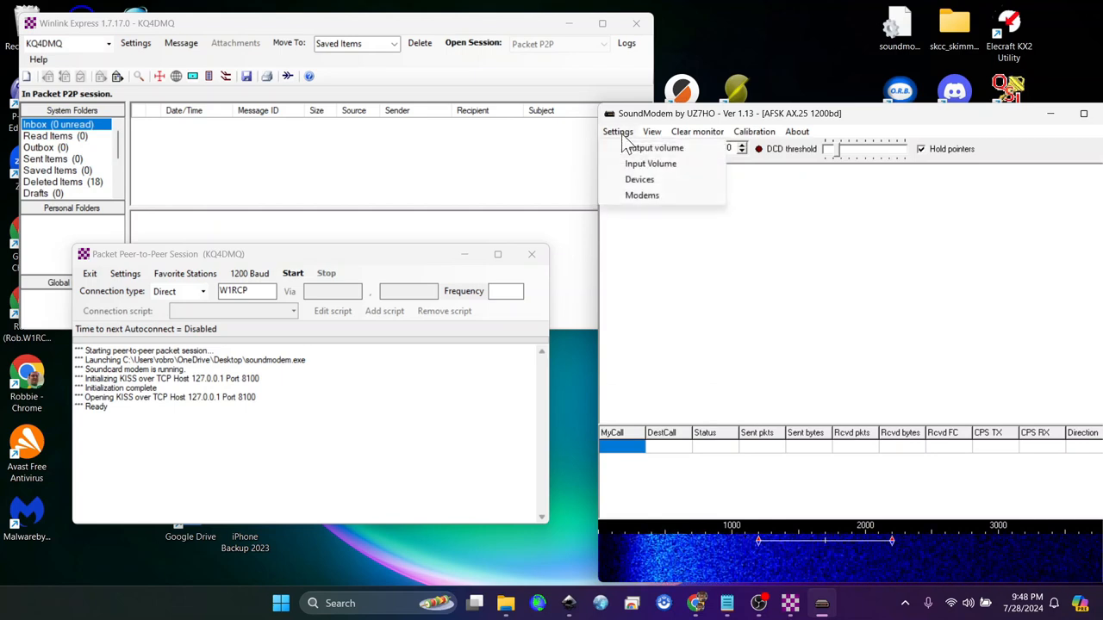
pyautogui.click(639, 179)
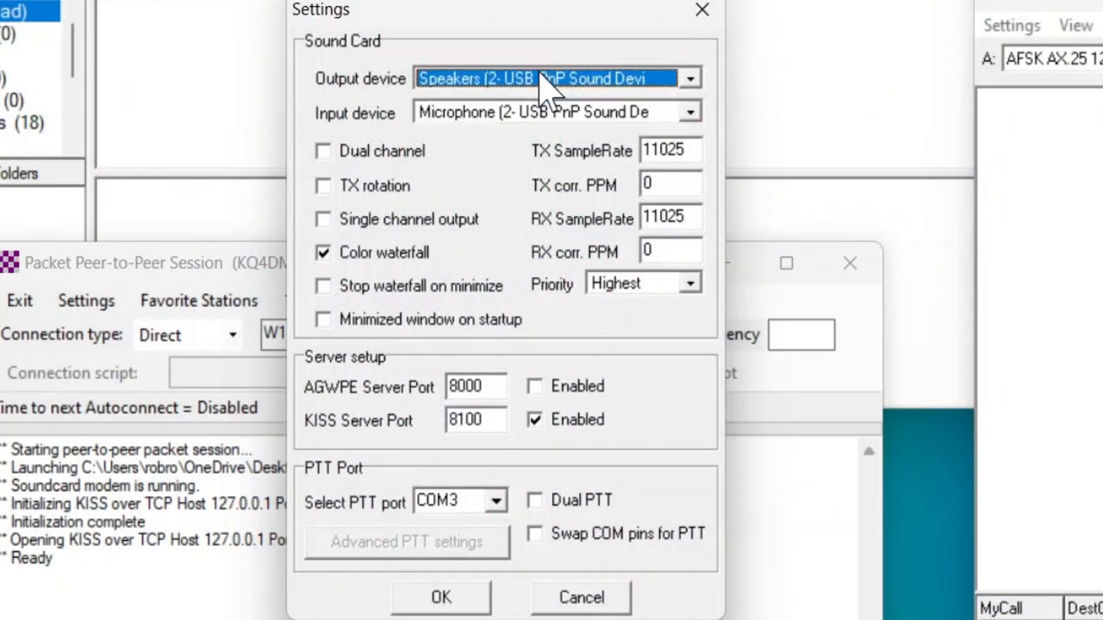
pyautogui.moveTo(499, 517)
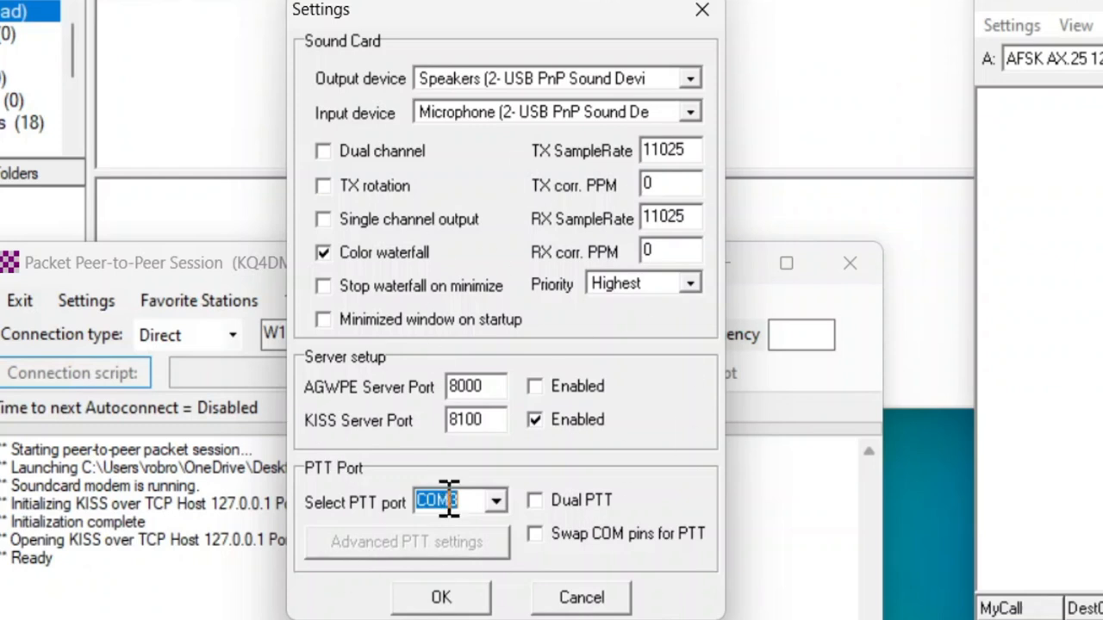
pyautogui.moveTo(704, 572)
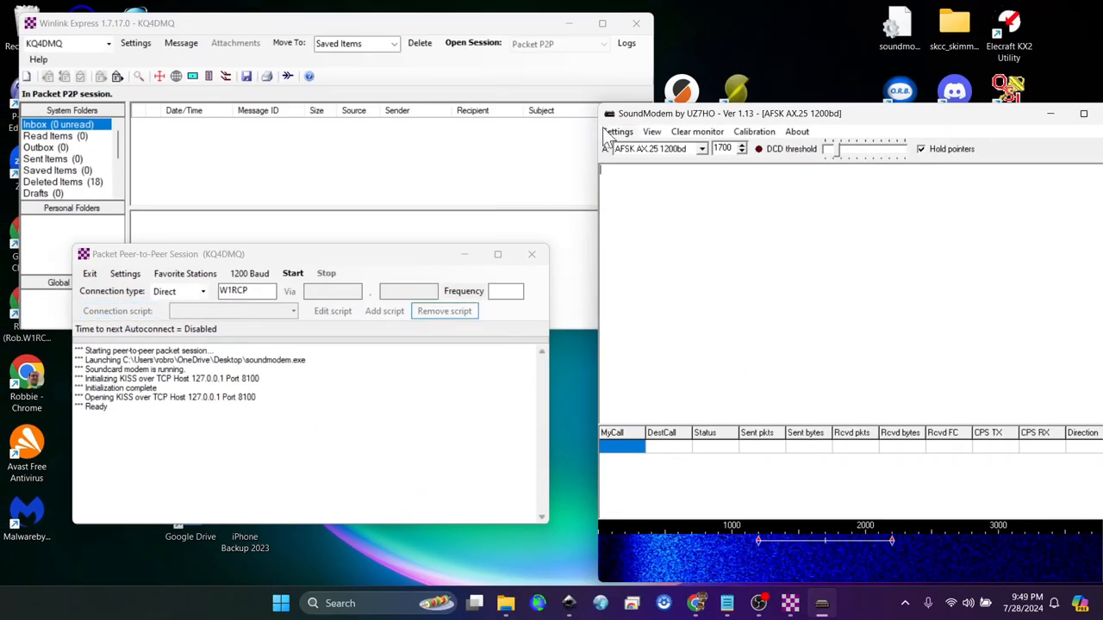
pyautogui.click(617, 131)
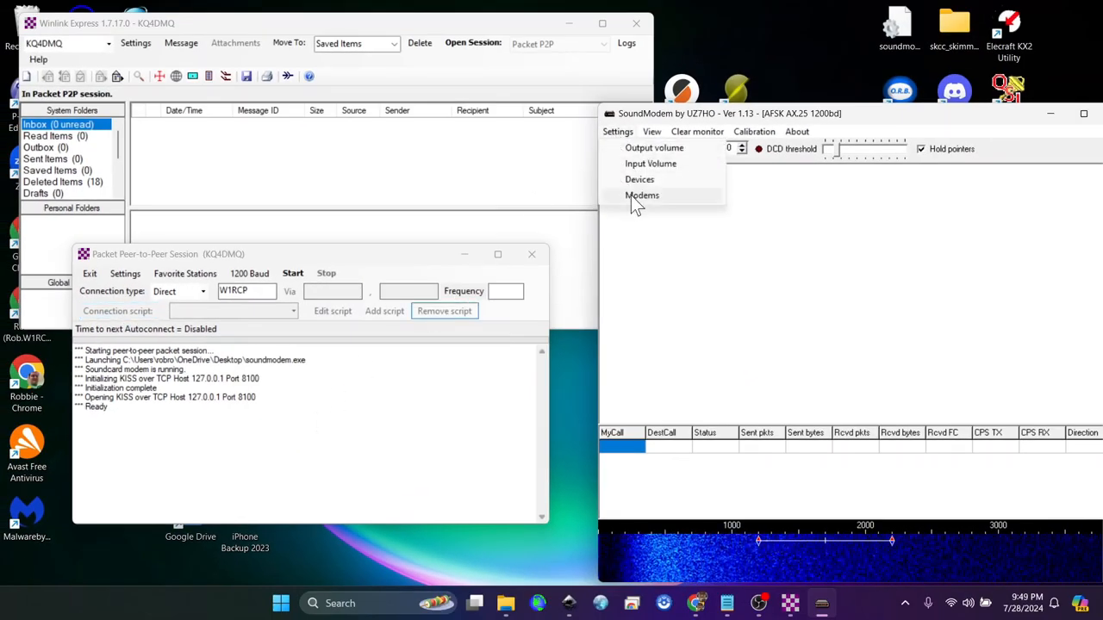
pyautogui.click(641, 195)
pyautogui.write('500')
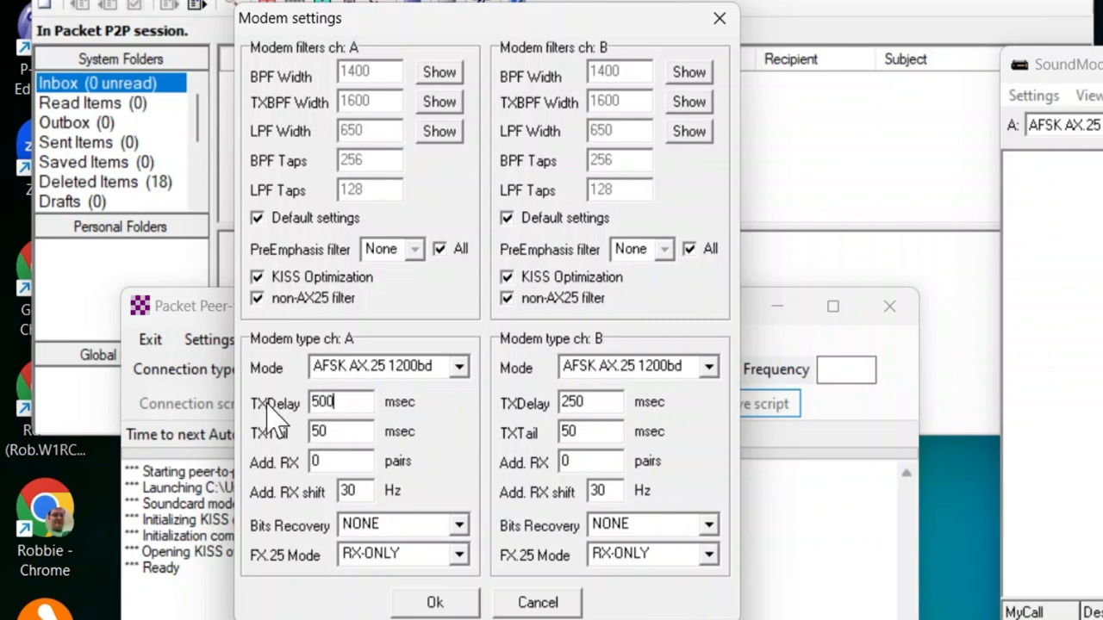
pyautogui.moveTo(365, 407)
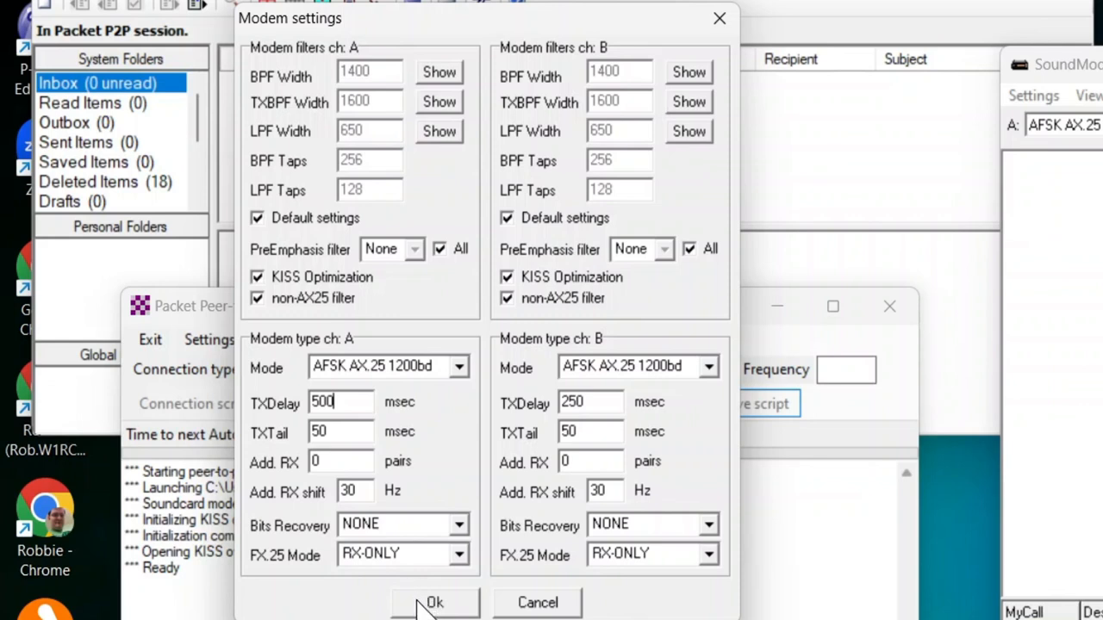
pyautogui.moveTo(354, 107)
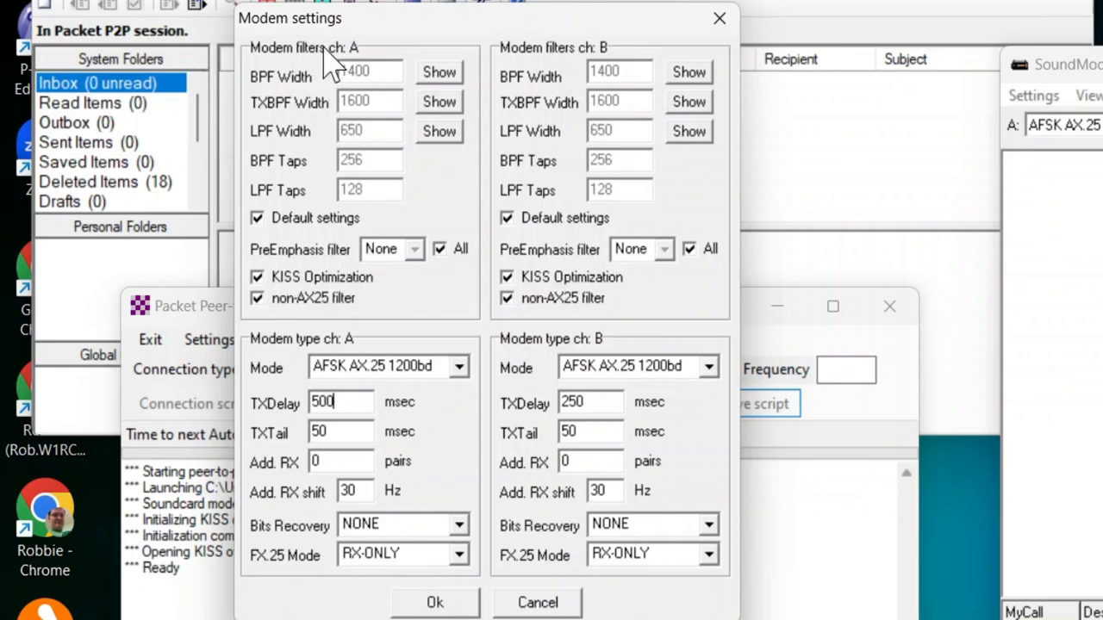
pyautogui.moveTo(379, 94)
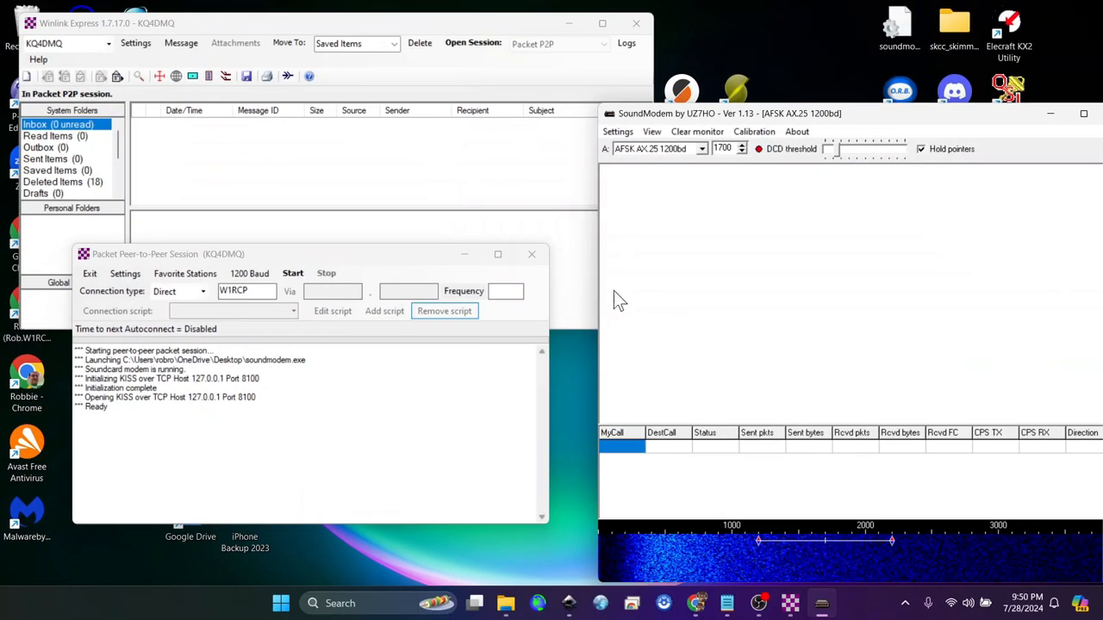
pyautogui.moveTo(727, 263)
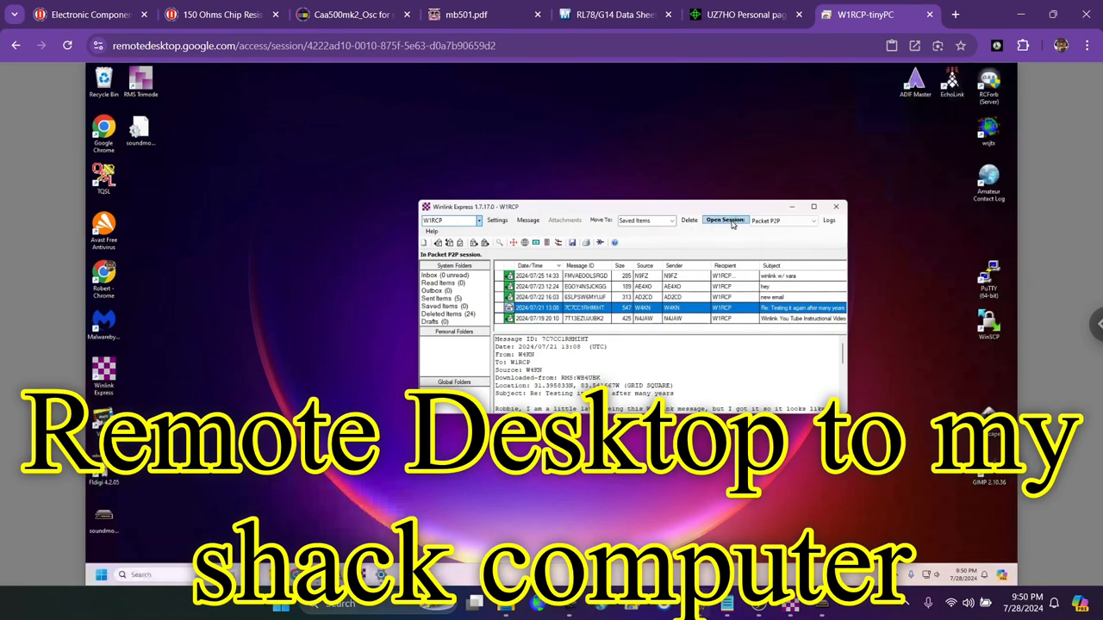
# Start the shack computer's Winlink P2P session and list its SoundModem settings options.
pyautogui.click(727, 220)
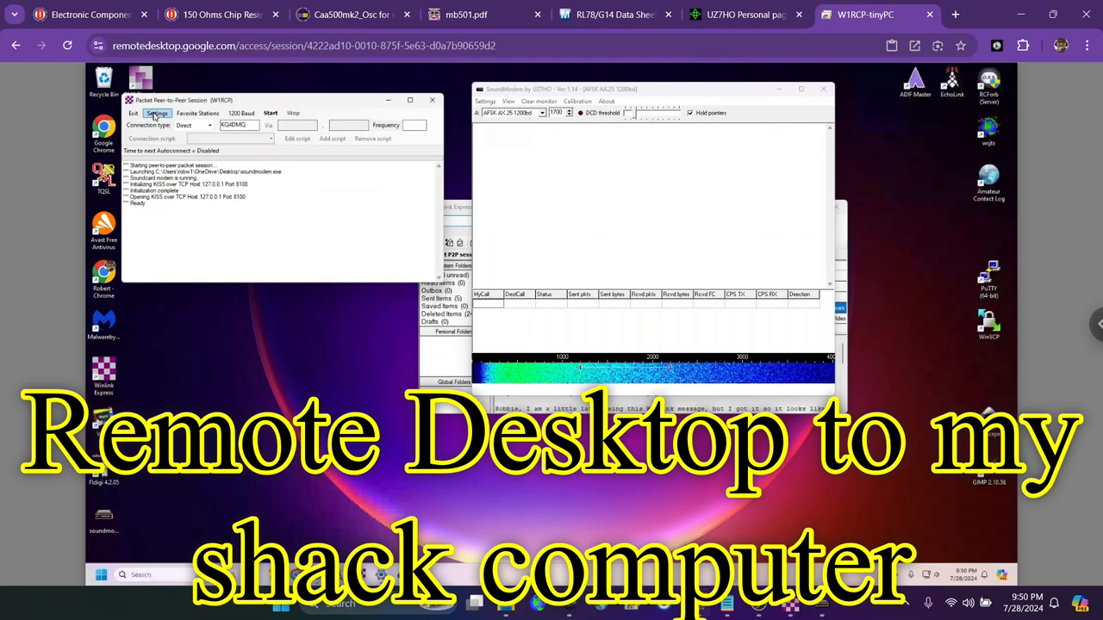
pyautogui.click(159, 113)
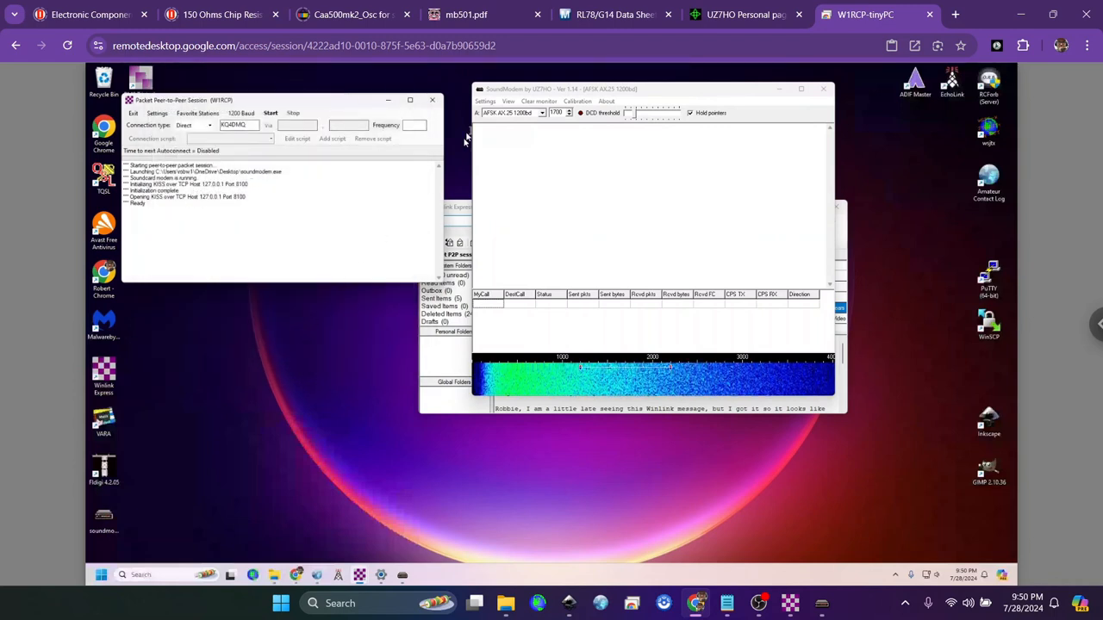
pyautogui.click(486, 100)
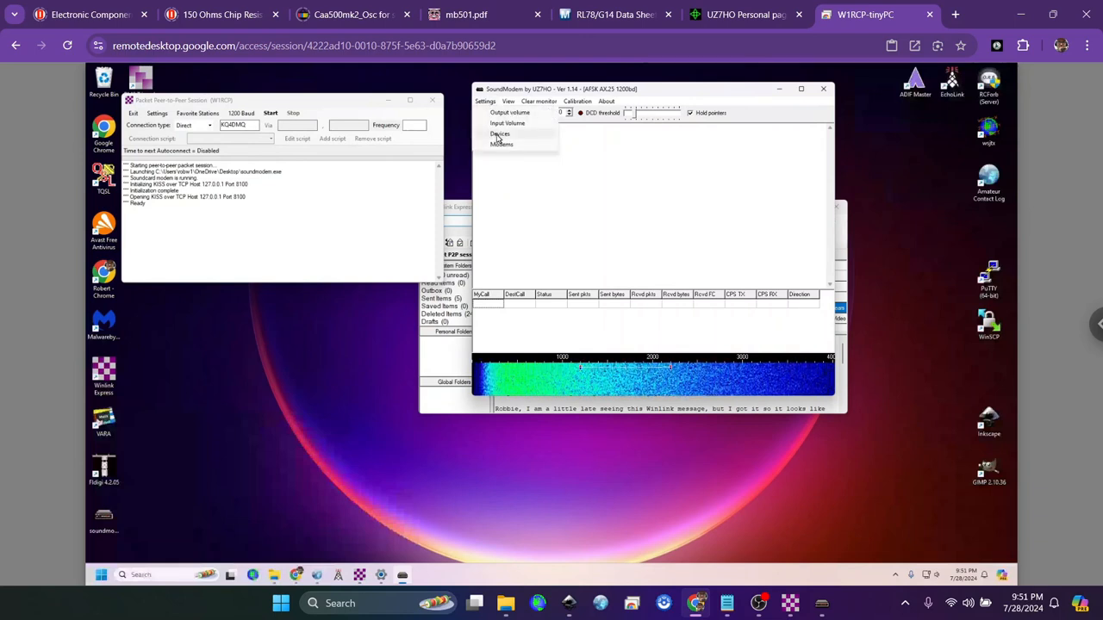
# Review the remote SoundModem devices (USB Audio CODEC, KISS server on 8100) and close them.
pyautogui.click(500, 134)
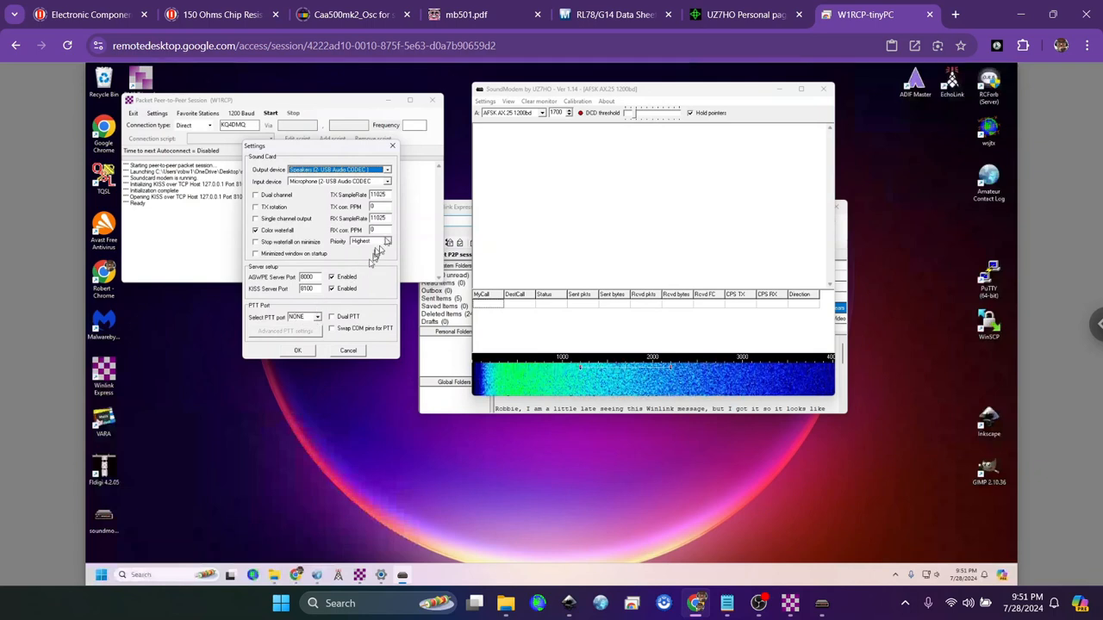
pyautogui.moveTo(309, 221)
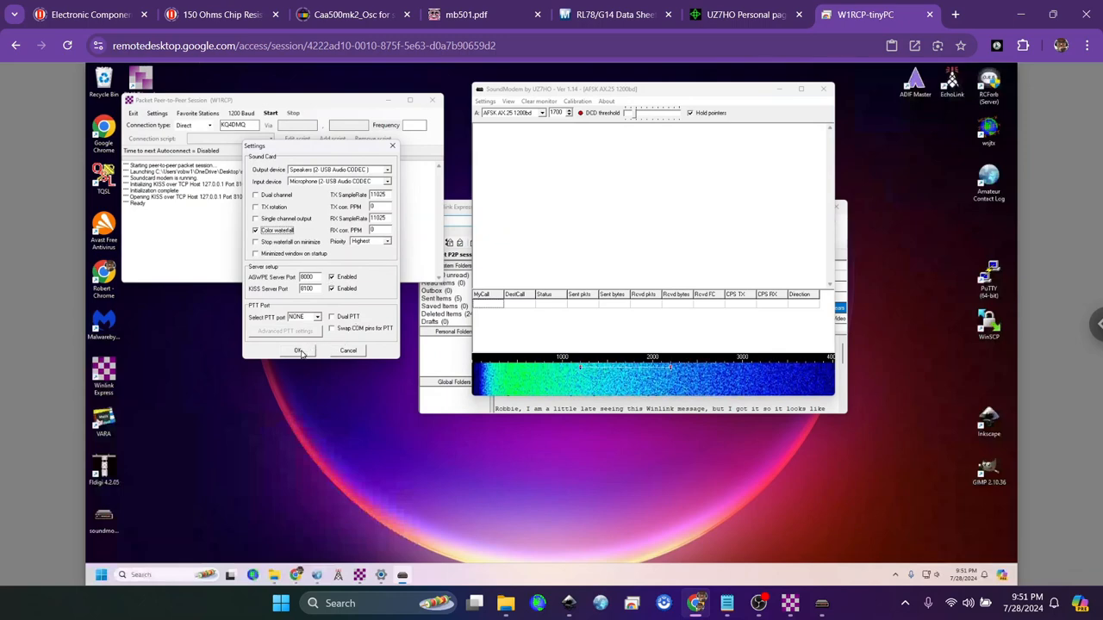
pyautogui.click(298, 352)
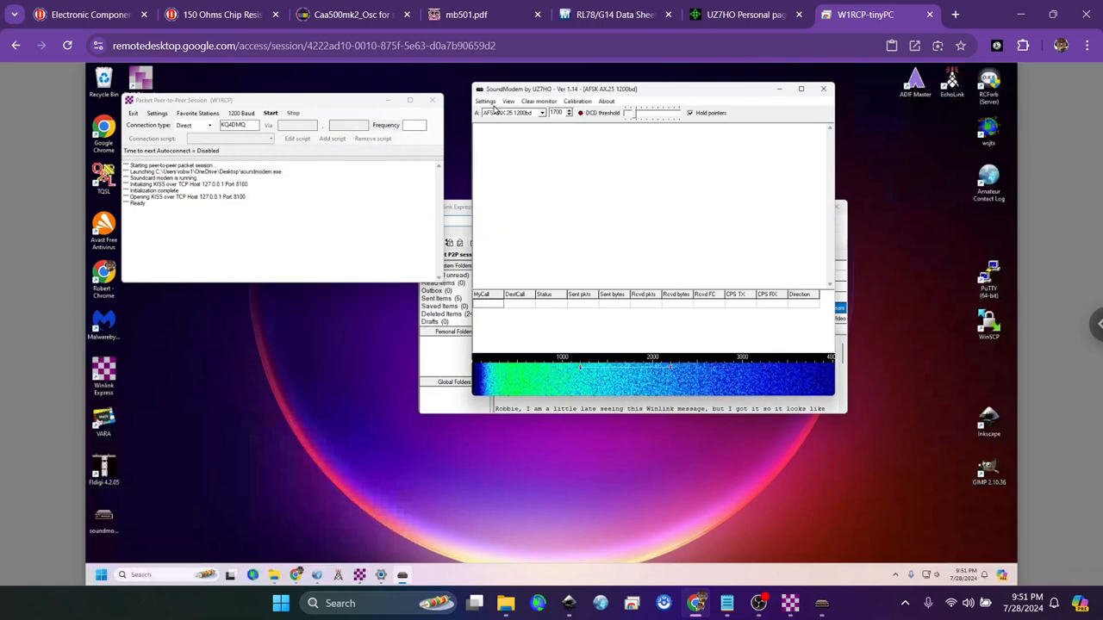
pyautogui.click(486, 100)
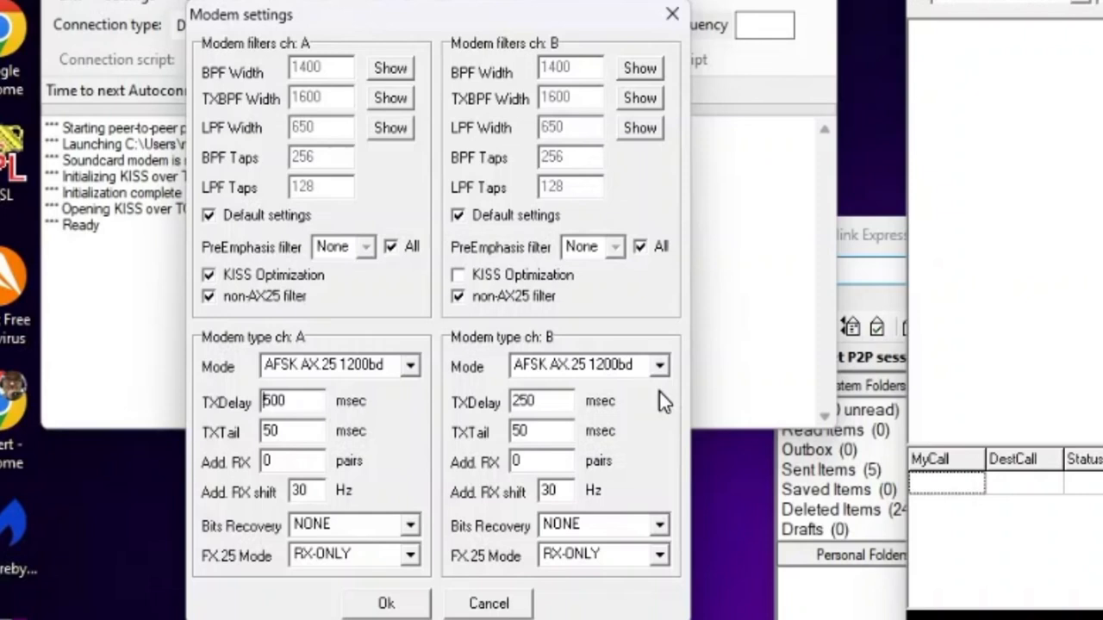
pyautogui.moveTo(469, 465)
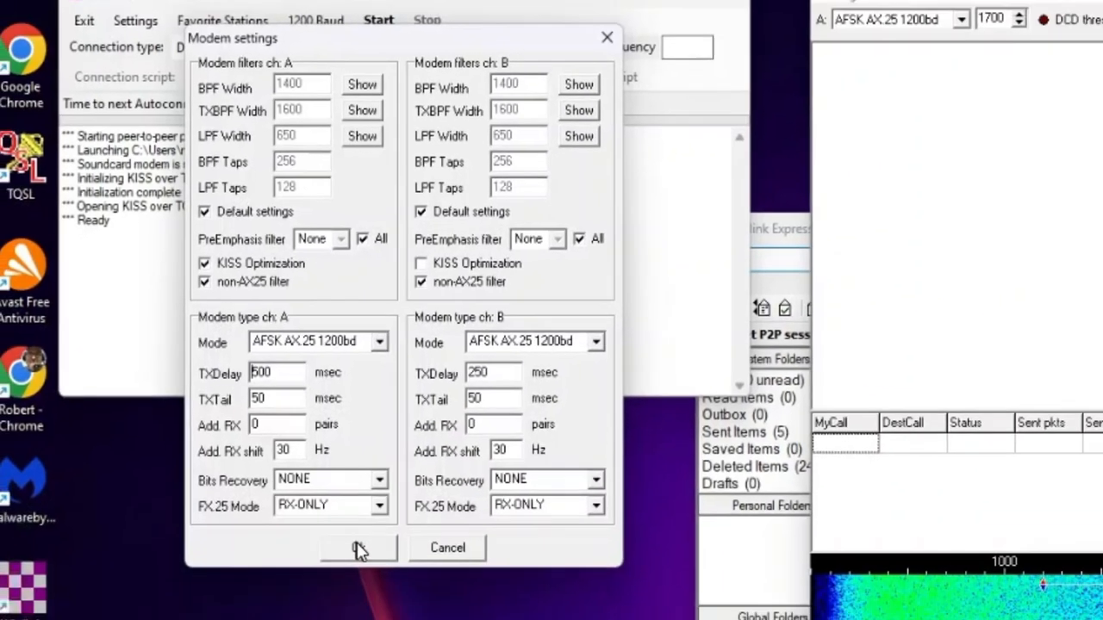
pyautogui.click(358, 548)
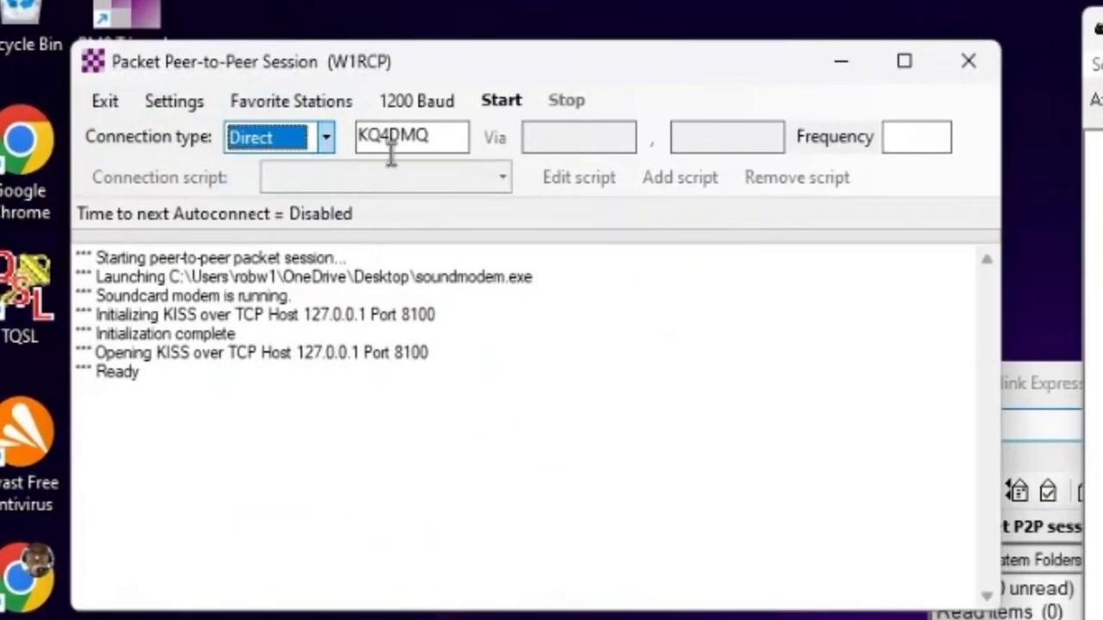
pyautogui.click(412, 136)
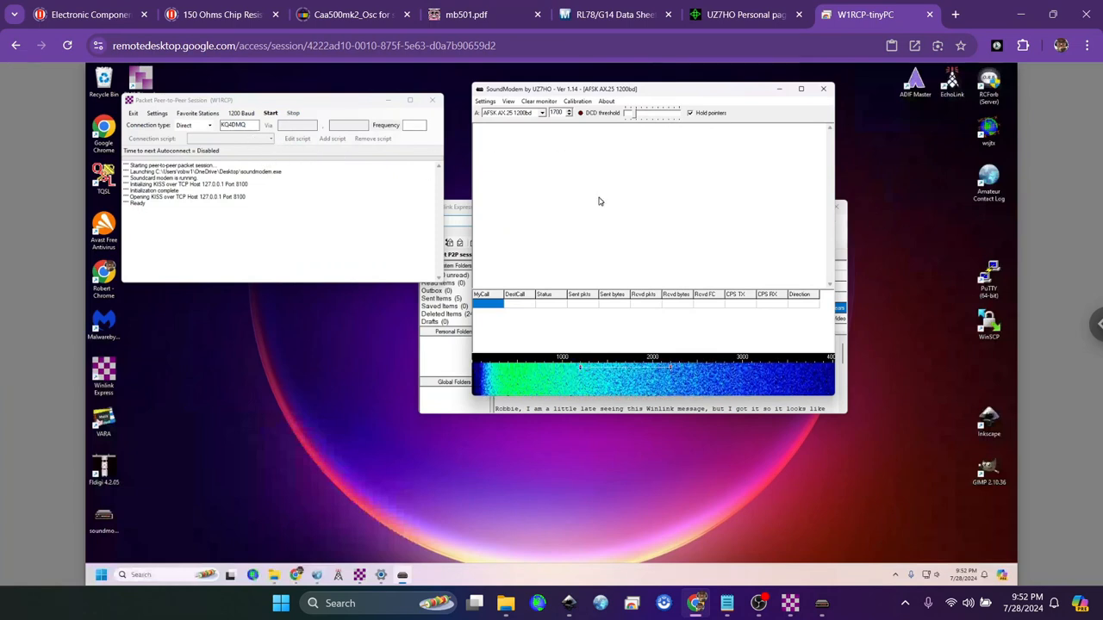
pyautogui.moveTo(658, 202)
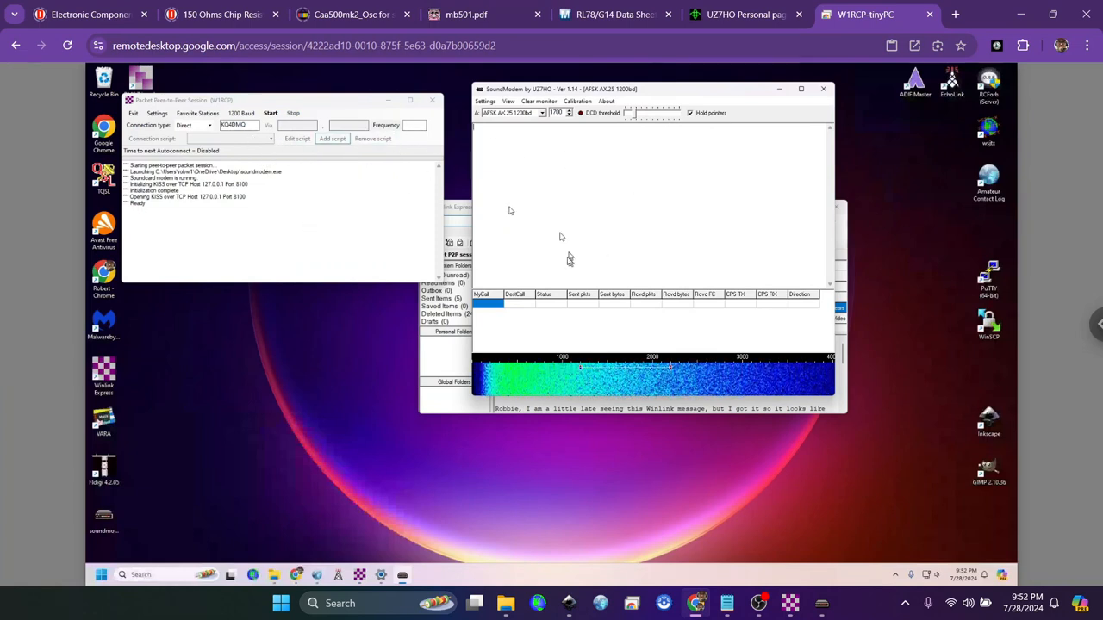
pyautogui.moveTo(679, 472)
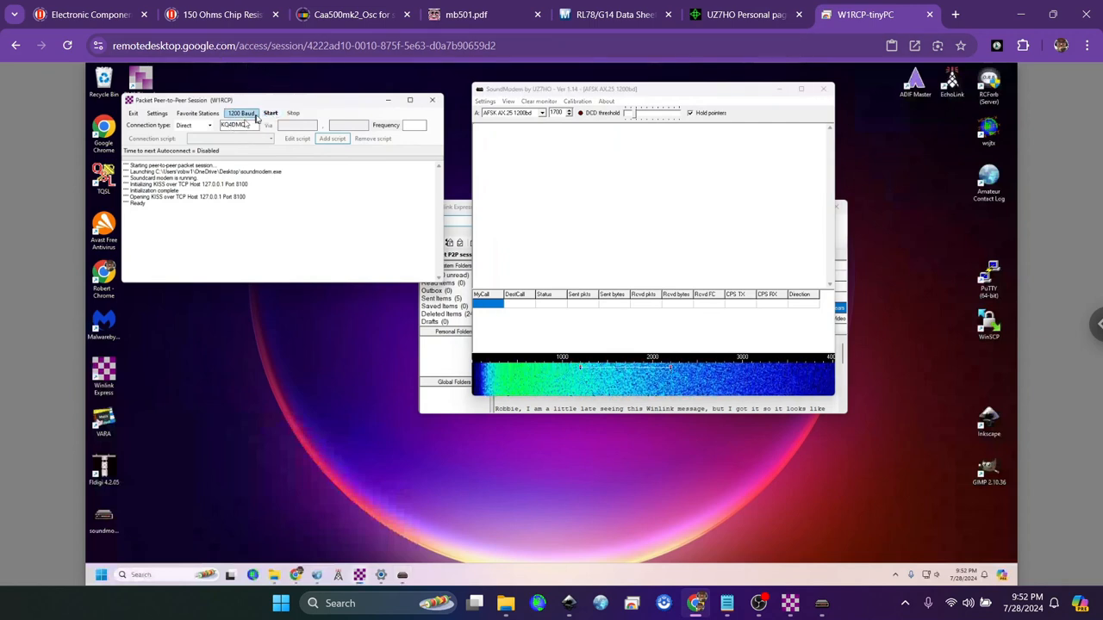
# Connect the club station to KQ4DMQ peer-to-peer, then return to the local Winlink Express.
pyautogui.click(271, 114)
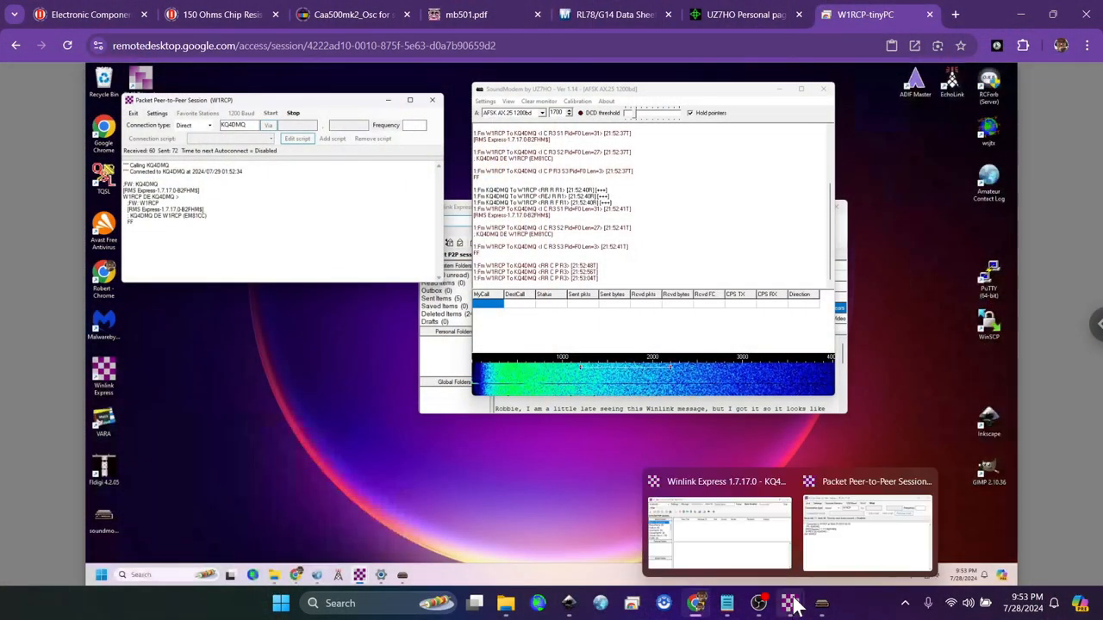
pyautogui.click(865, 530)
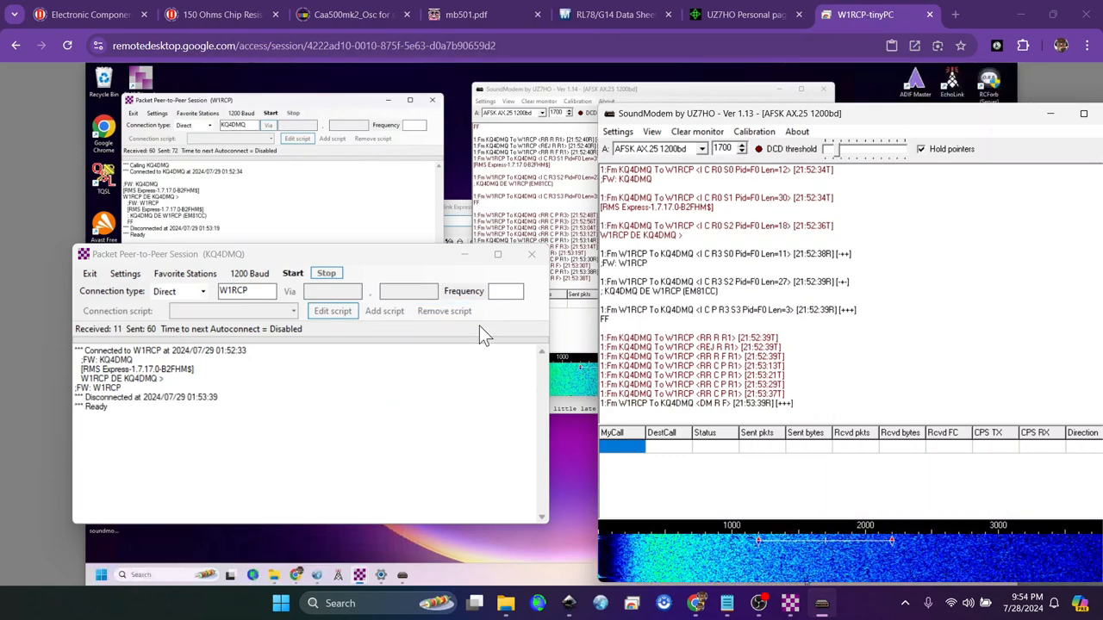
pyautogui.moveTo(445, 310)
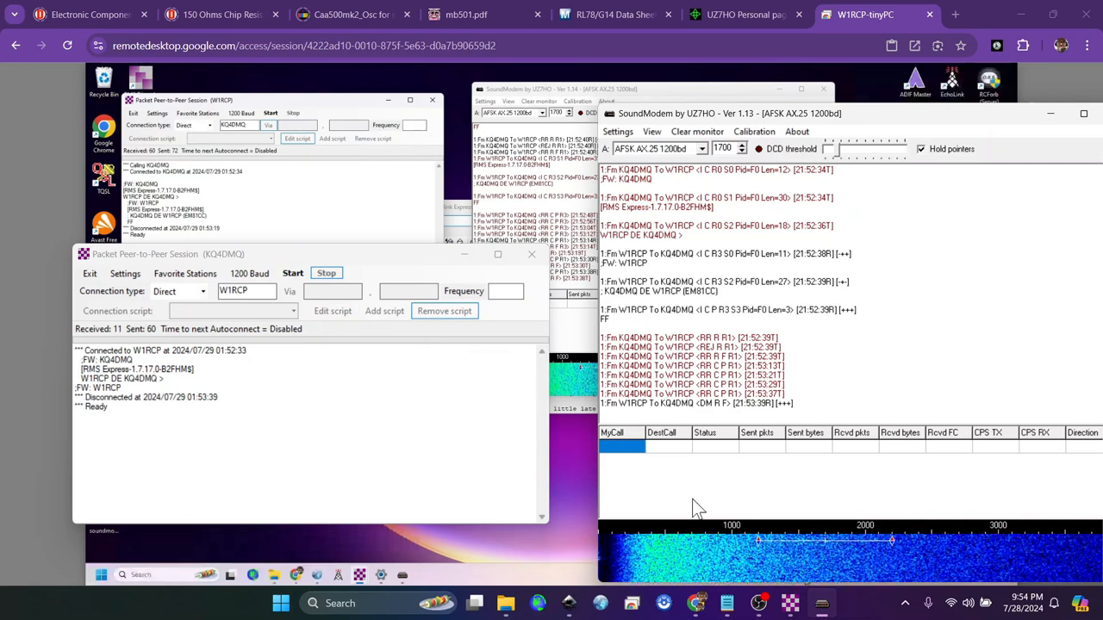
pyautogui.moveTo(362, 348)
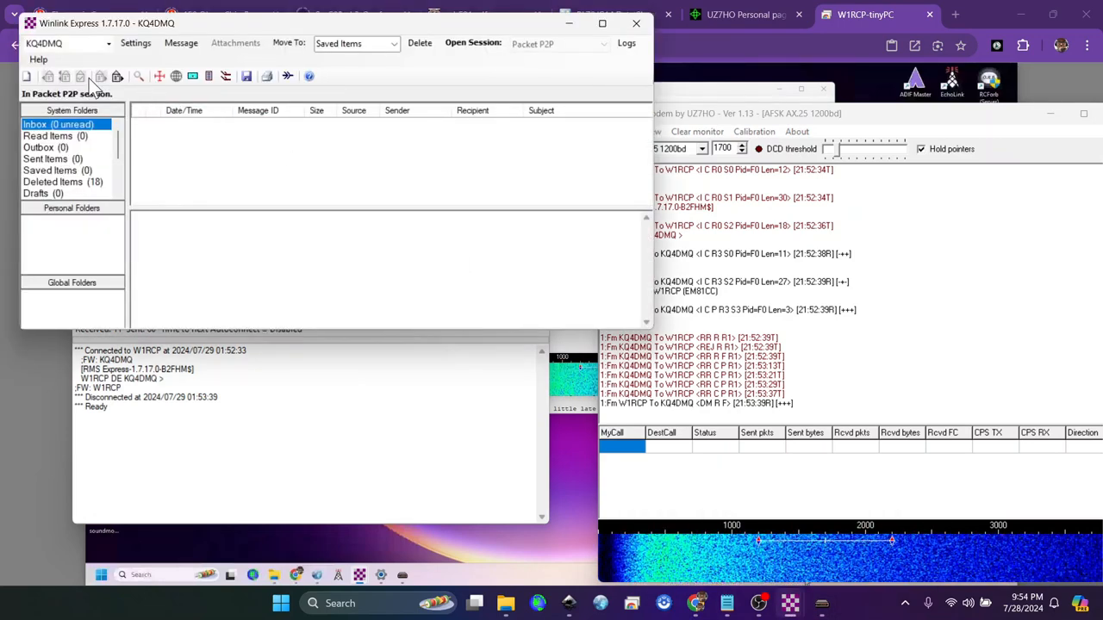
pyautogui.click(28, 76)
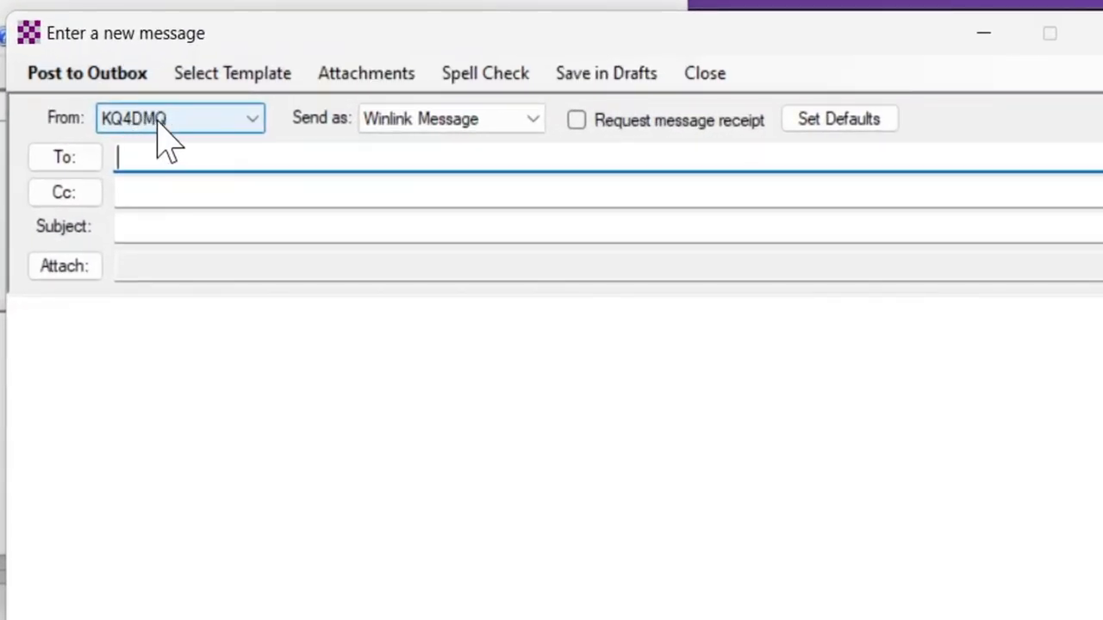
pyautogui.click(531, 117)
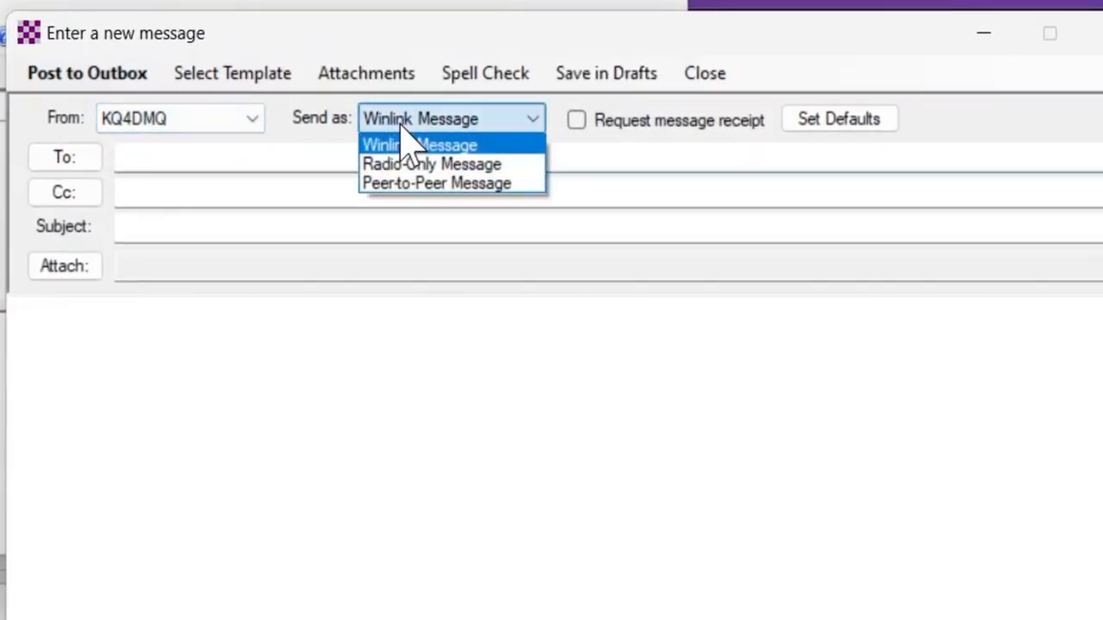
pyautogui.moveTo(438, 183)
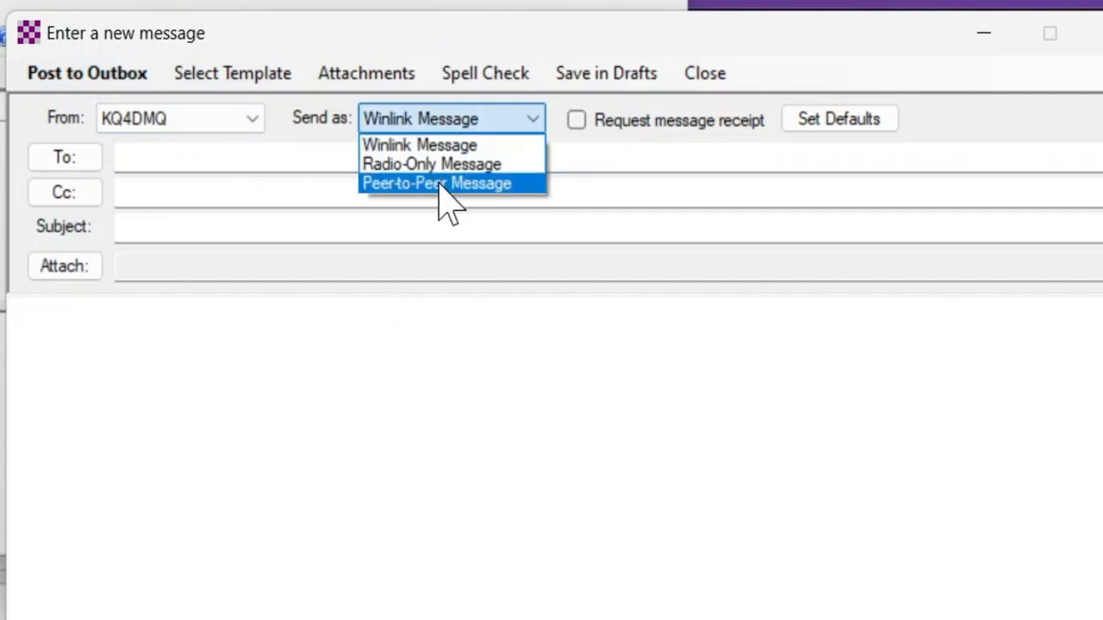
pyautogui.click(438, 182)
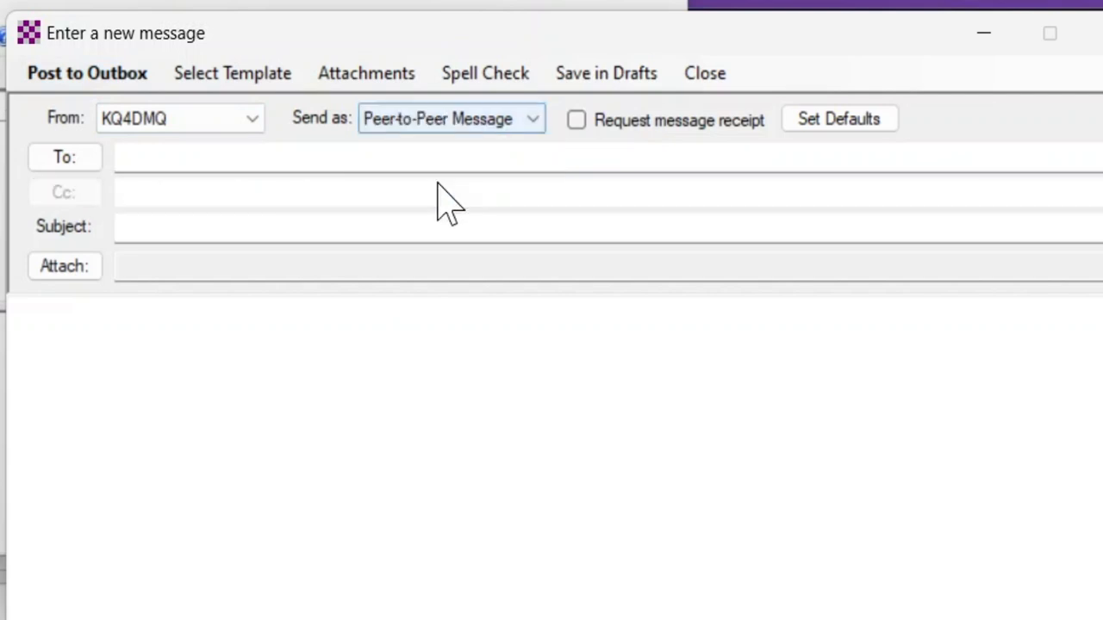
pyautogui.click(327, 158)
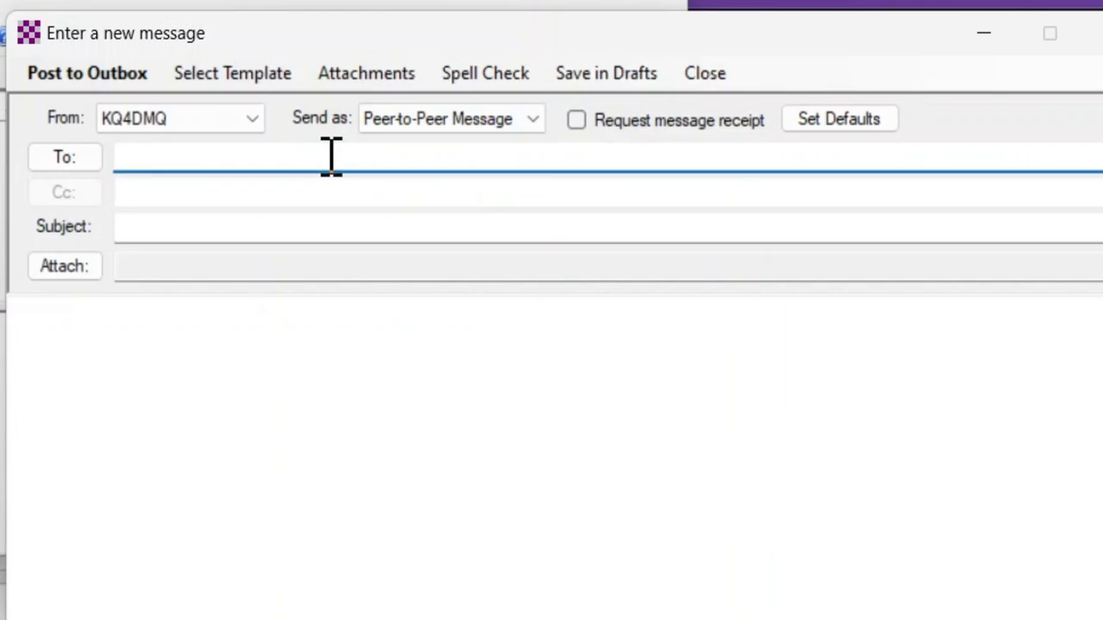
pyautogui.write('w1r')
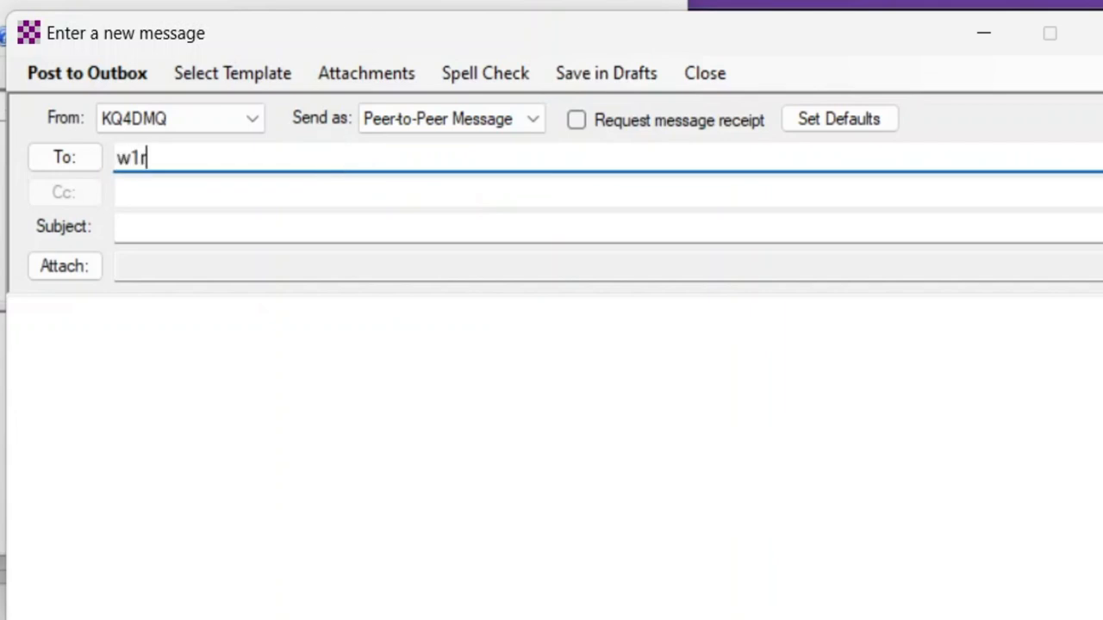
pyautogui.write('cp')
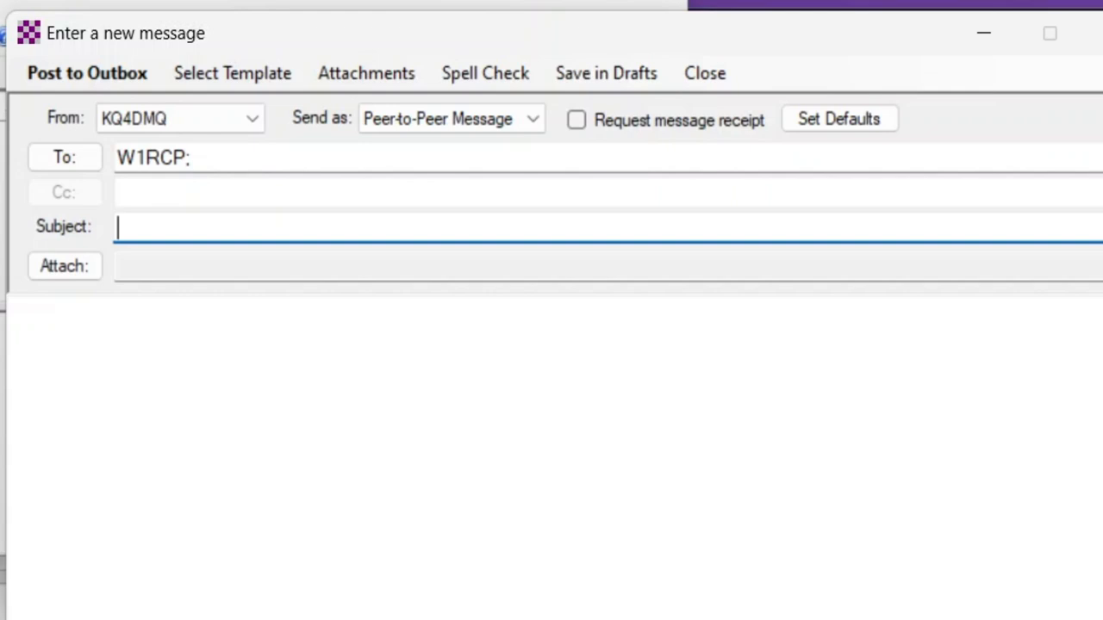
# Give the message the subject 'Just a checkup' and a short test body.
pyautogui.write('Jus')
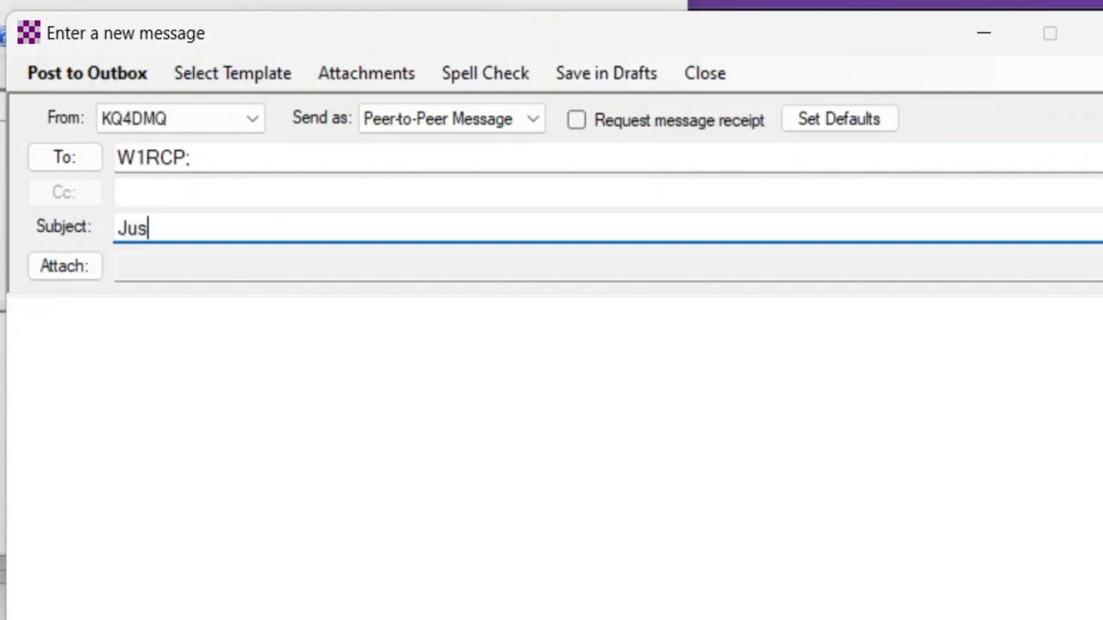
pyautogui.write('t a checkup')
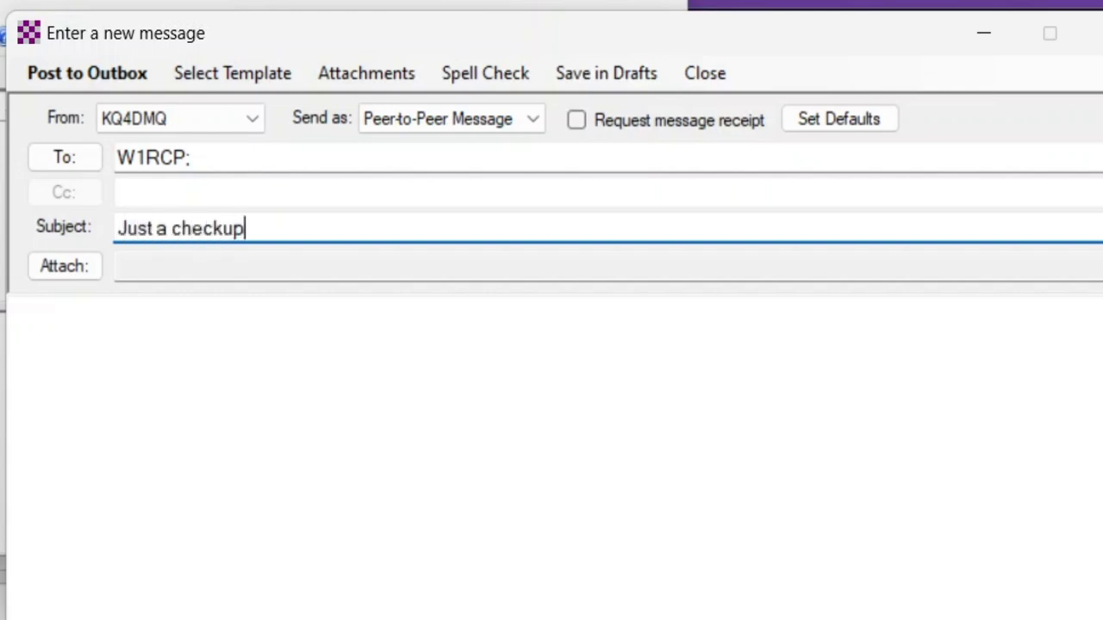
pyautogui.moveTo(267, 221)
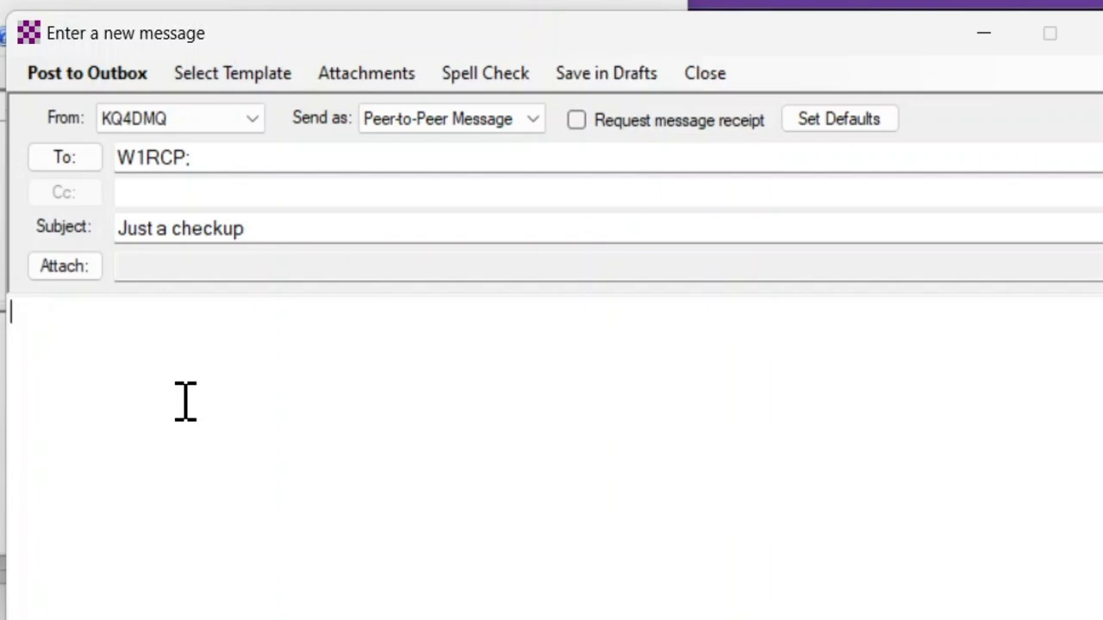
pyautogui.write('Testing one tw')
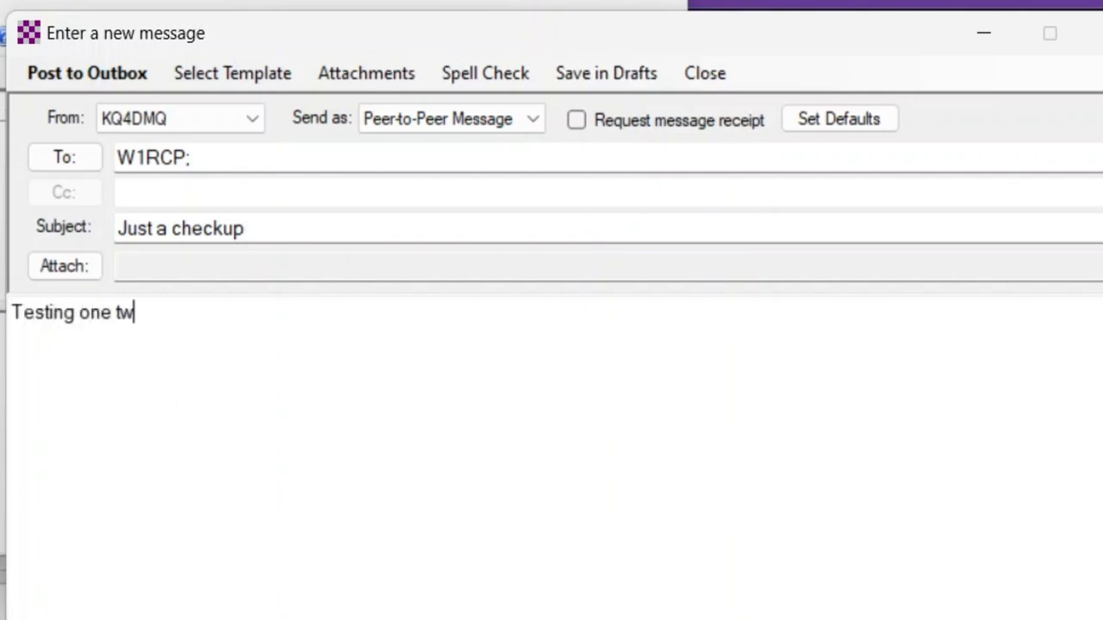
pyautogui.write('o buckle my shoe.')
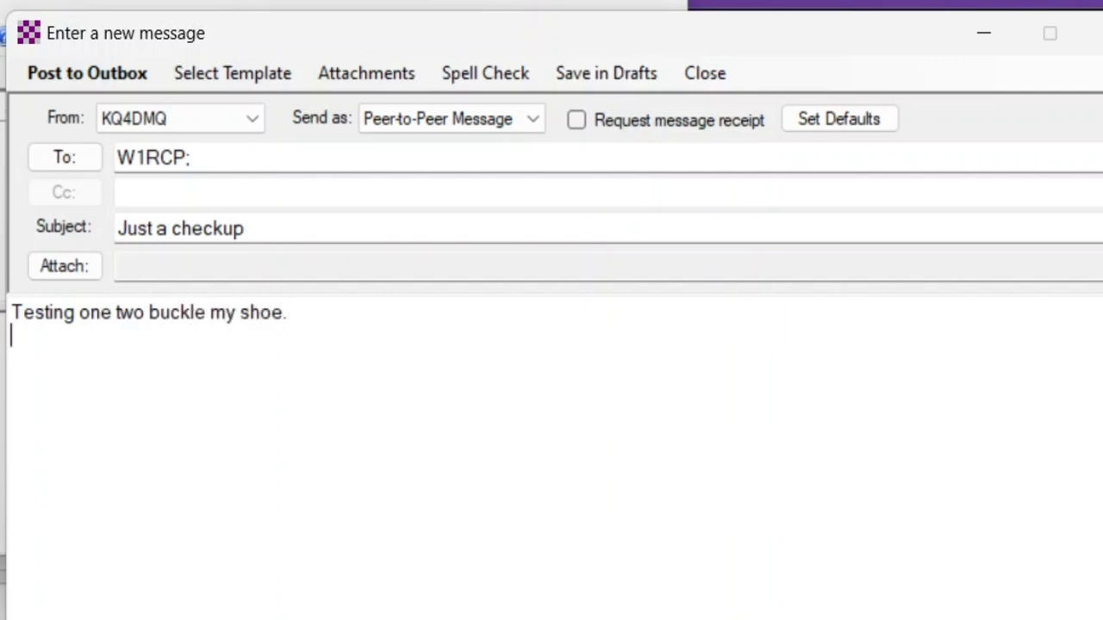
pyautogui.write('-me')
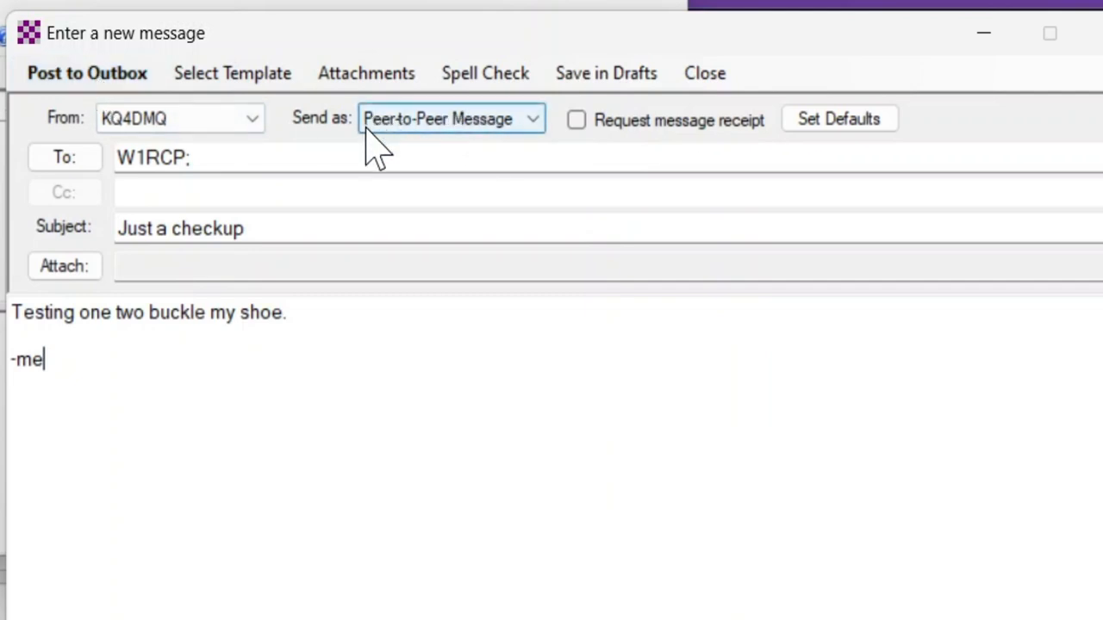
pyautogui.moveTo(382, 134)
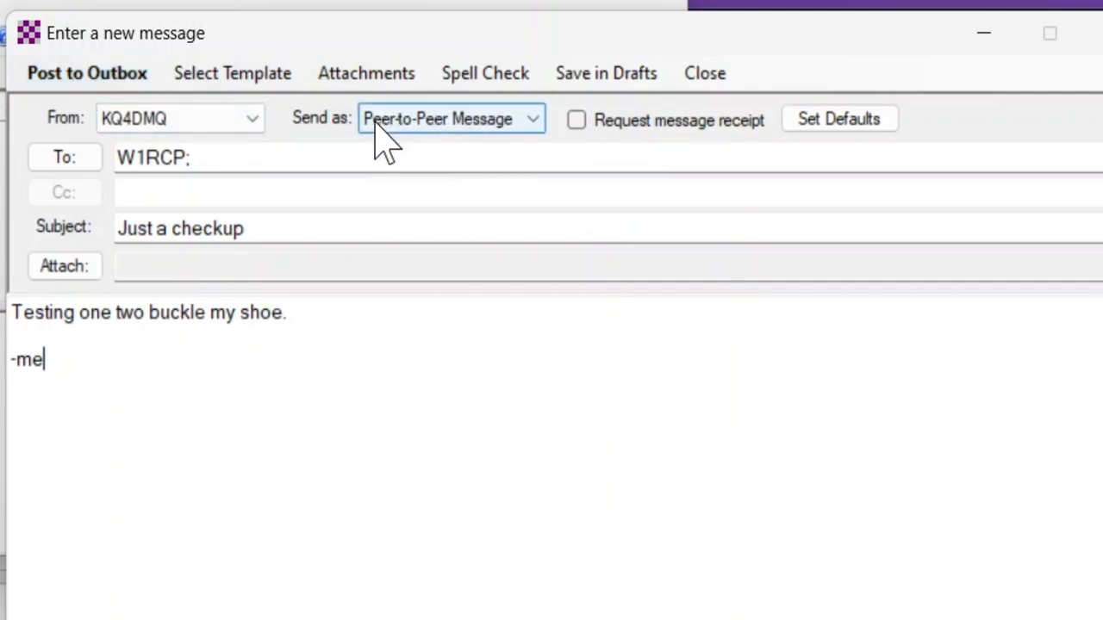
pyautogui.moveTo(293, 164)
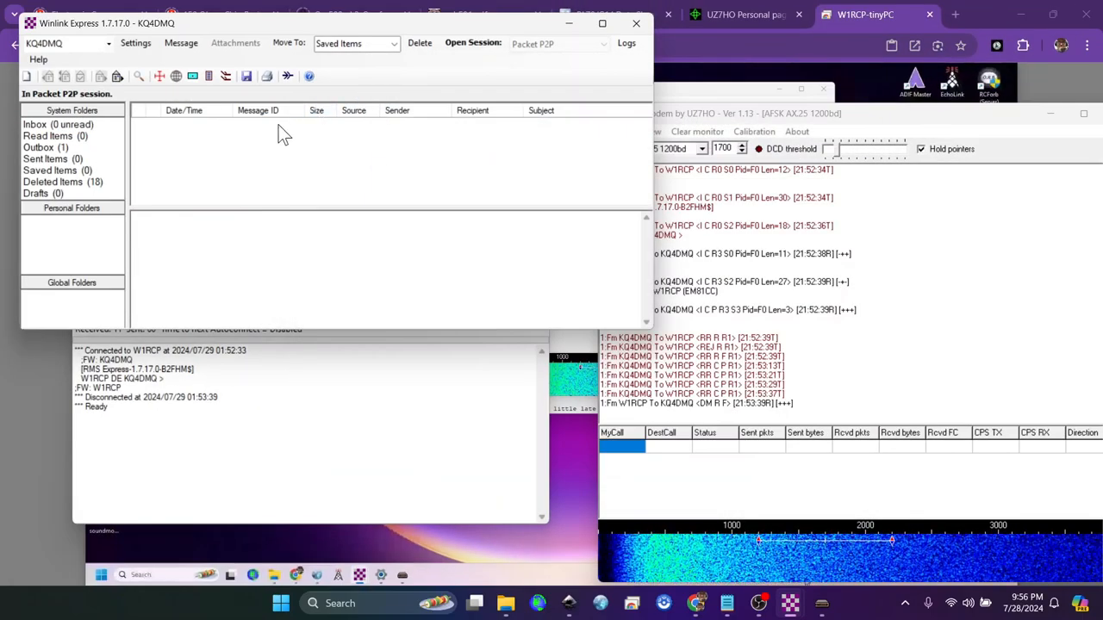
pyautogui.moveTo(228, 159)
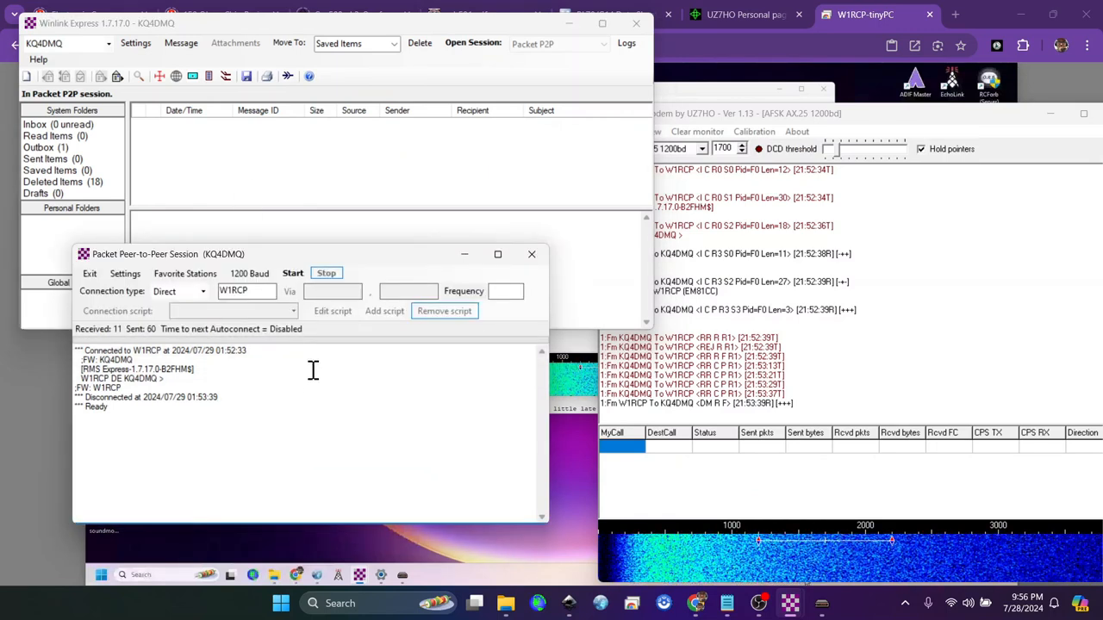
pyautogui.click(326, 273)
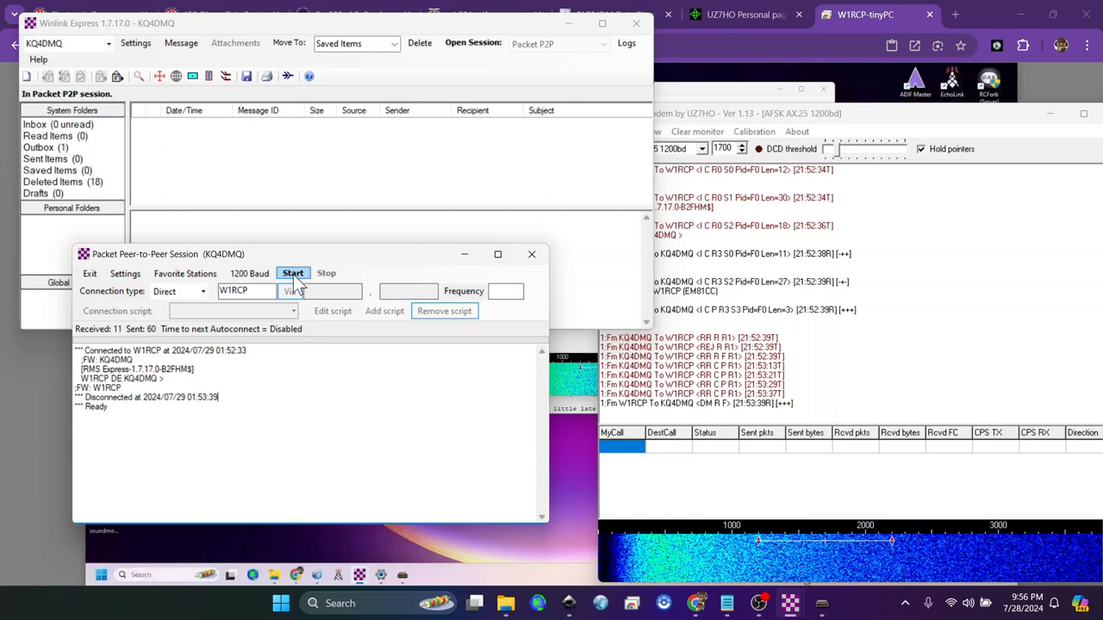
pyautogui.click(293, 272)
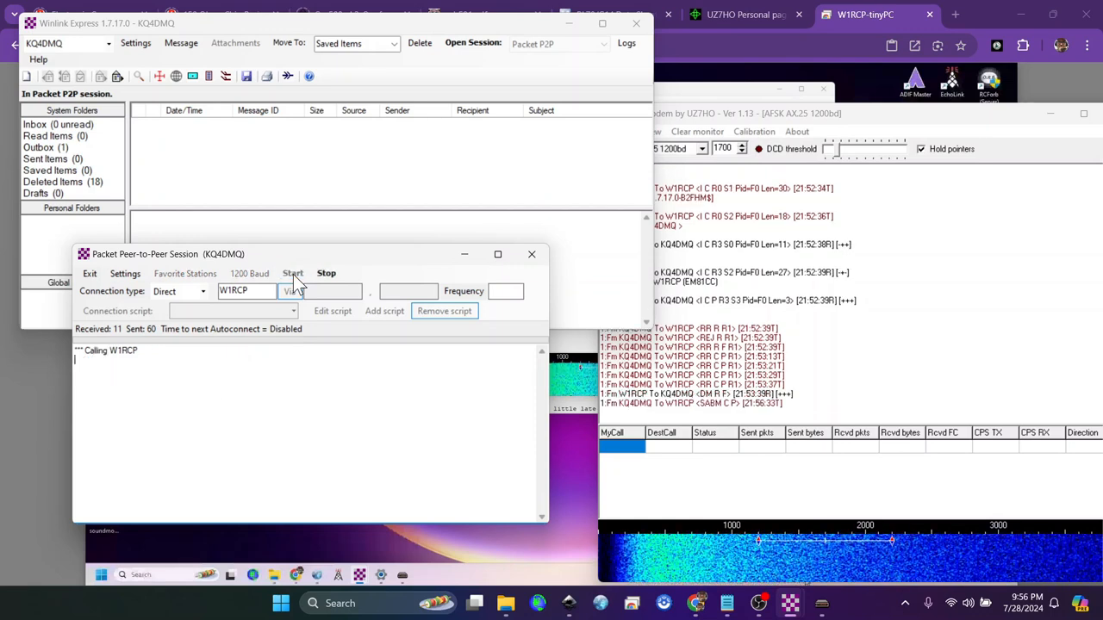
pyautogui.click(293, 272)
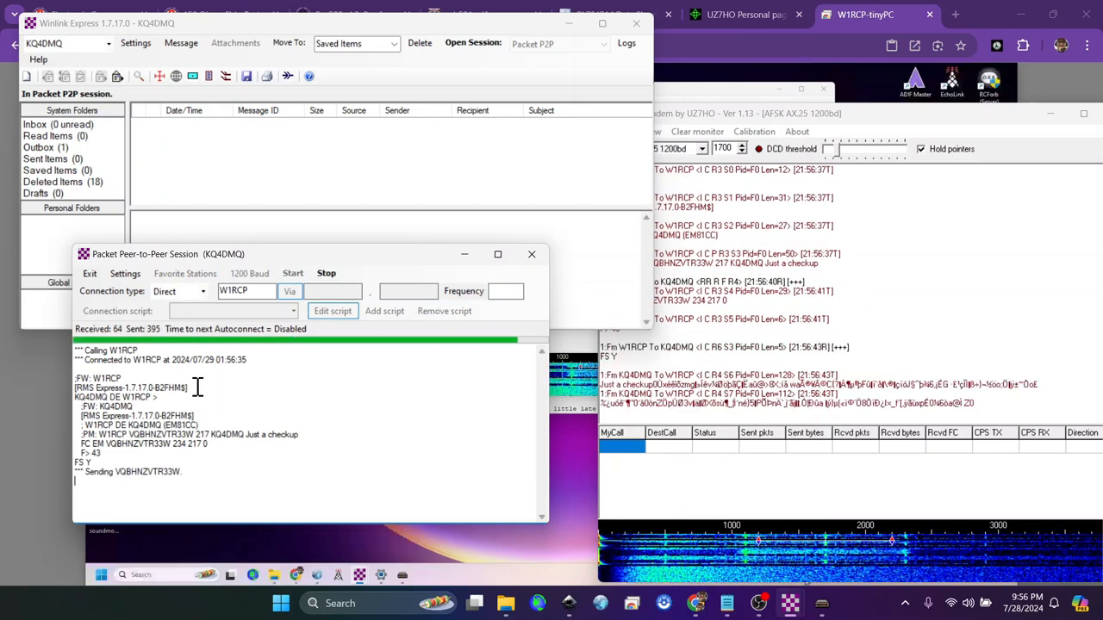
pyautogui.moveTo(310, 348)
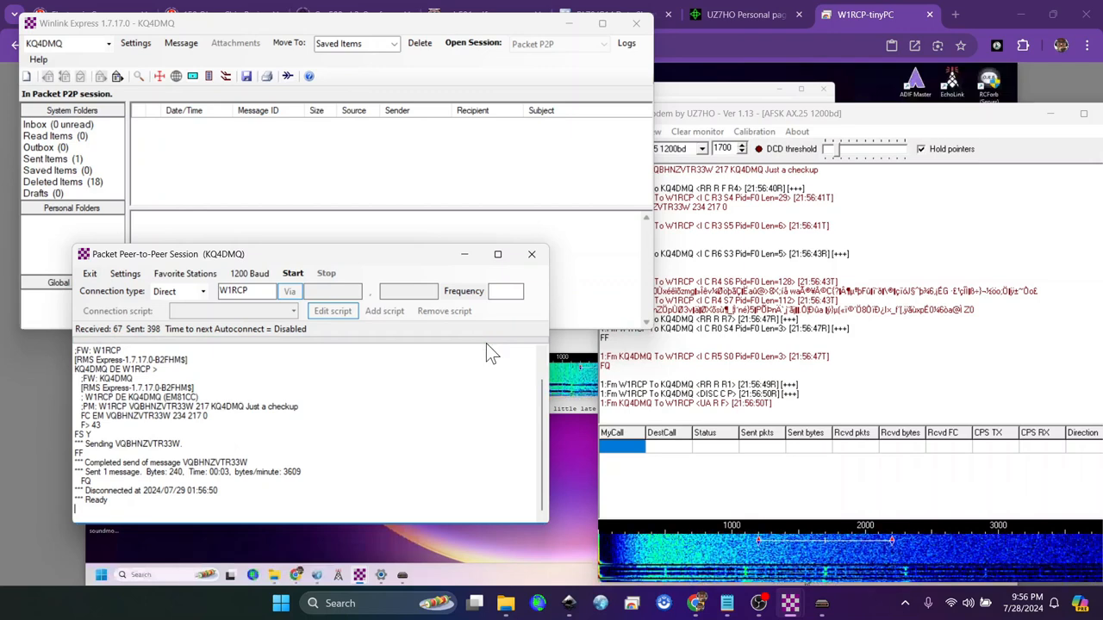
pyautogui.moveTo(758, 603)
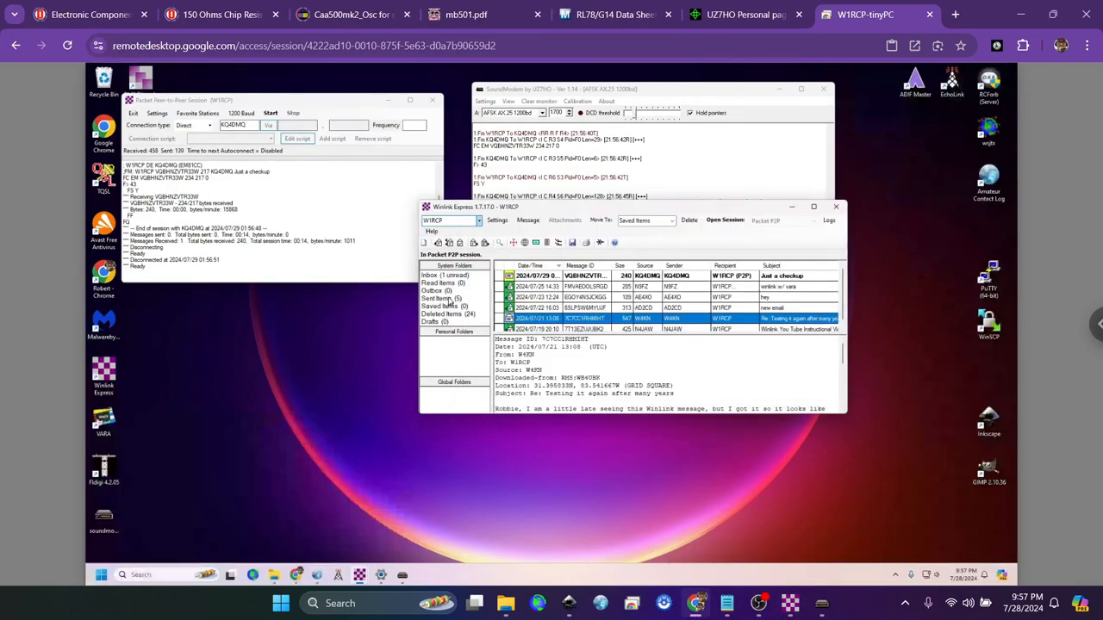
pyautogui.click(445, 275)
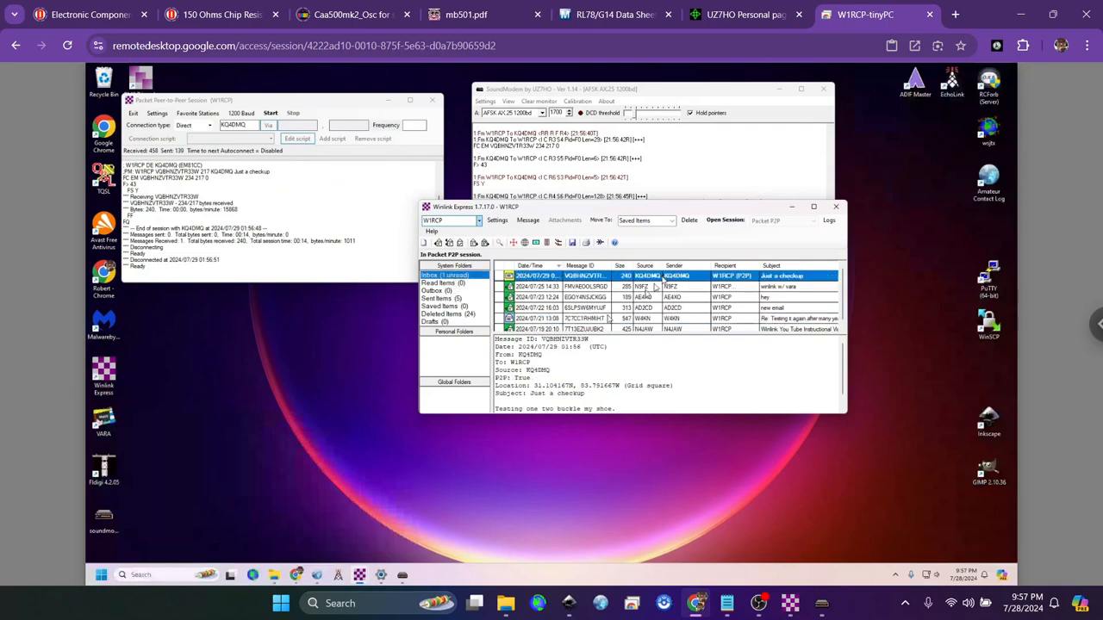
pyautogui.click(813, 207)
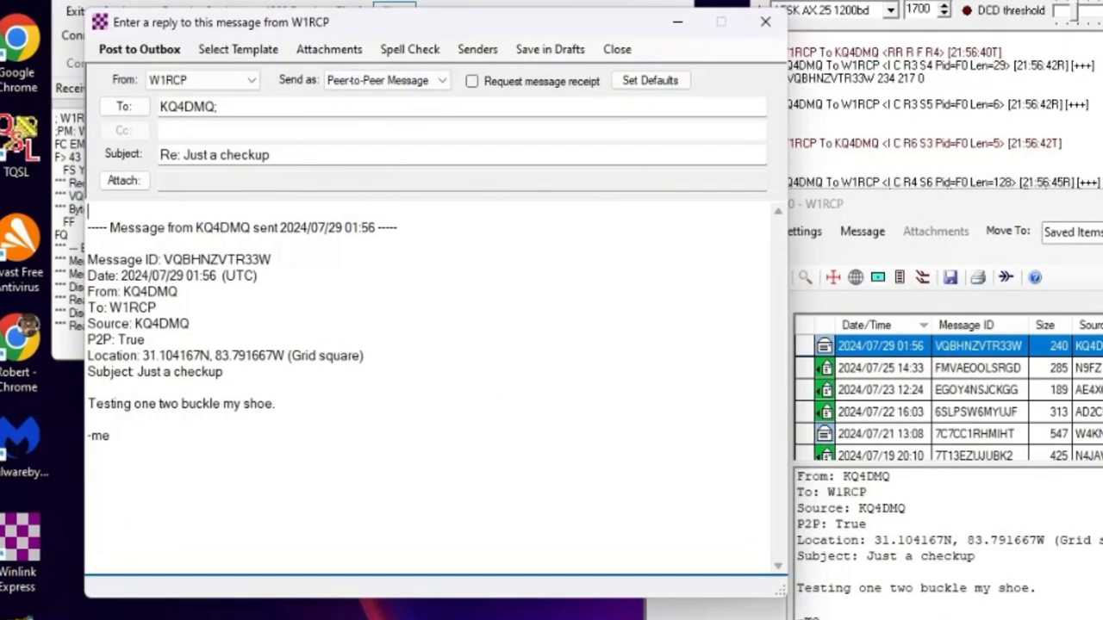
# Write the reply 'three four shut dee door.' signed '-also me' and post it to the Outbox.
pyautogui.write('three four')
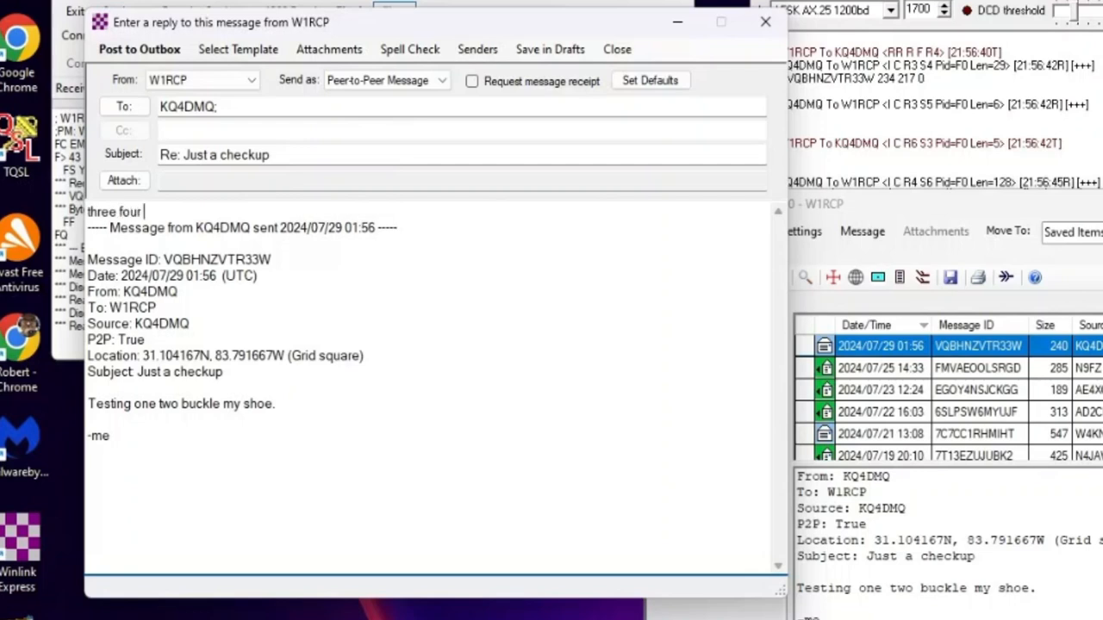
pyautogui.write('shut dee door.')
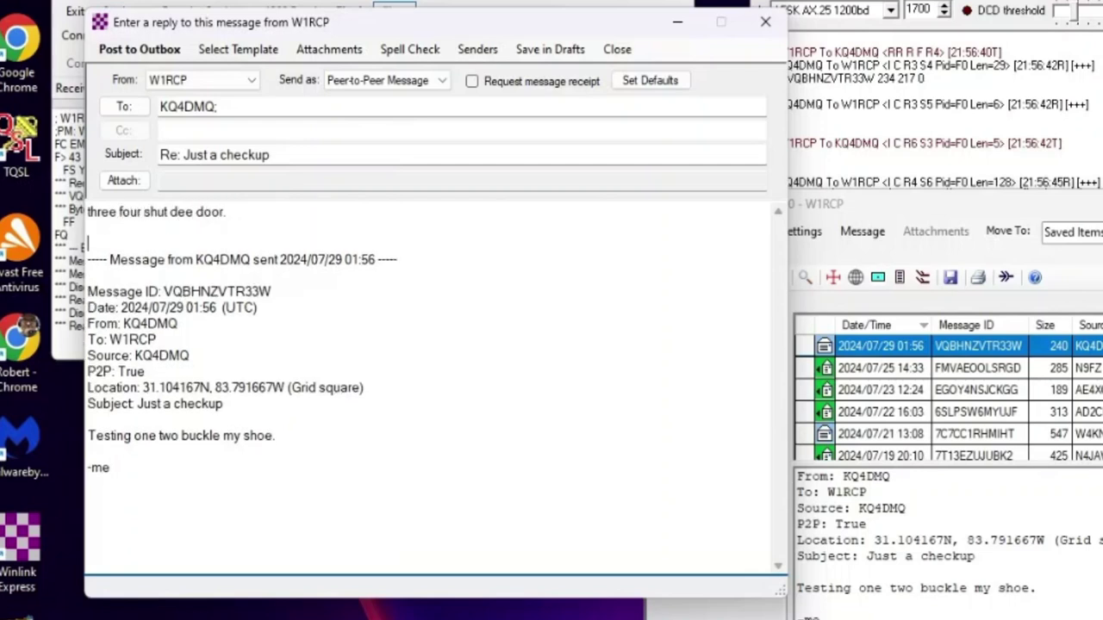
pyautogui.write('-a')
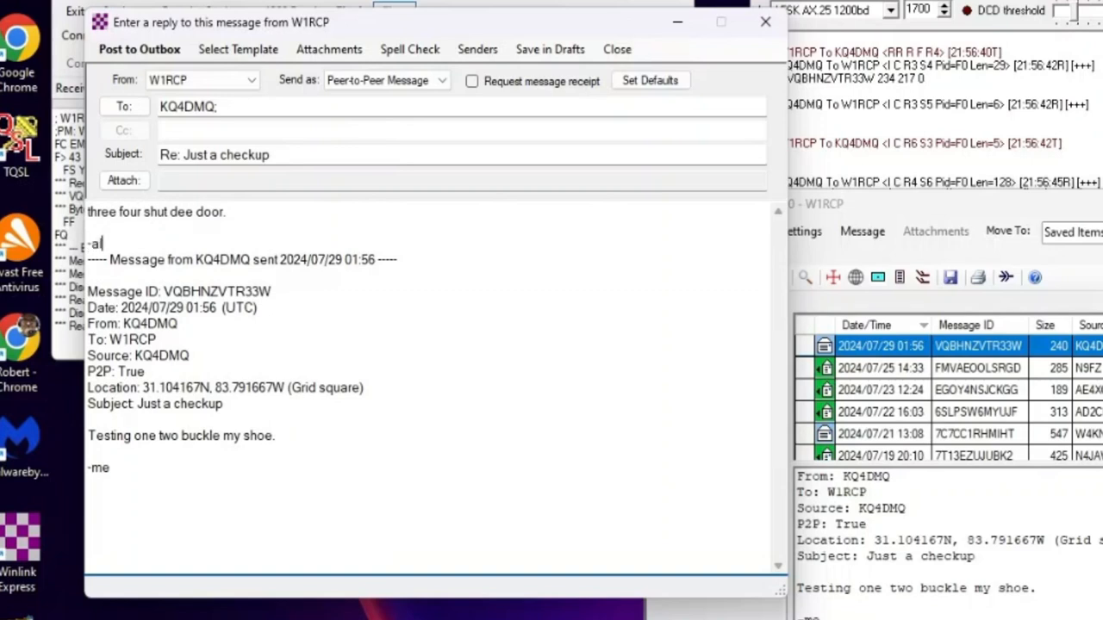
pyautogui.write('lso me')
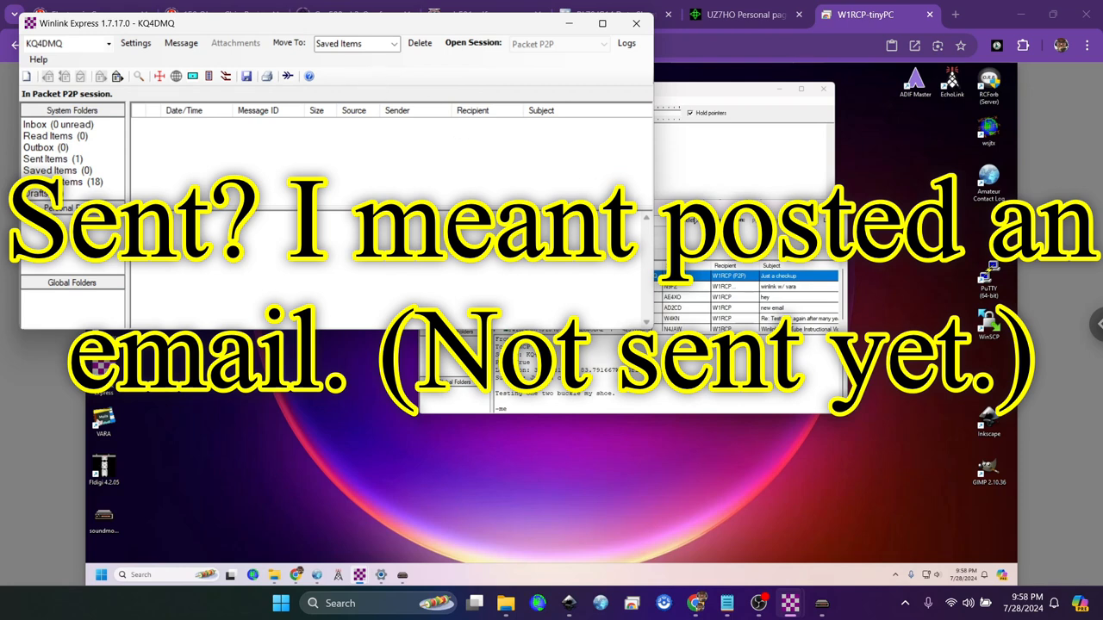
pyautogui.moveTo(821, 603)
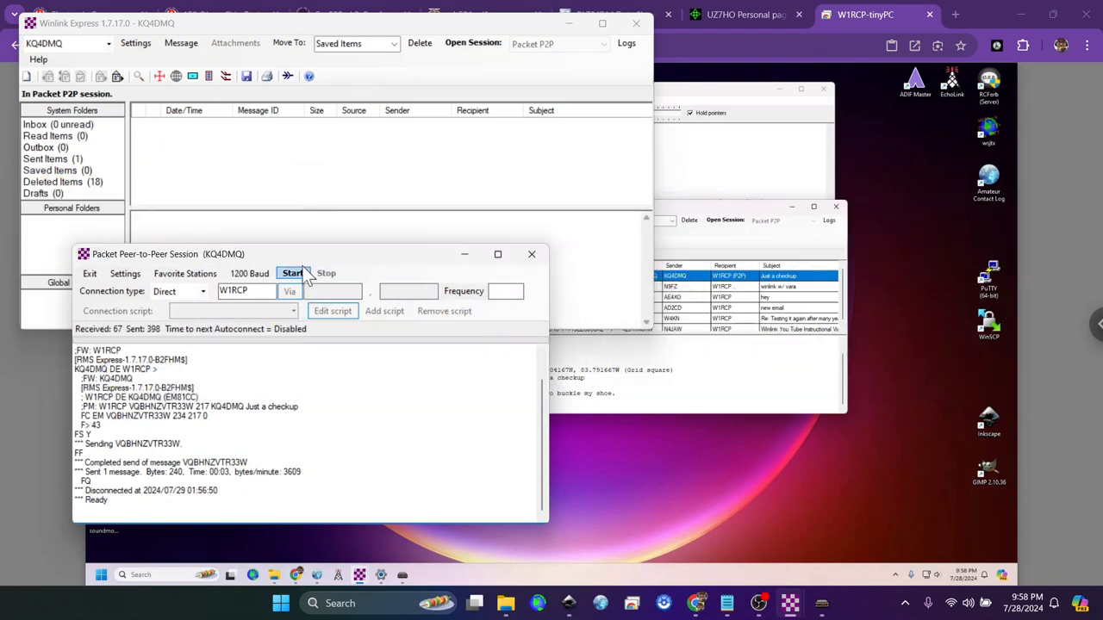
# Start a new packet peer-to-peer connection to W1RCP to deliver the reply.
pyautogui.click(293, 272)
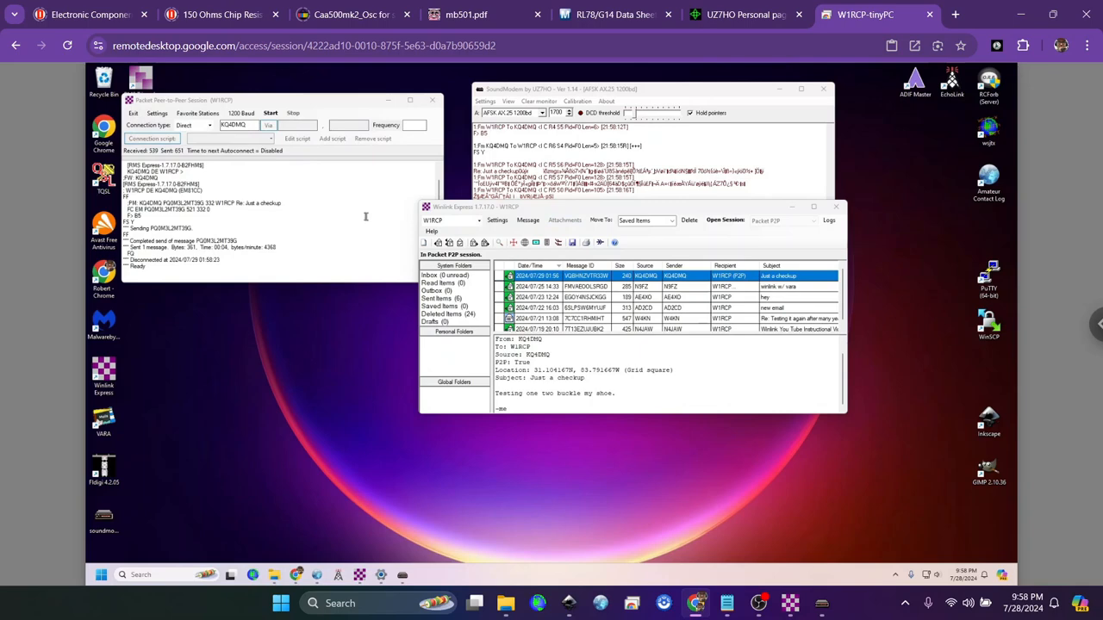
pyautogui.moveTo(790, 603)
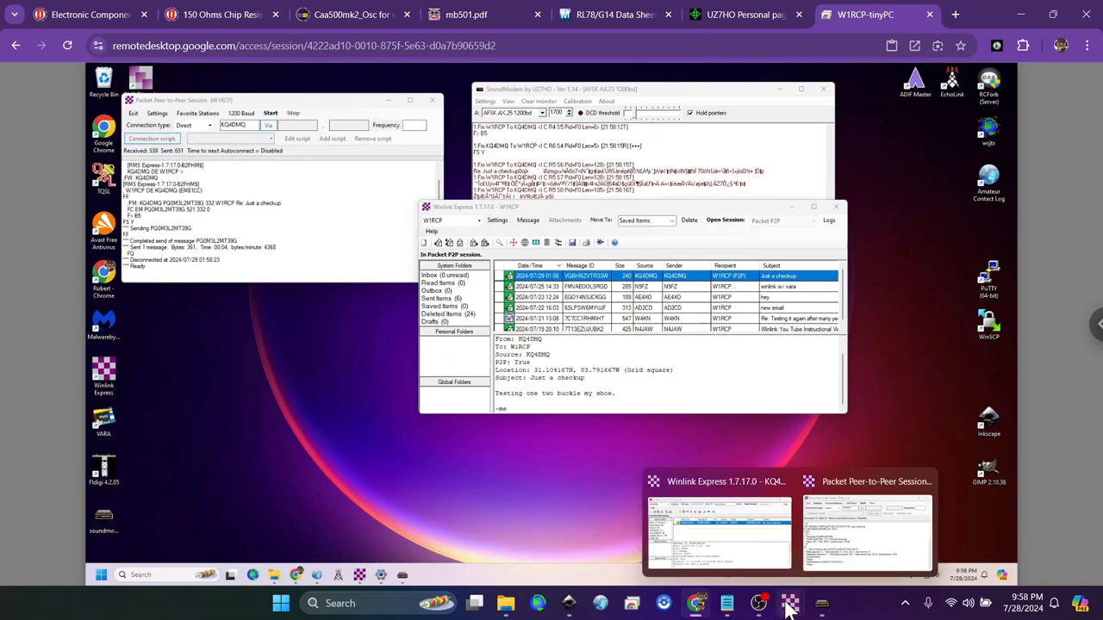
# Read the 'Re: Just a checkup' reply in the local Inbox, then move it to Deleted Items.
pyautogui.click(721, 531)
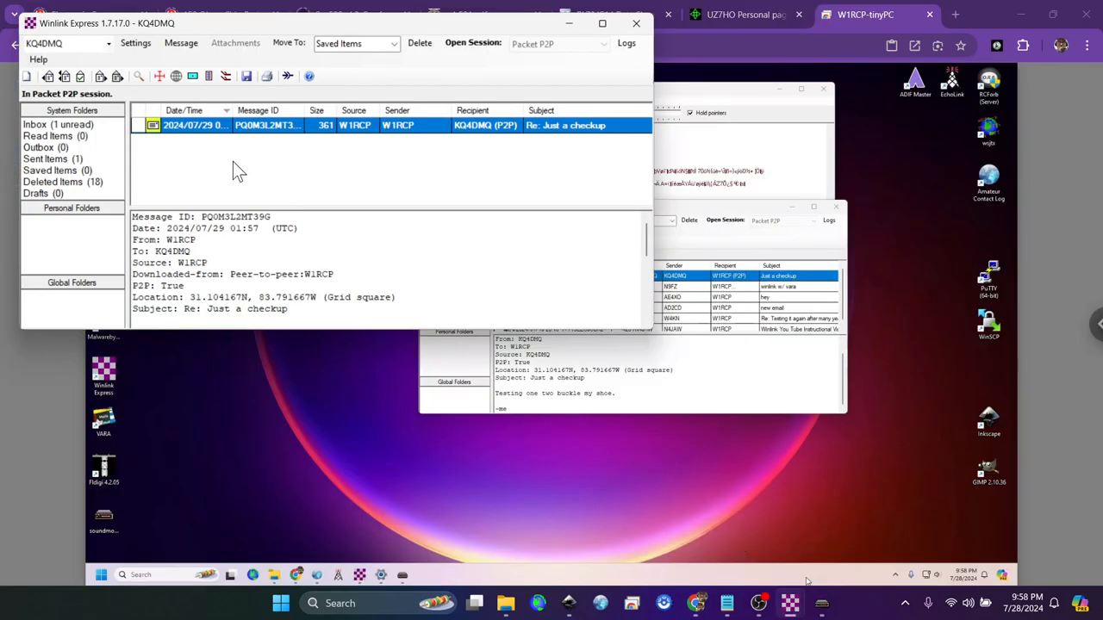
pyautogui.scroll(-3)
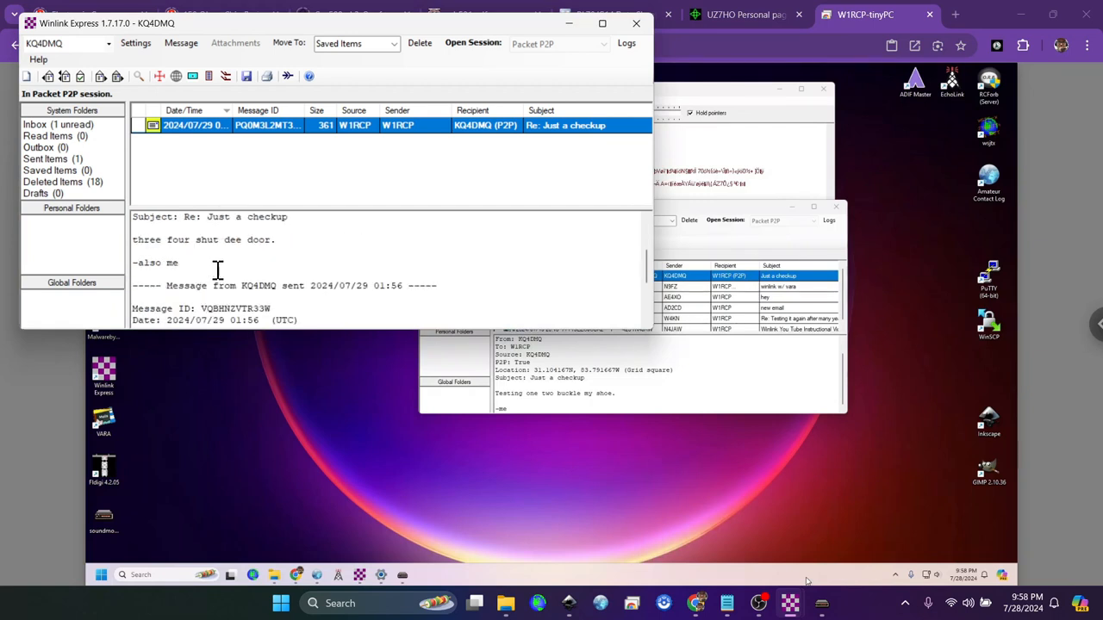
pyautogui.scroll(3)
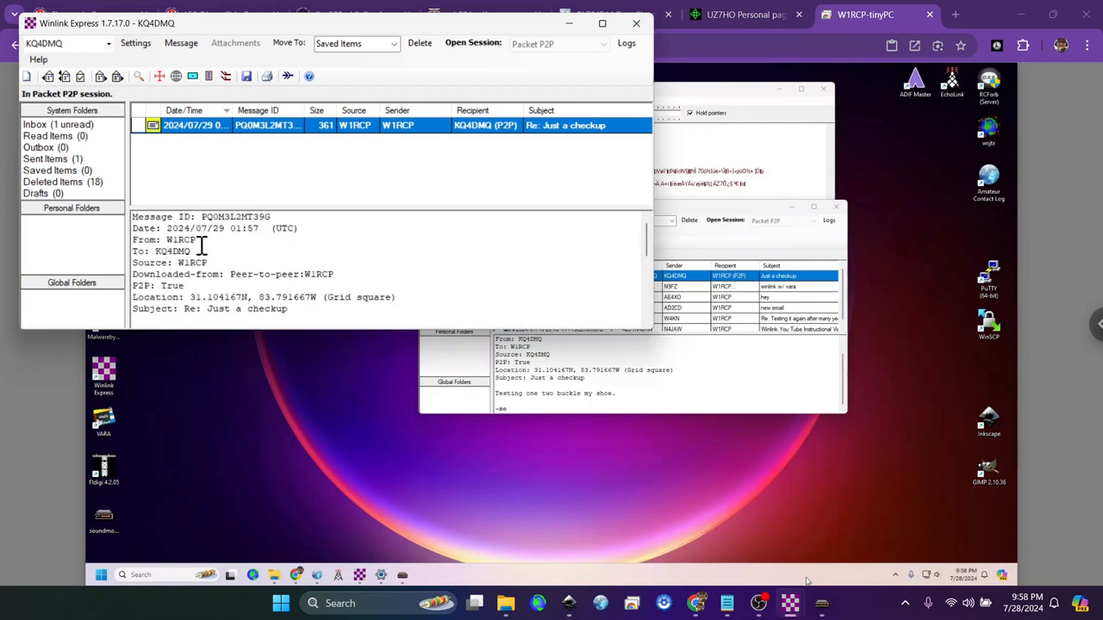
pyautogui.scroll(-3)
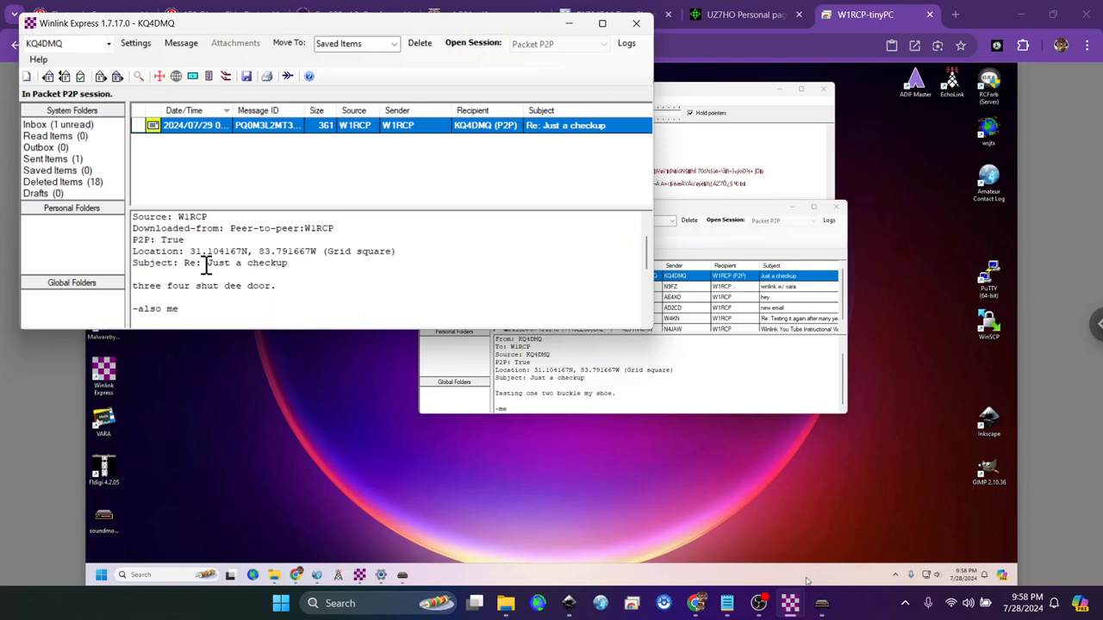
pyautogui.moveTo(176, 286)
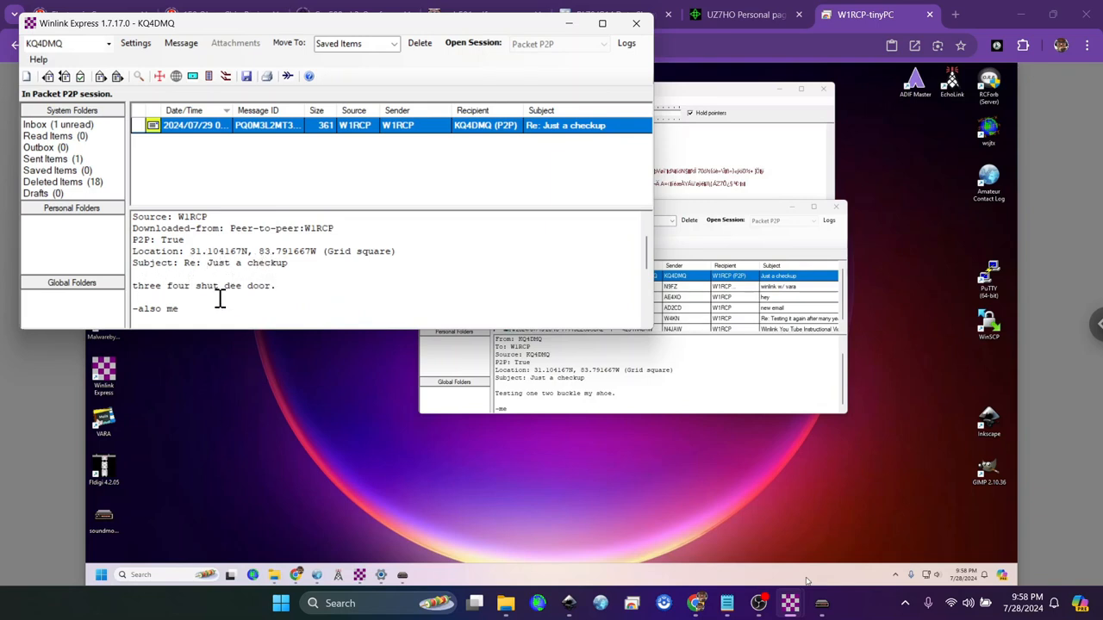
pyautogui.scroll(-3)
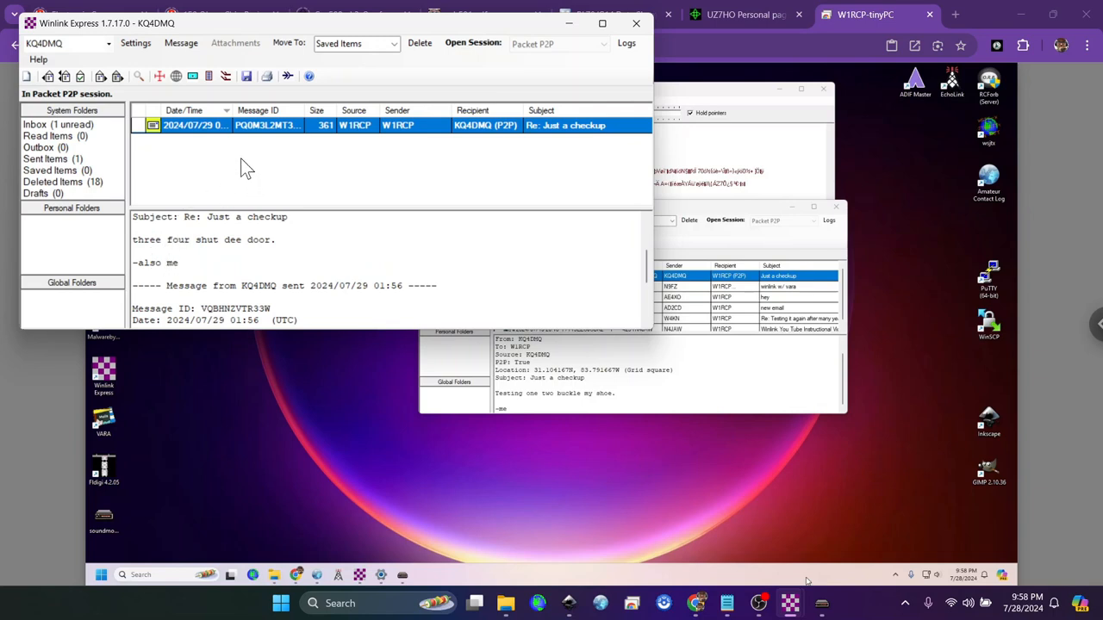
pyautogui.moveTo(307, 129)
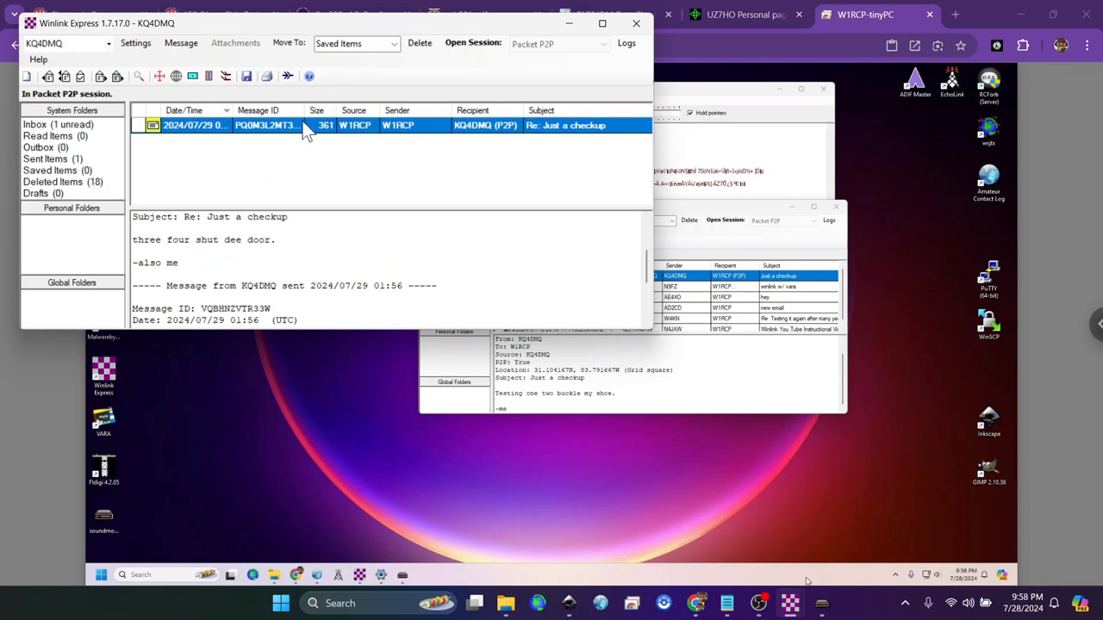
pyautogui.click(420, 43)
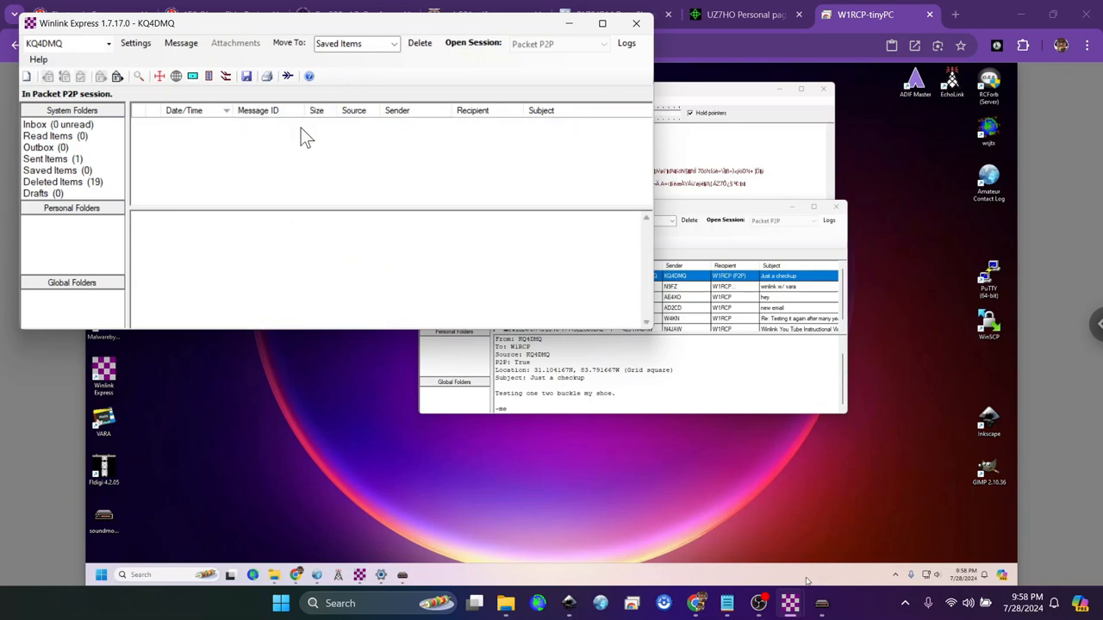
pyautogui.moveTo(789, 603)
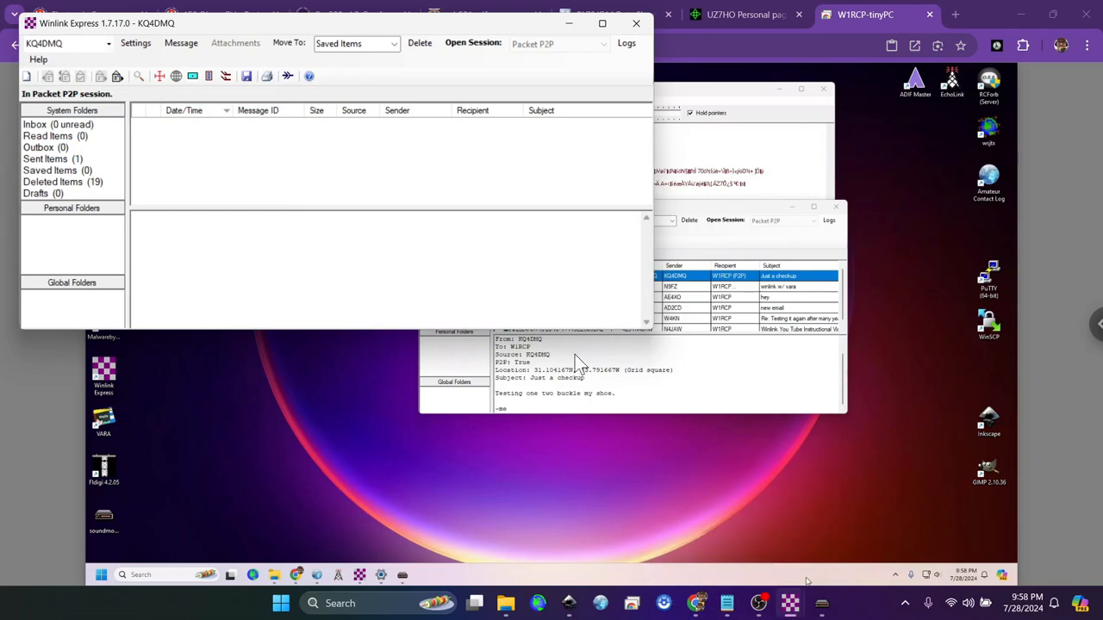
pyautogui.moveTo(331, 253)
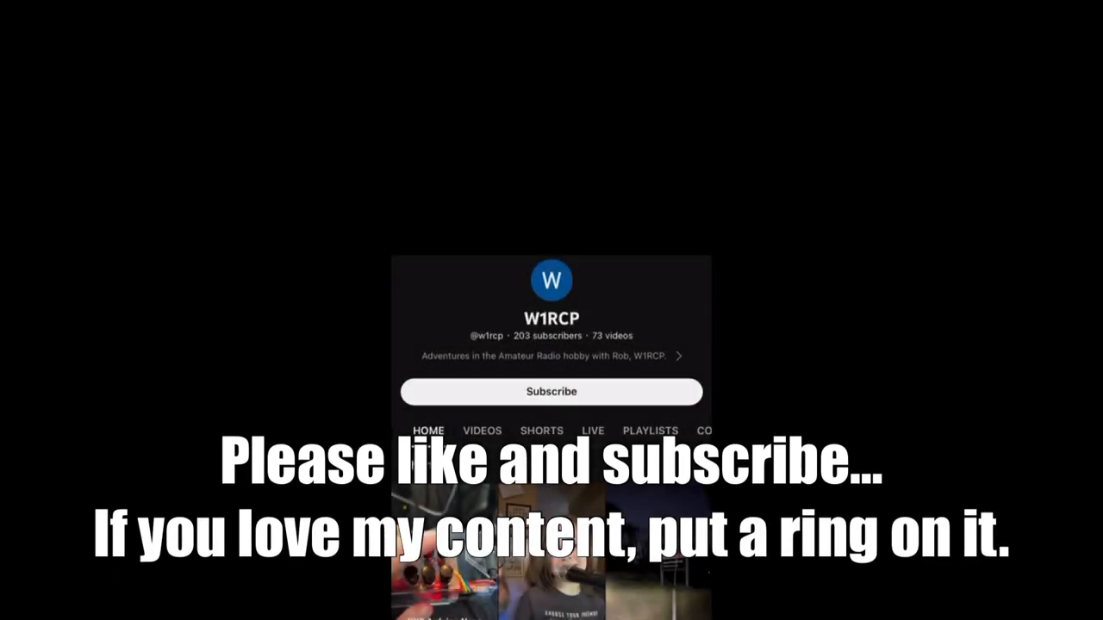
pyautogui.click(551, 391)
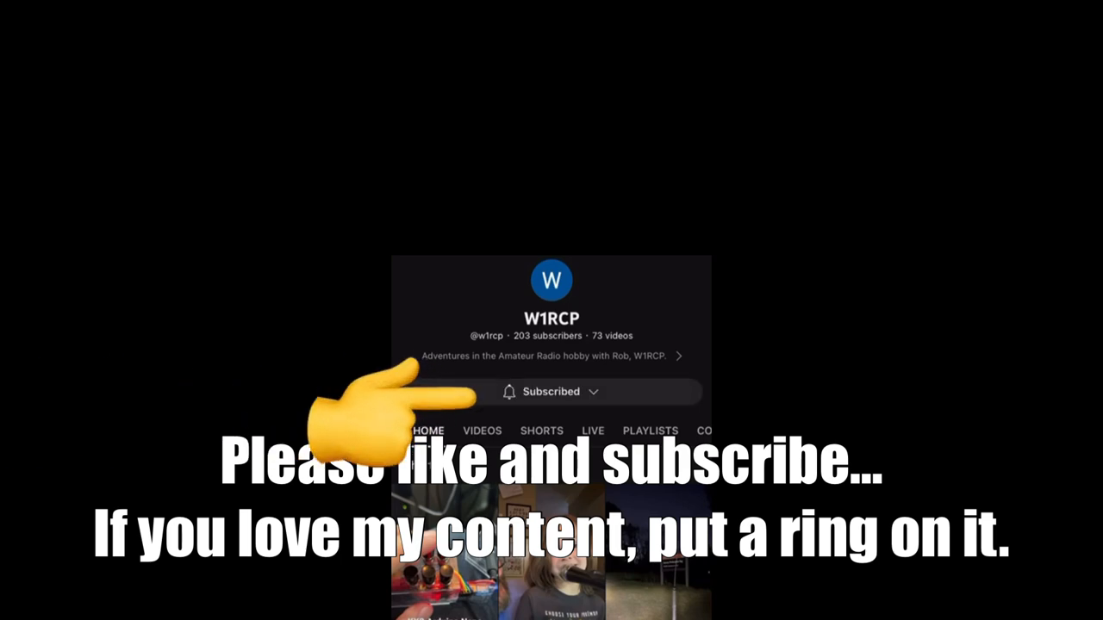